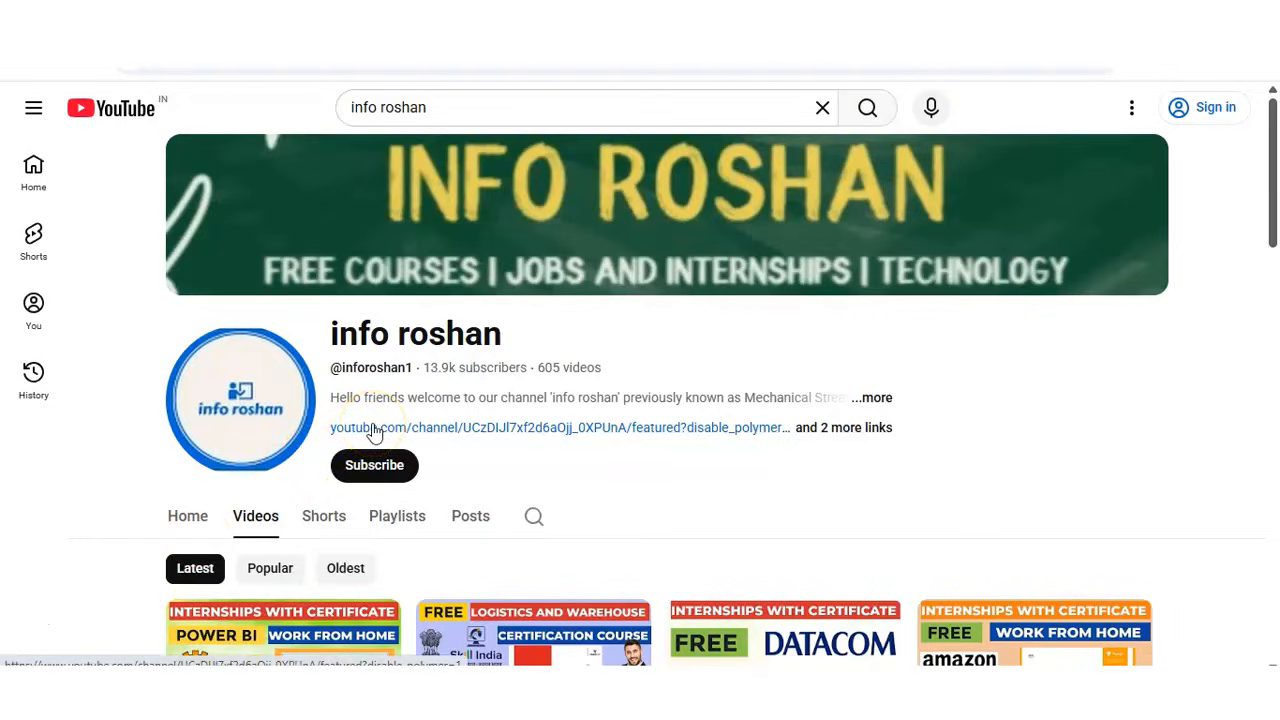
pyautogui.moveTo(536, 356)
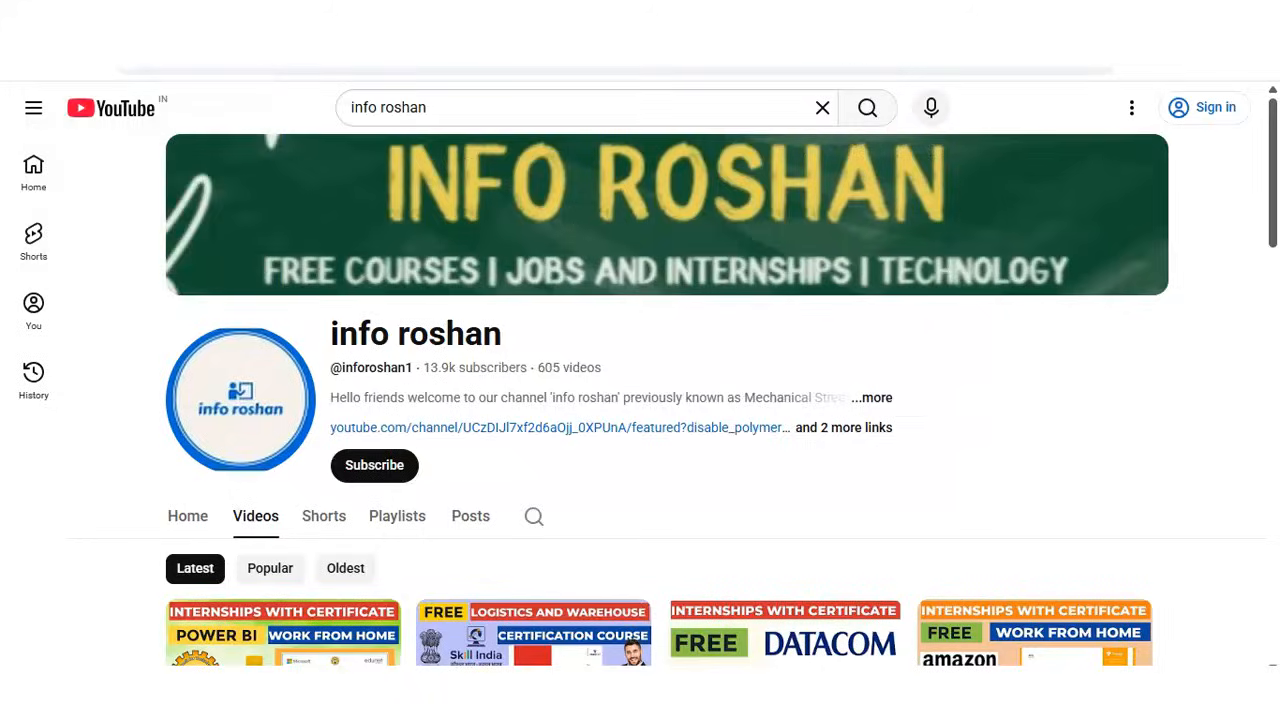
pyautogui.moveTo(570, 218)
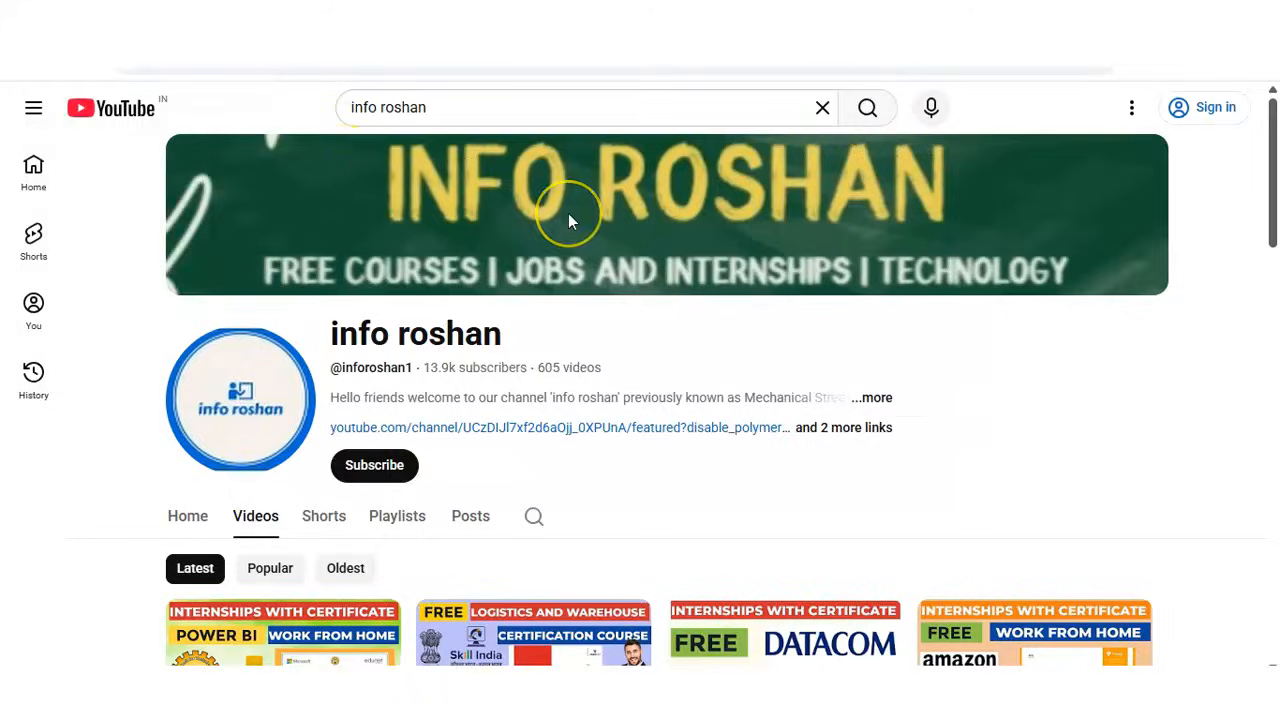
pyautogui.moveTo(870, 164)
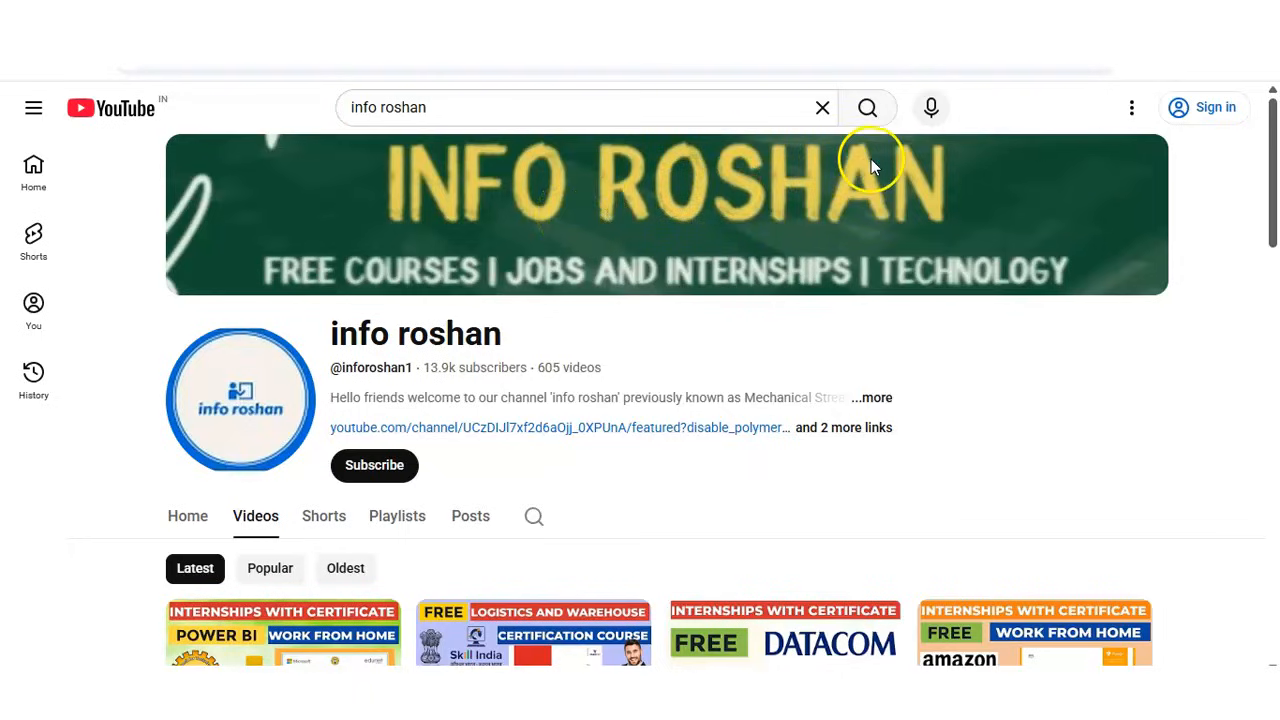
# - Scroll through the Data Fundamentals course page to review its title, details and 7-hour description
pyautogui.scroll(-3)
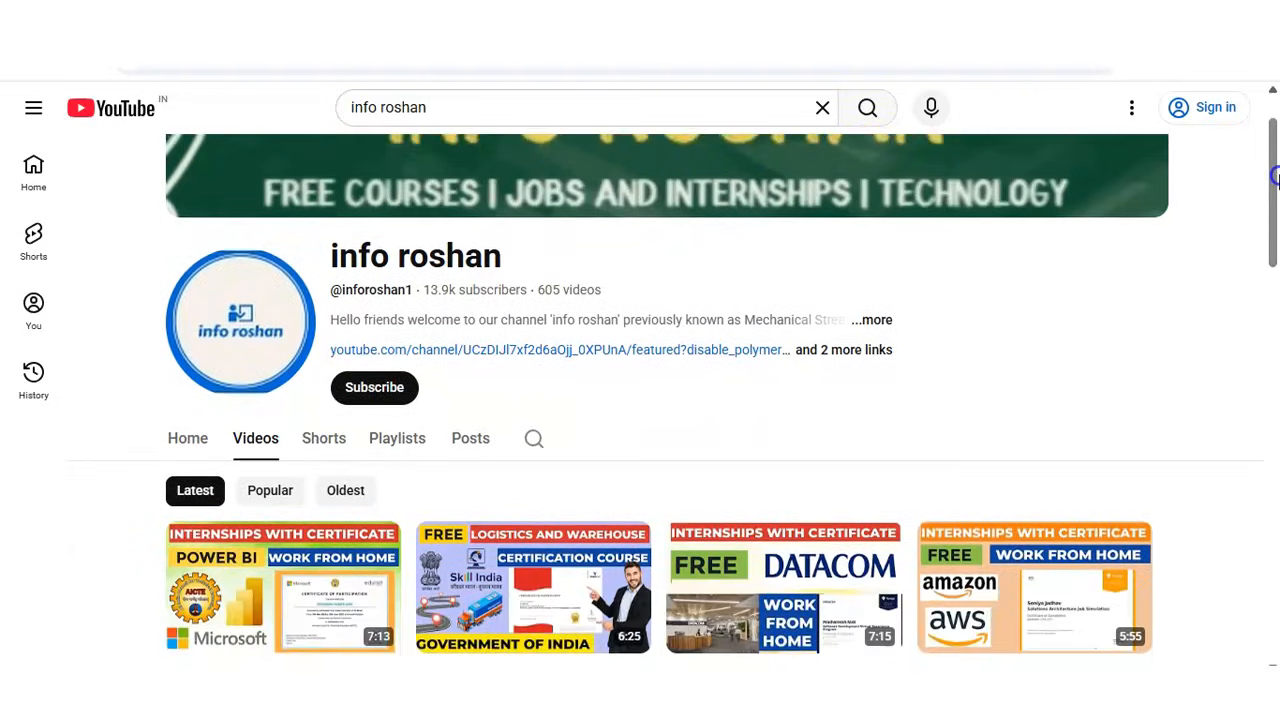
pyautogui.scroll(-3)
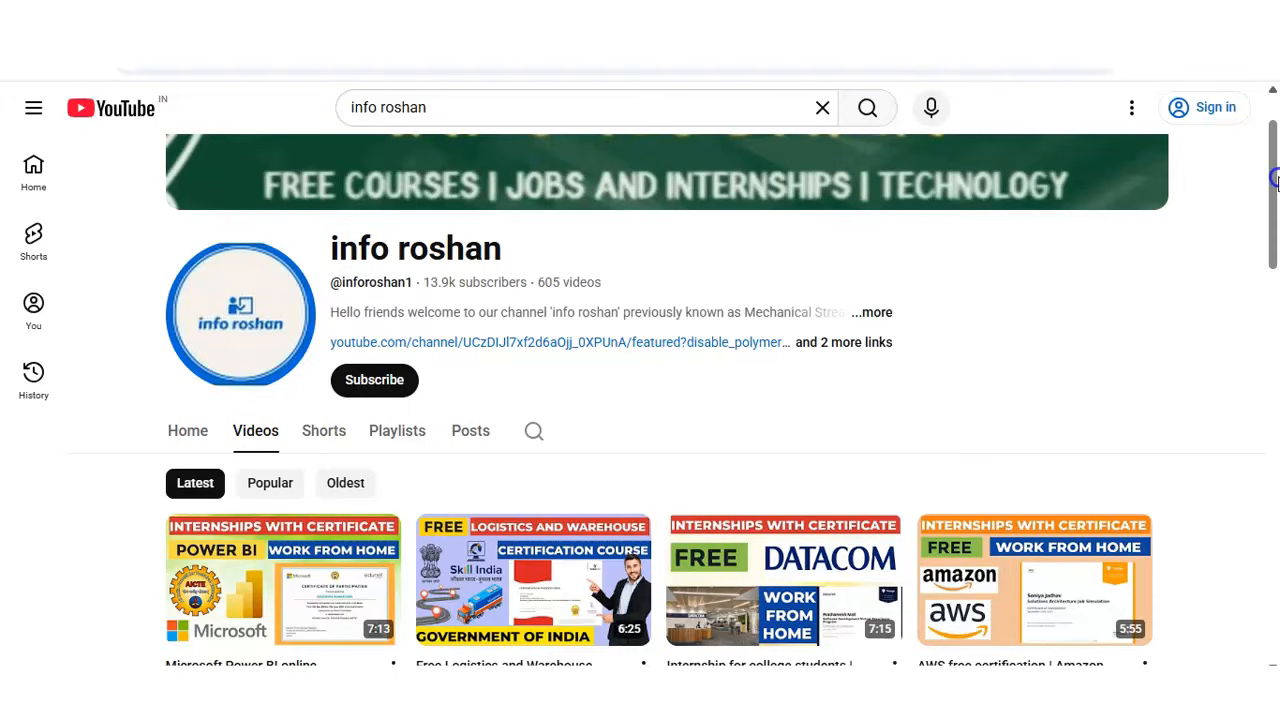
pyautogui.scroll(-3)
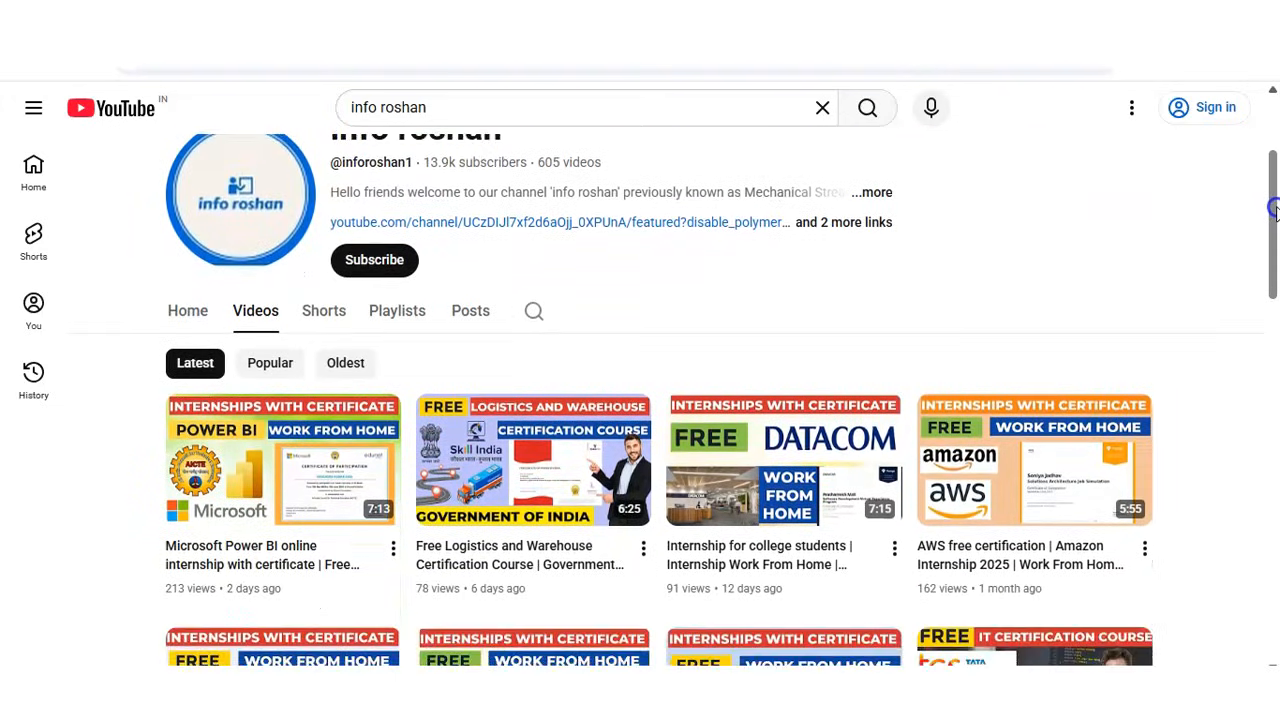
pyautogui.scroll(-3)
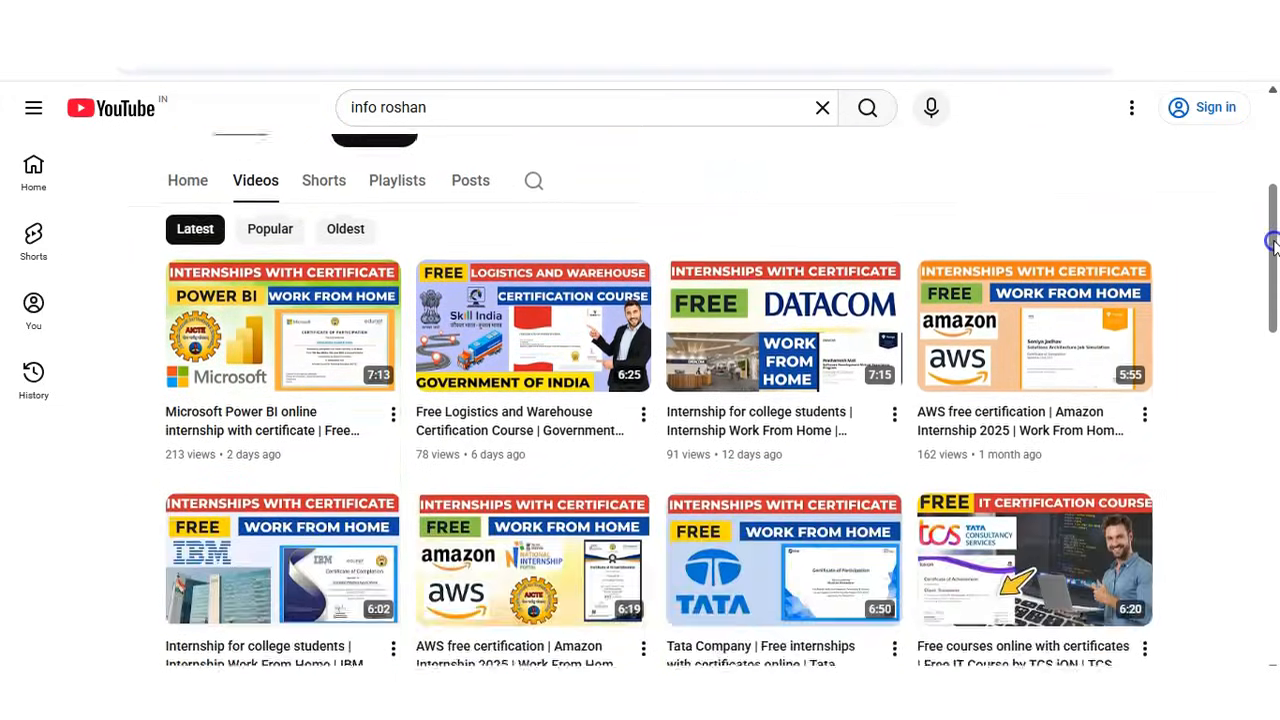
pyautogui.scroll(-3)
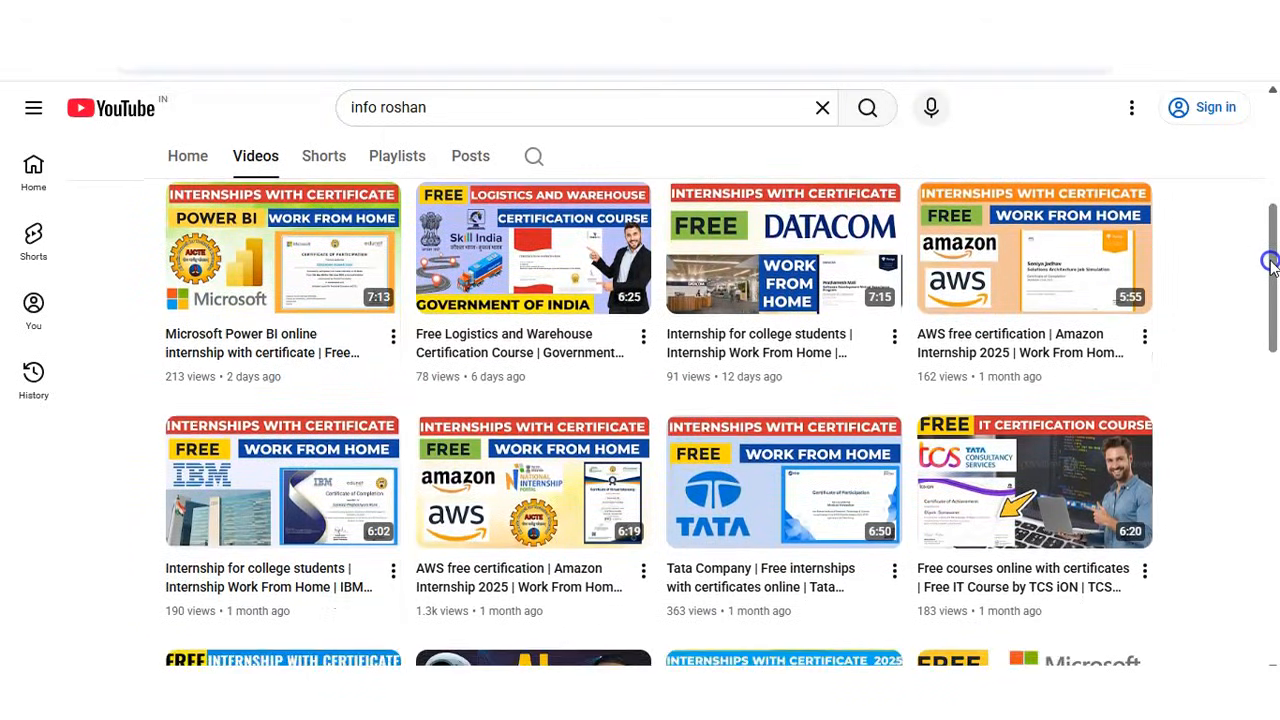
pyautogui.scroll(-3)
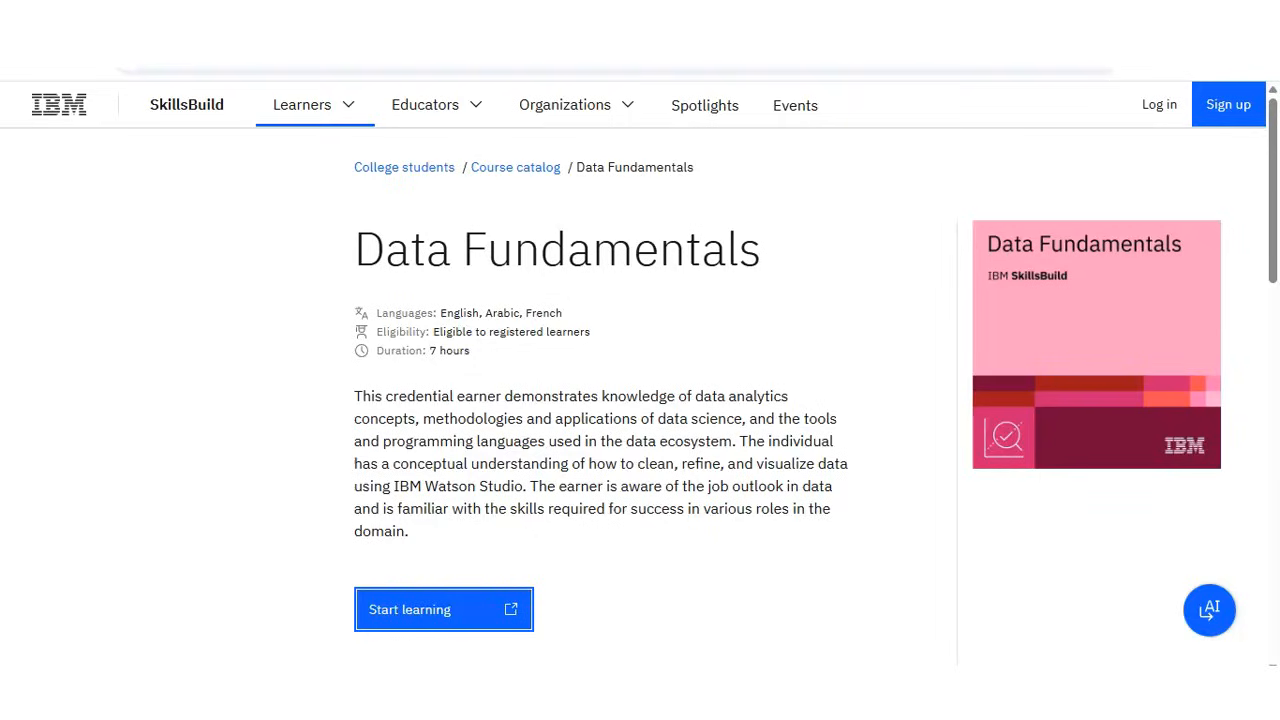
pyautogui.moveTo(1264, 200)
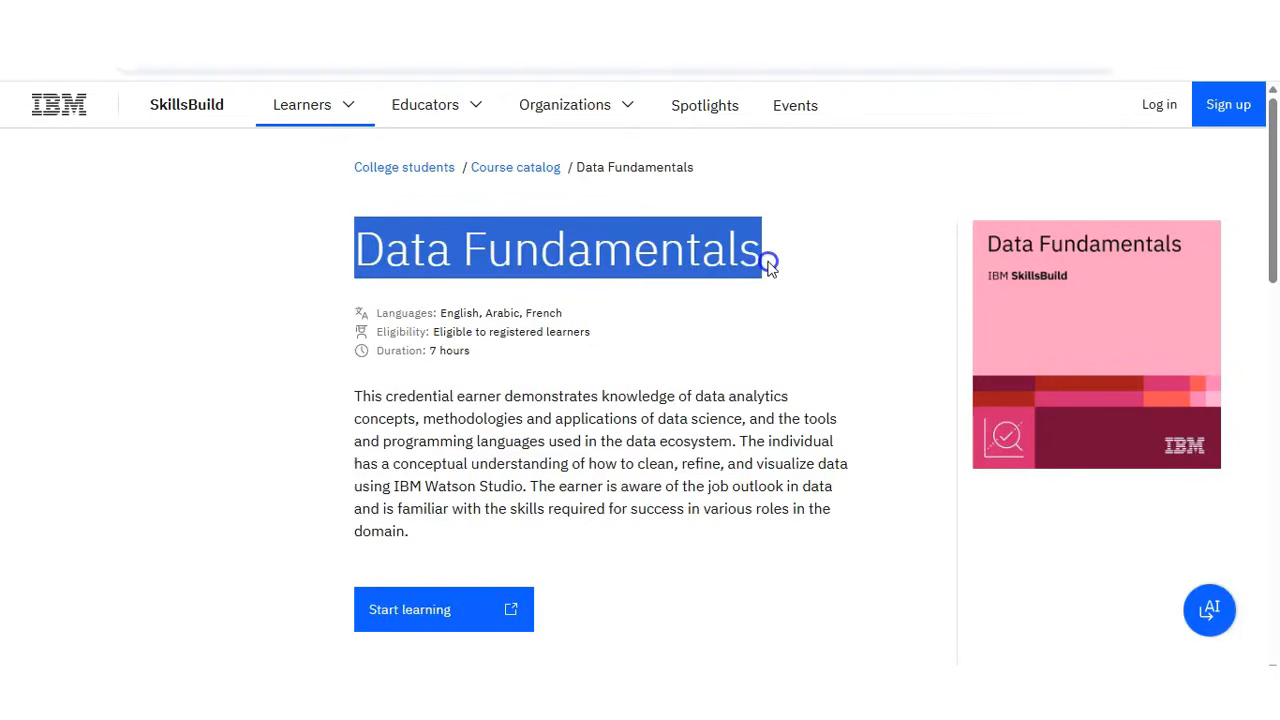
pyautogui.moveTo(668, 296)
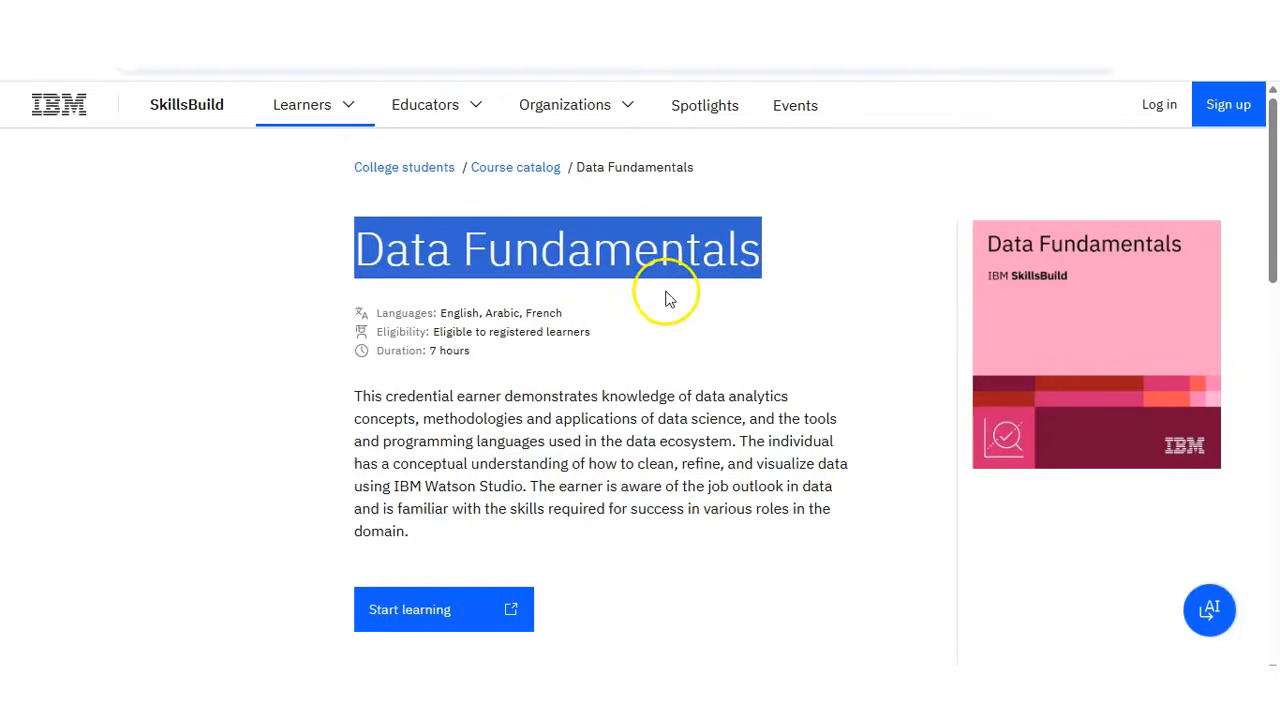
pyautogui.moveTo(504, 360)
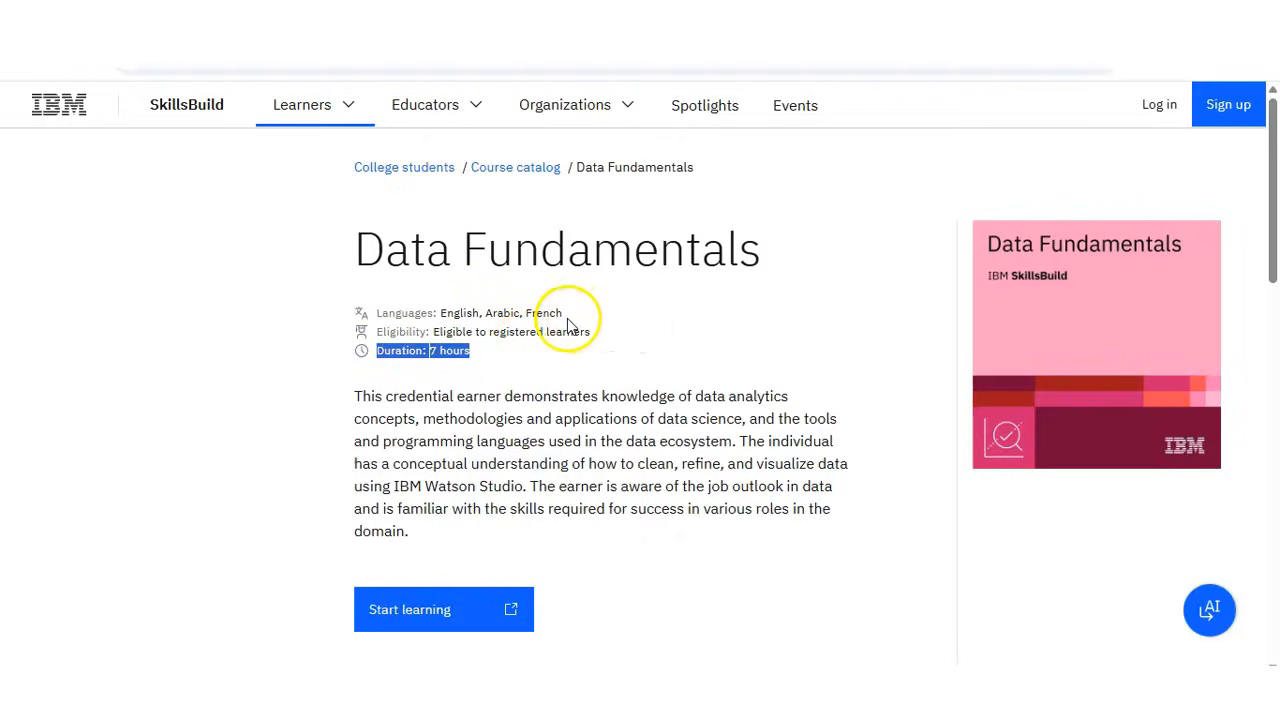
pyautogui.moveTo(448, 310)
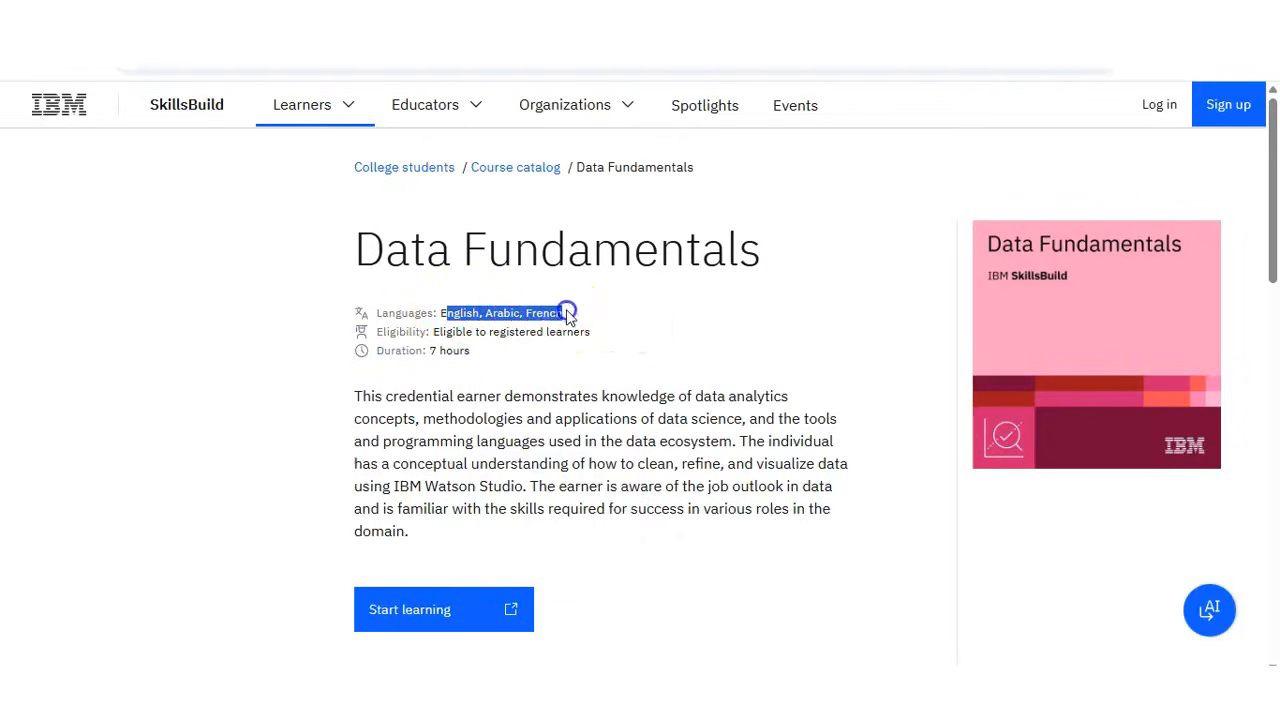
pyautogui.scroll(-3)
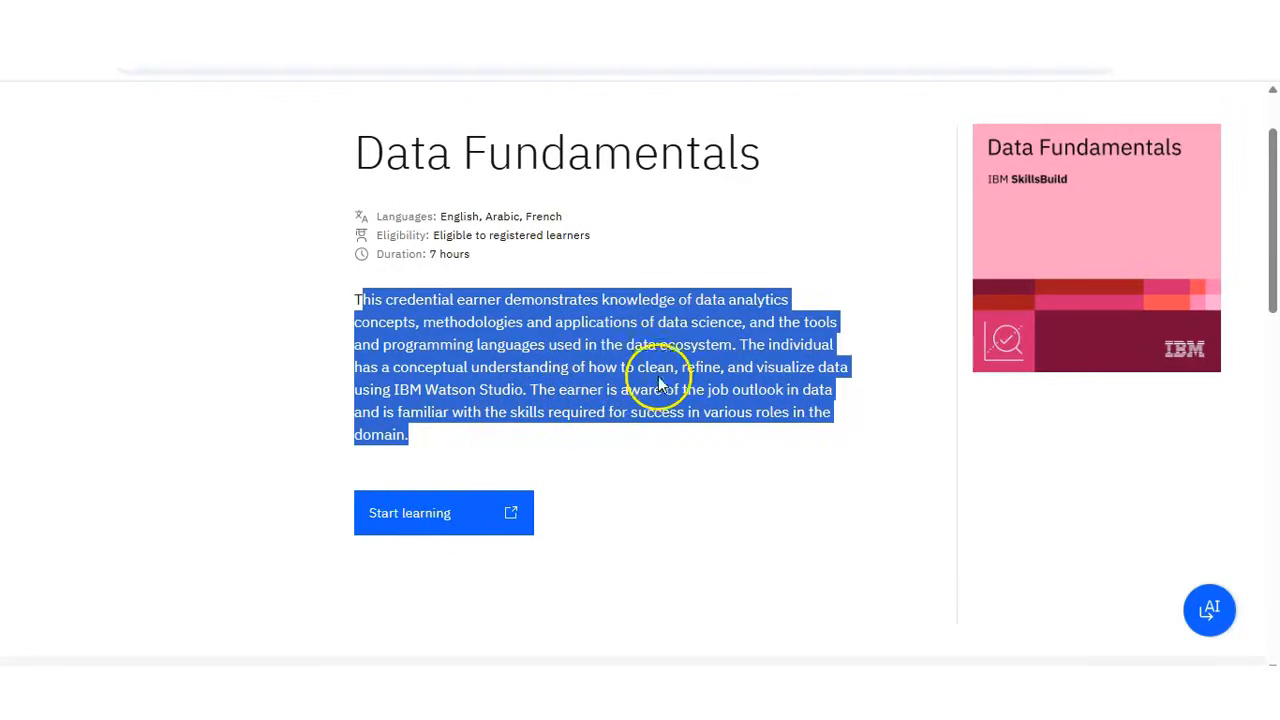
pyautogui.moveTo(1030, 270)
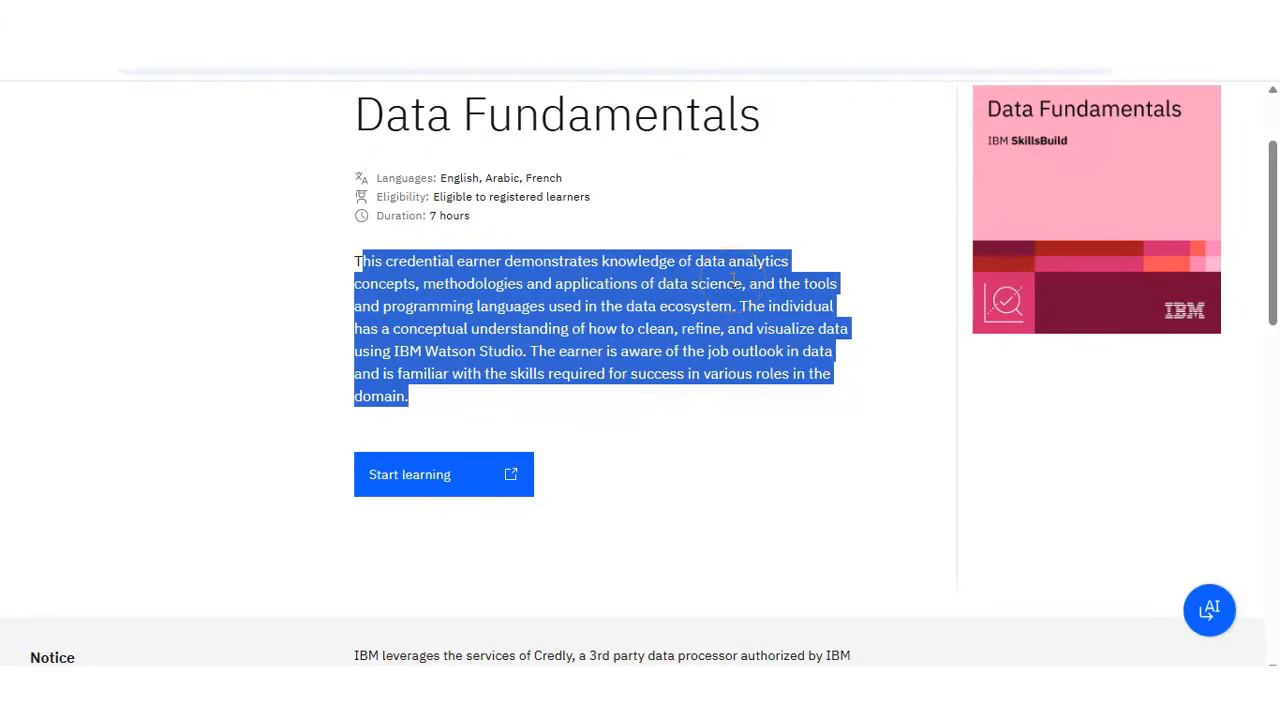
pyautogui.scroll(-3)
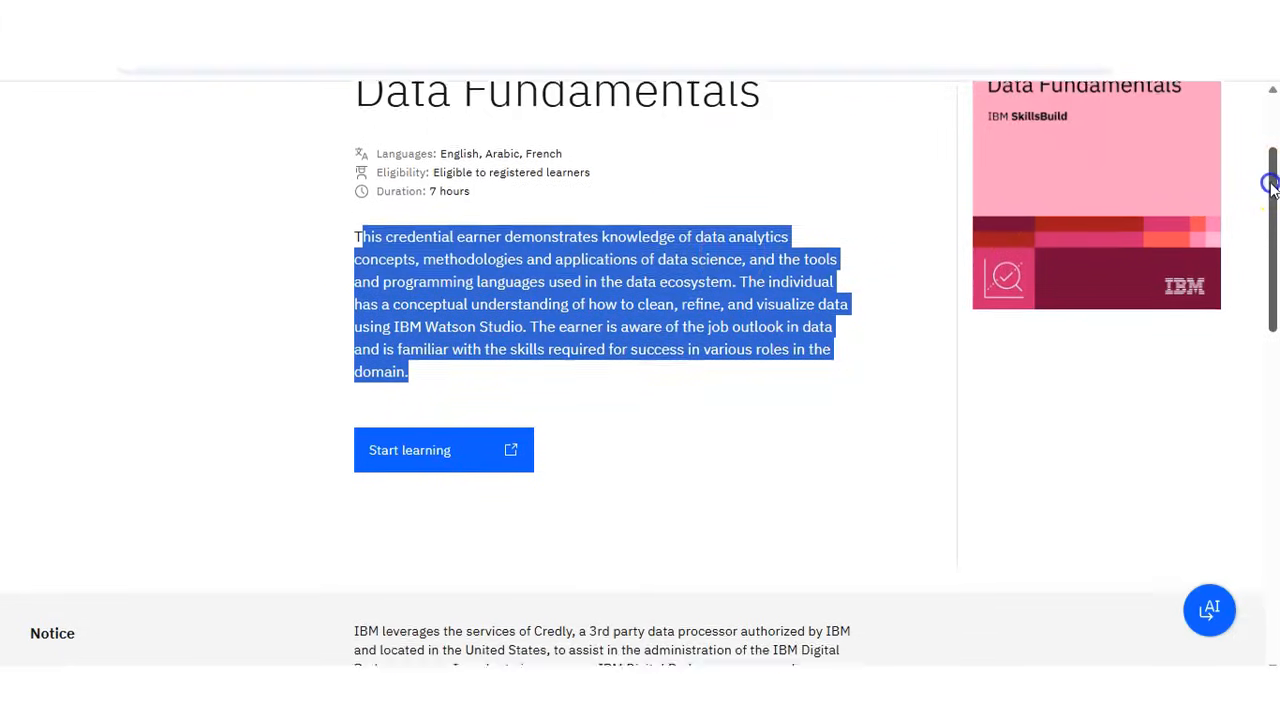
pyautogui.scroll(-3)
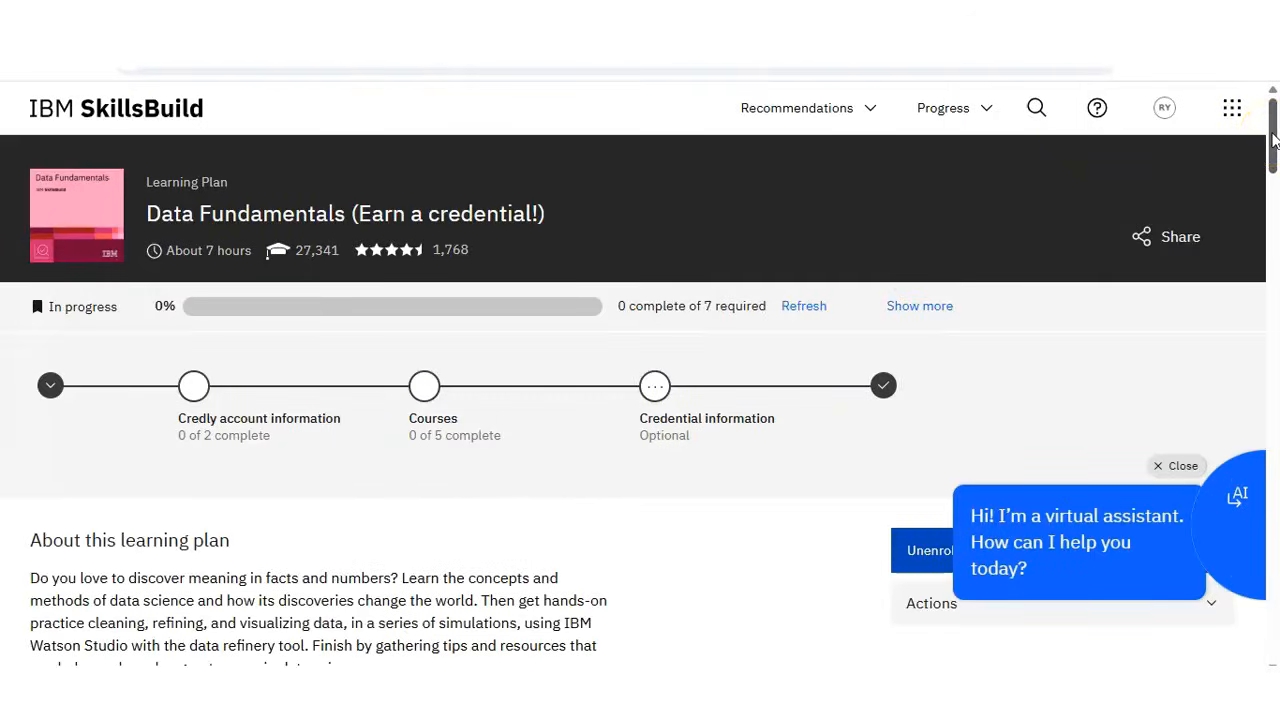
pyautogui.scroll(-3)
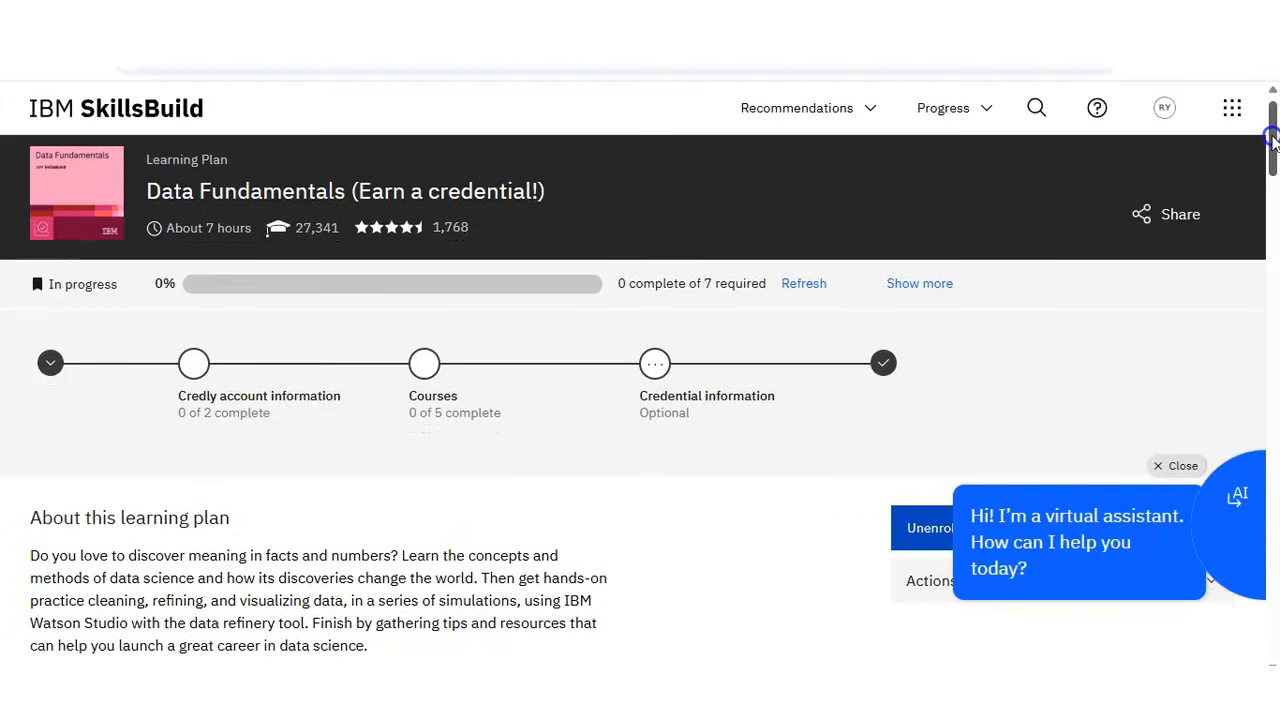
pyautogui.scroll(-3)
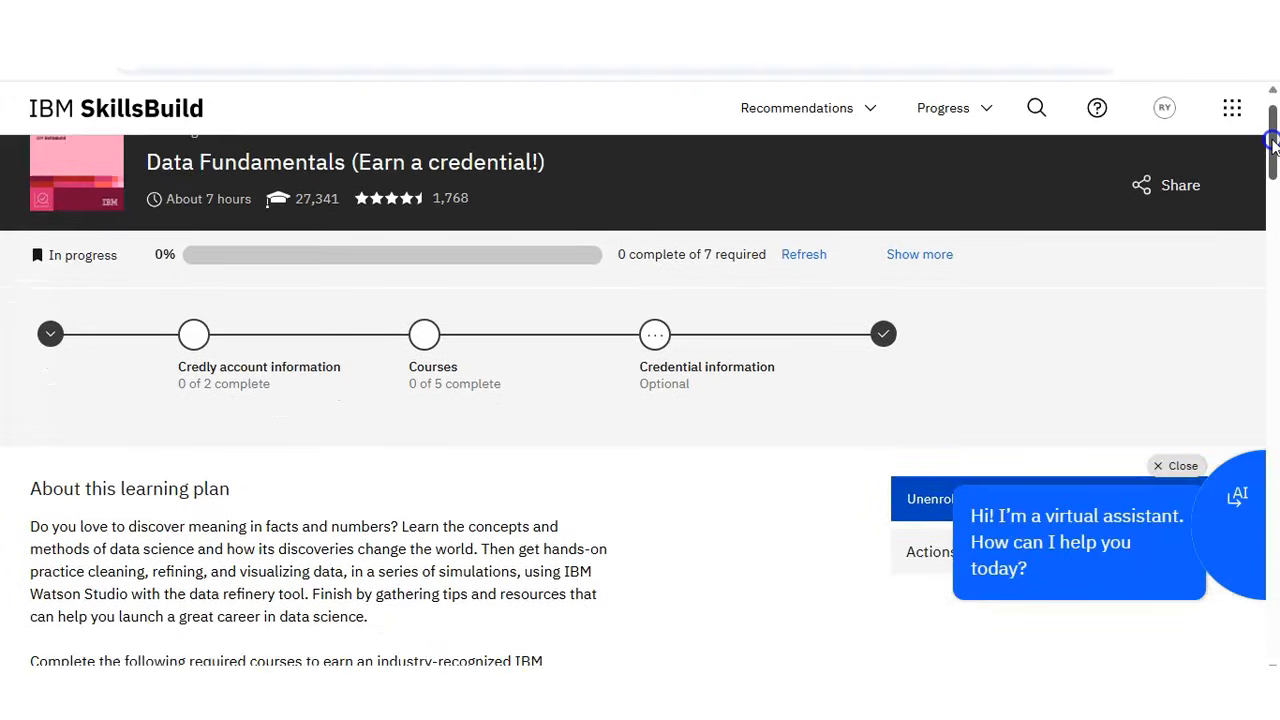
pyautogui.scroll(-3)
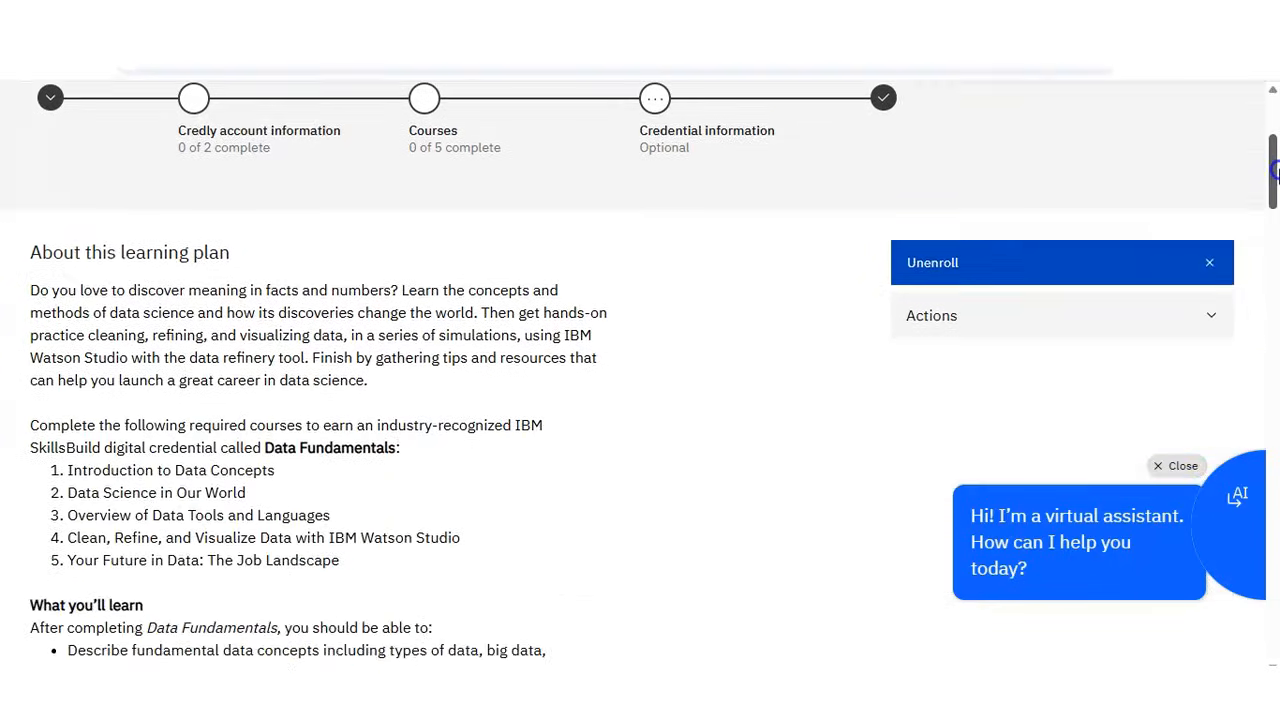
pyautogui.scroll(-3)
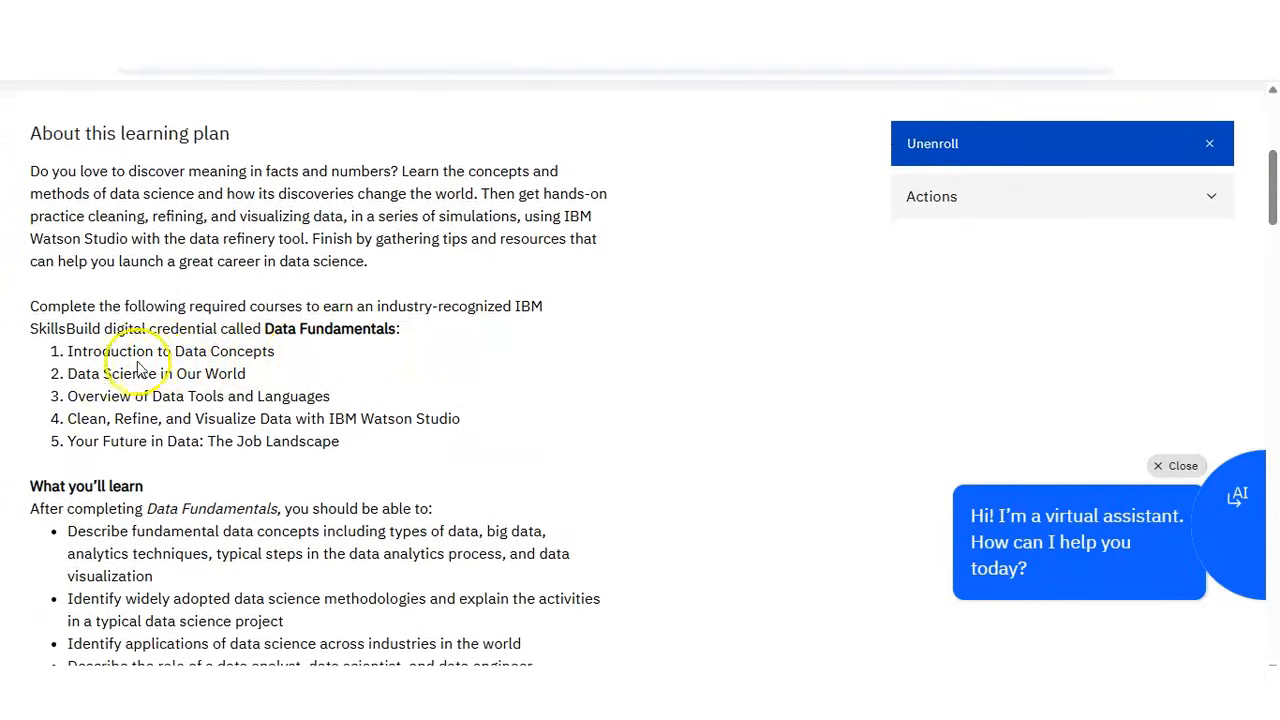
pyautogui.moveTo(68, 352); pyautogui.dragTo(338, 442)
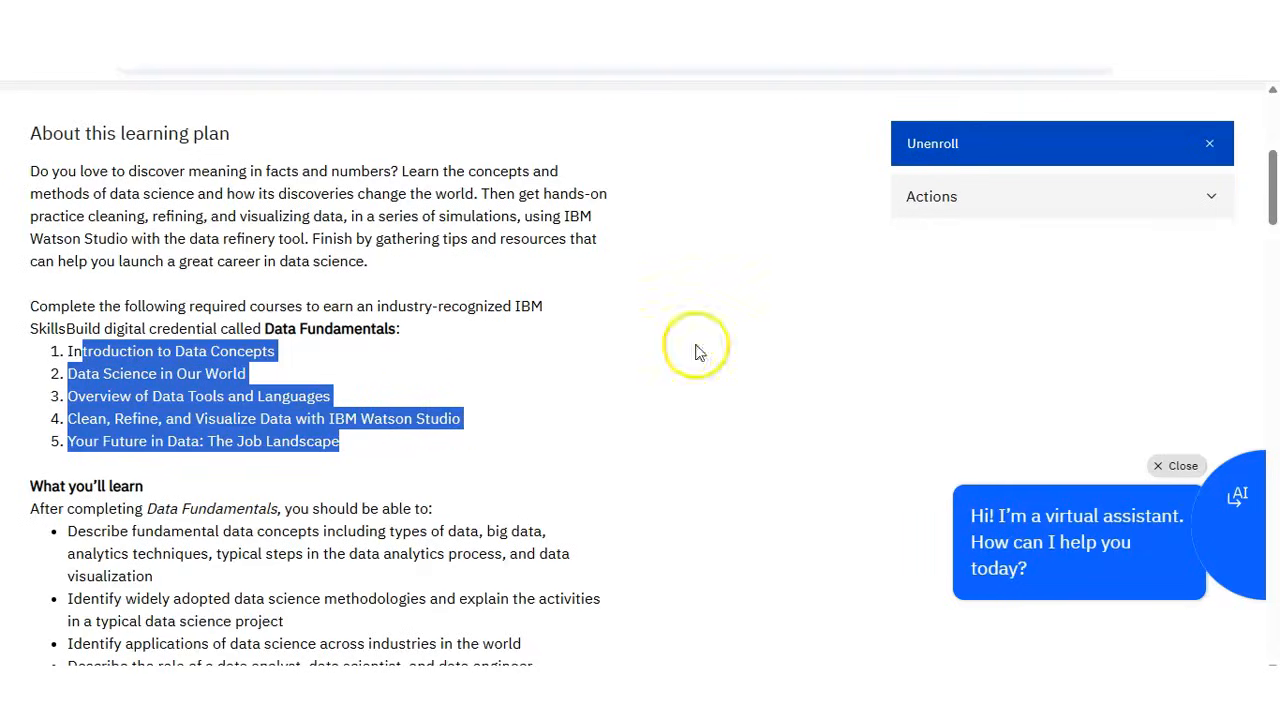
pyautogui.scroll(-3)
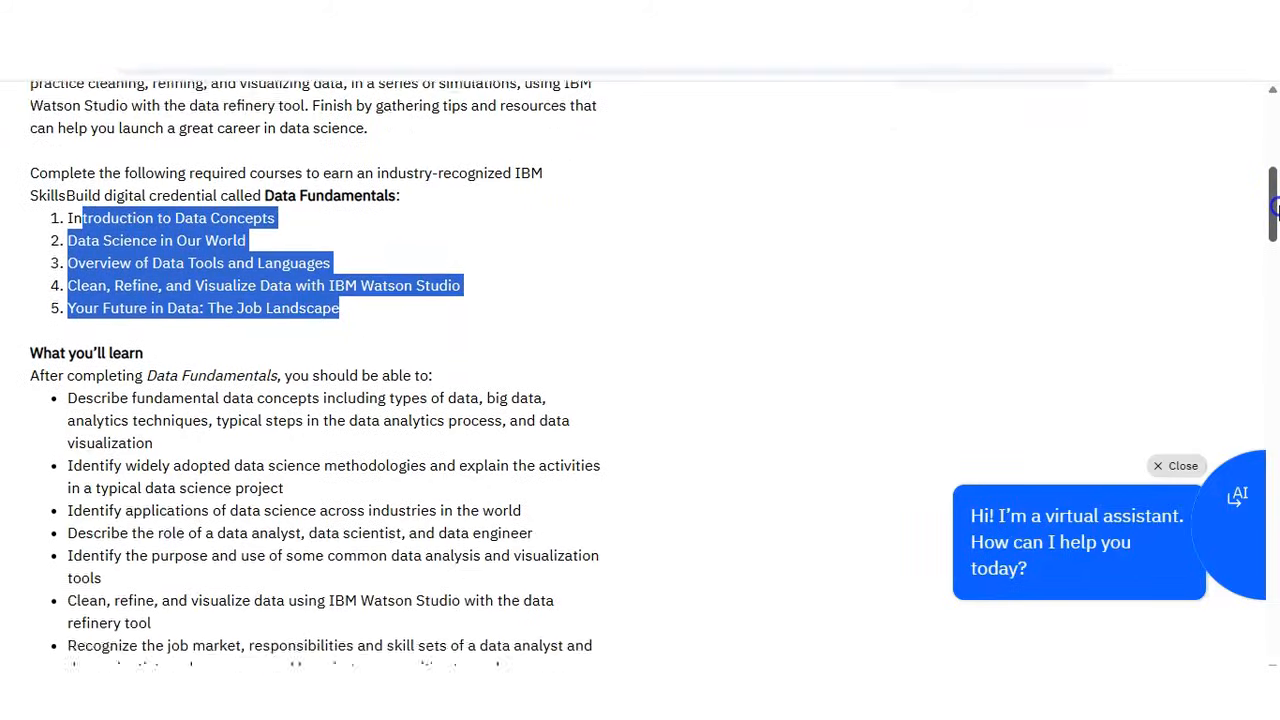
pyautogui.scroll(-3)
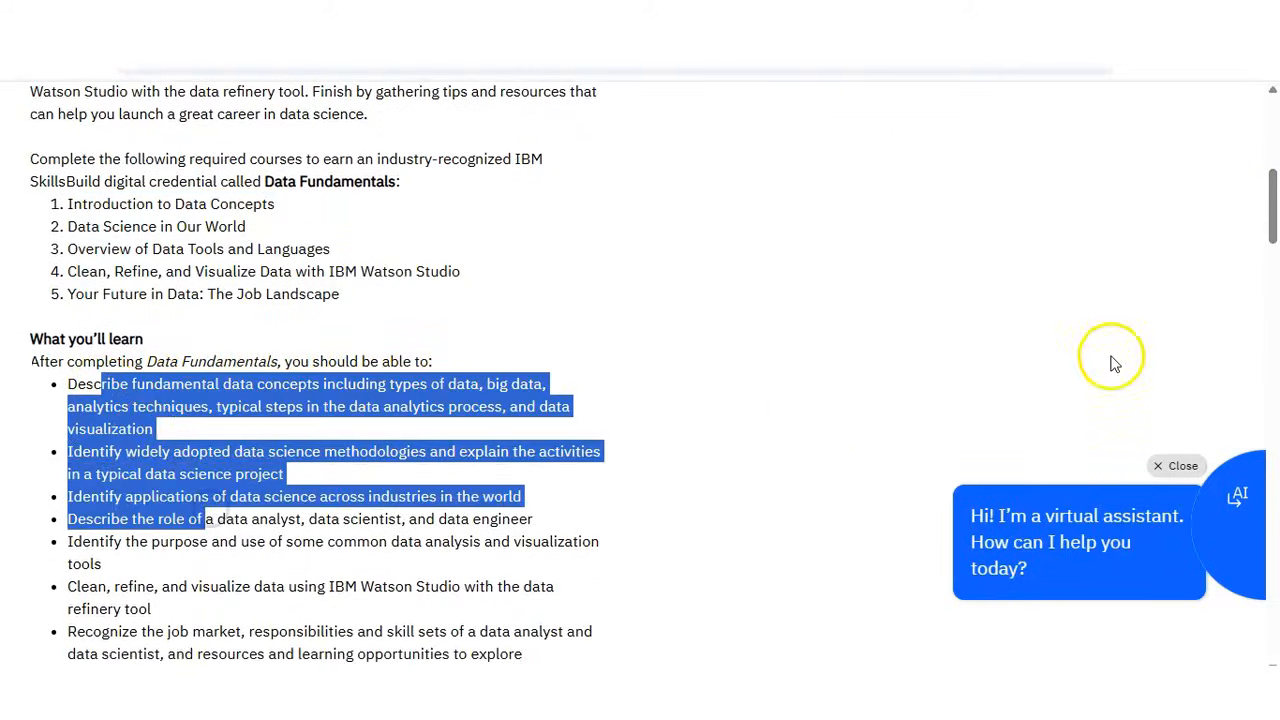
pyautogui.scroll(-3)
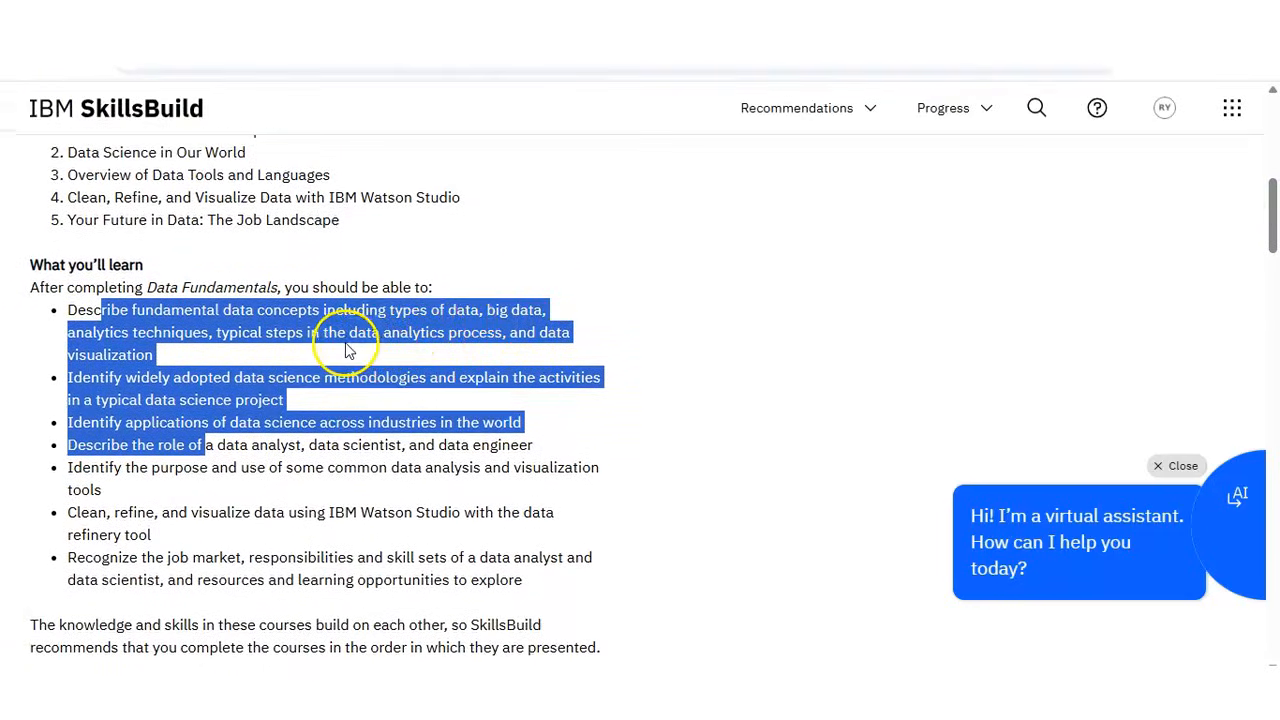
pyautogui.click(230, 390)
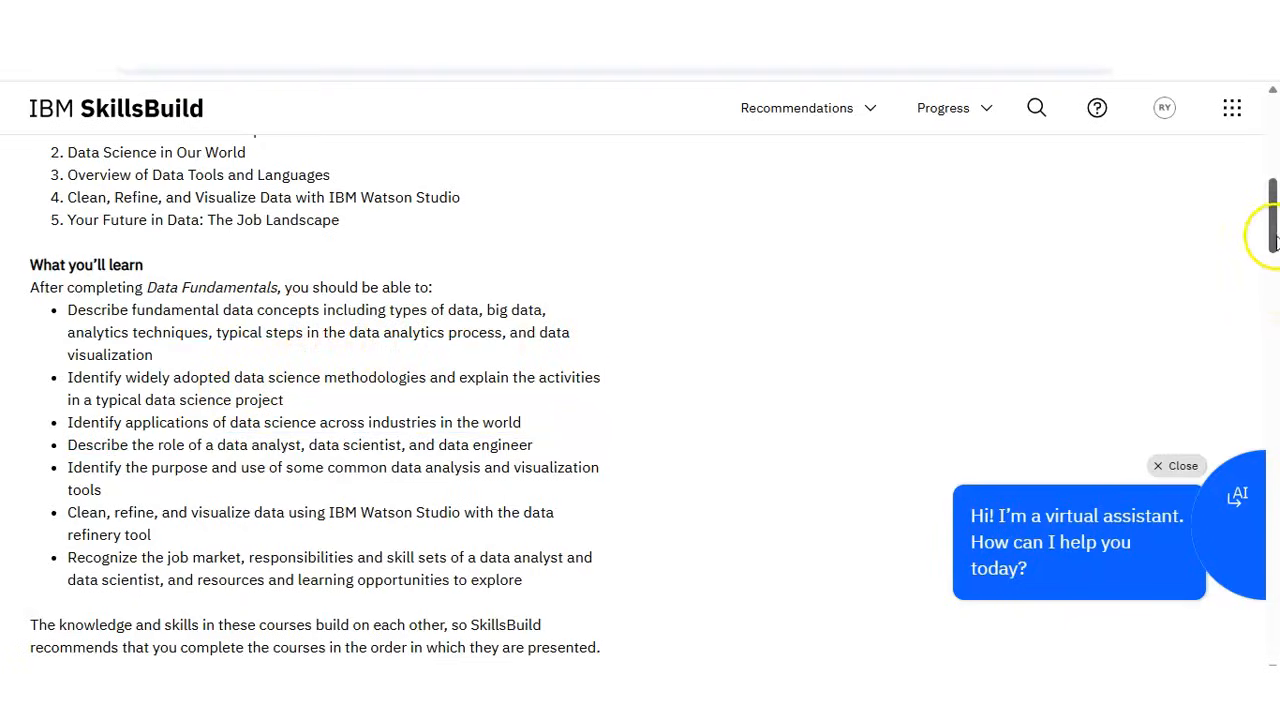
pyautogui.scroll(3)
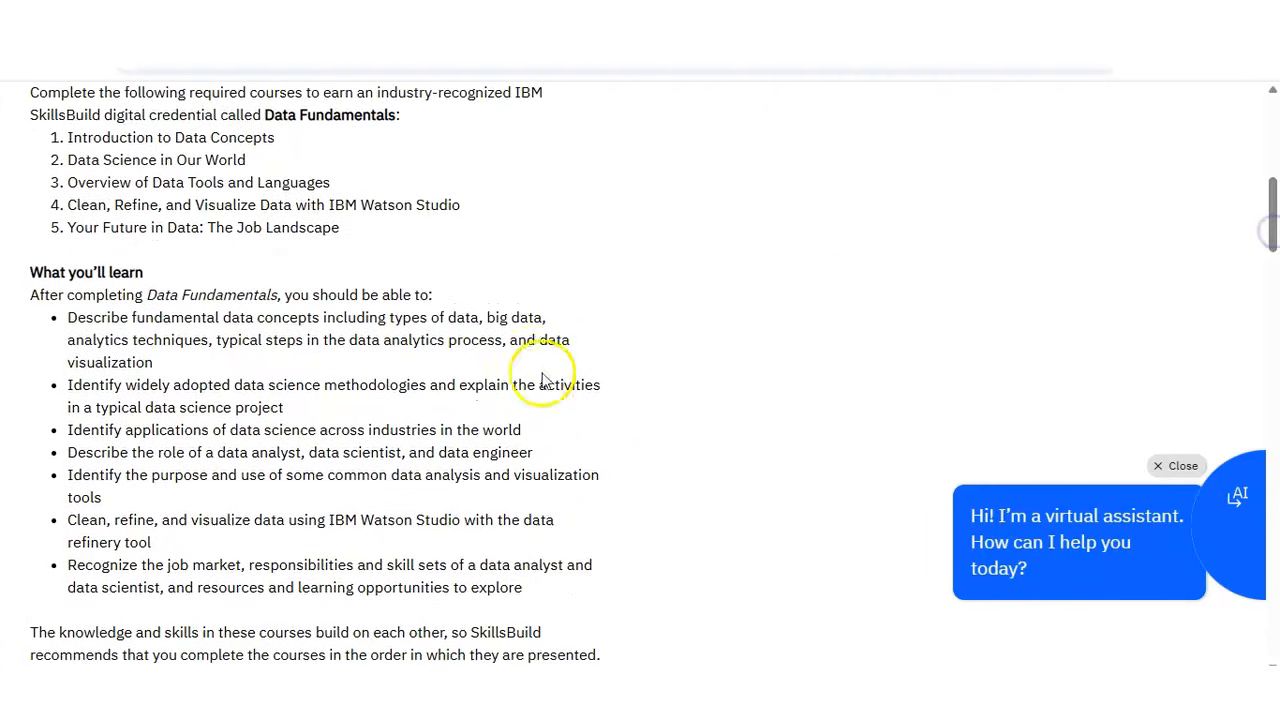
pyautogui.moveTo(236, 456)
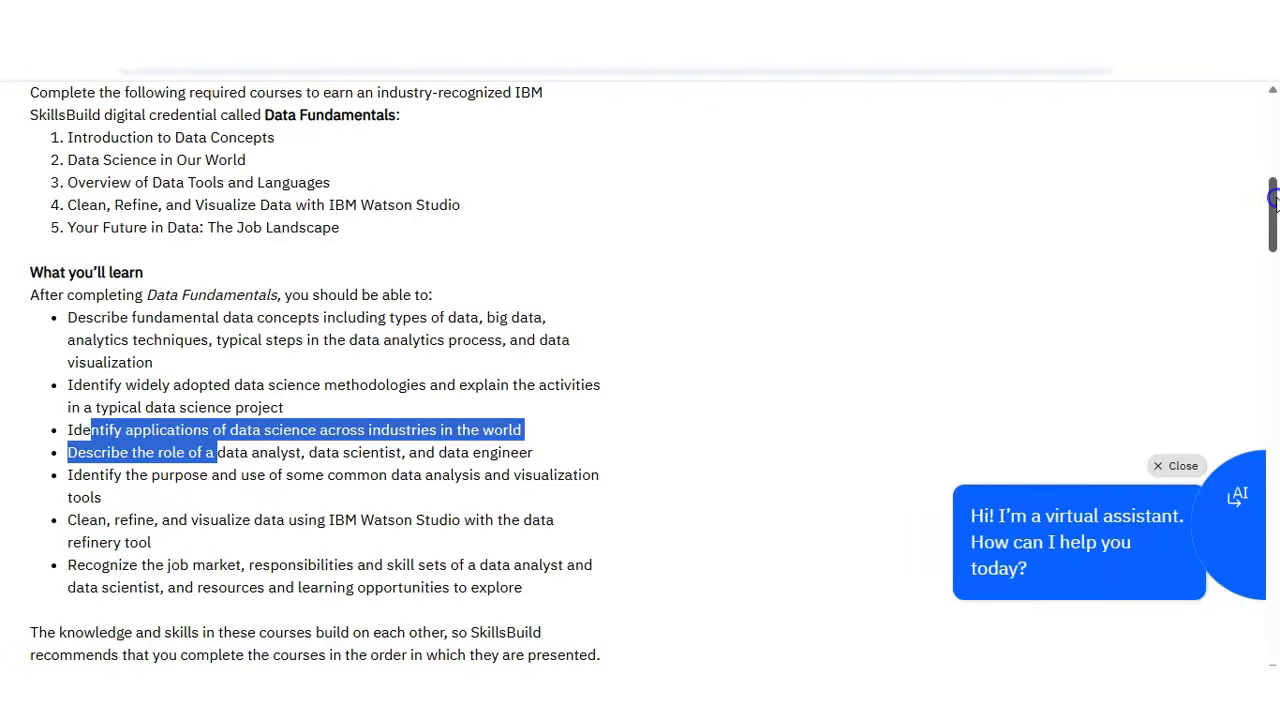
pyautogui.scroll(-3)
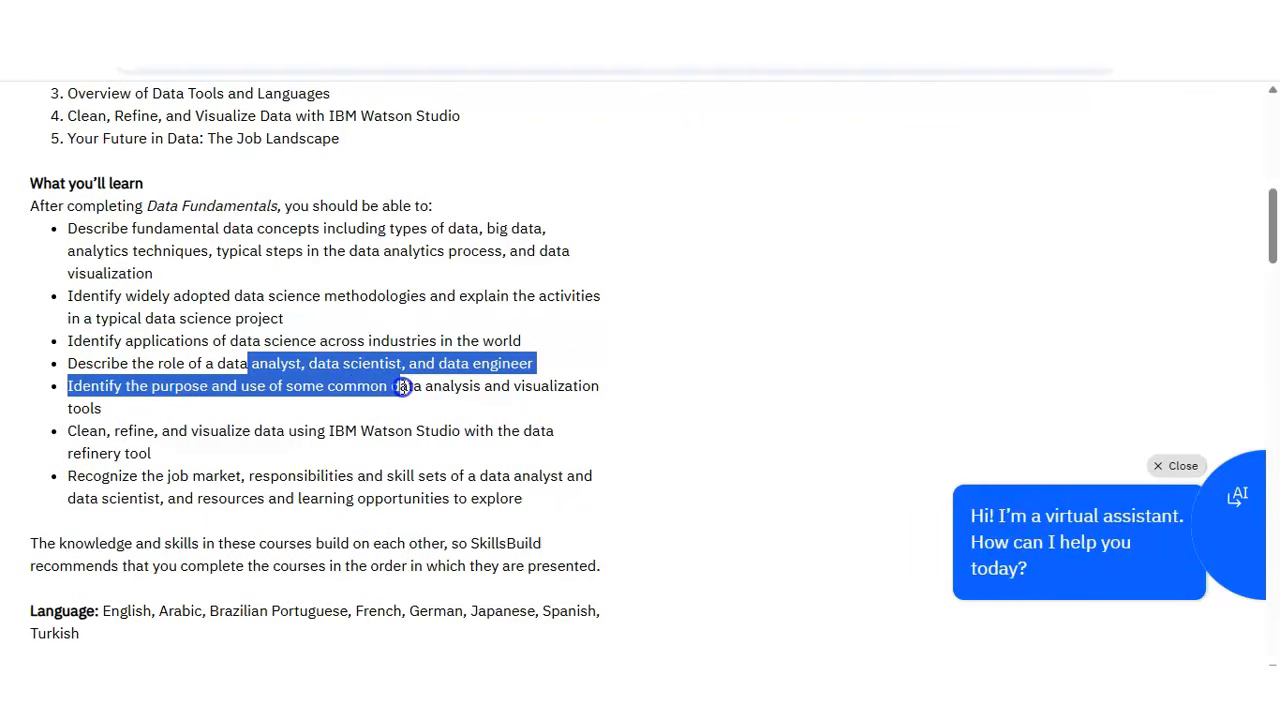
pyautogui.moveTo(400, 386); pyautogui.dragTo(450, 430)
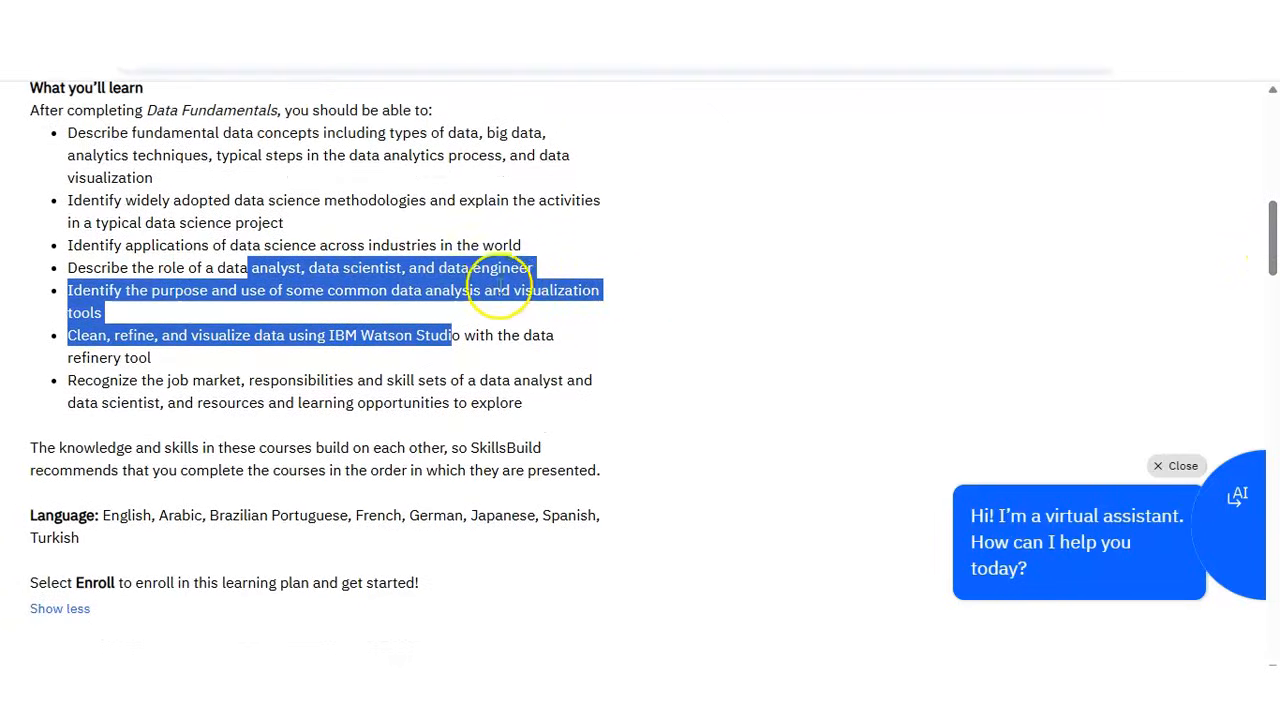
pyautogui.moveTo(494, 290)
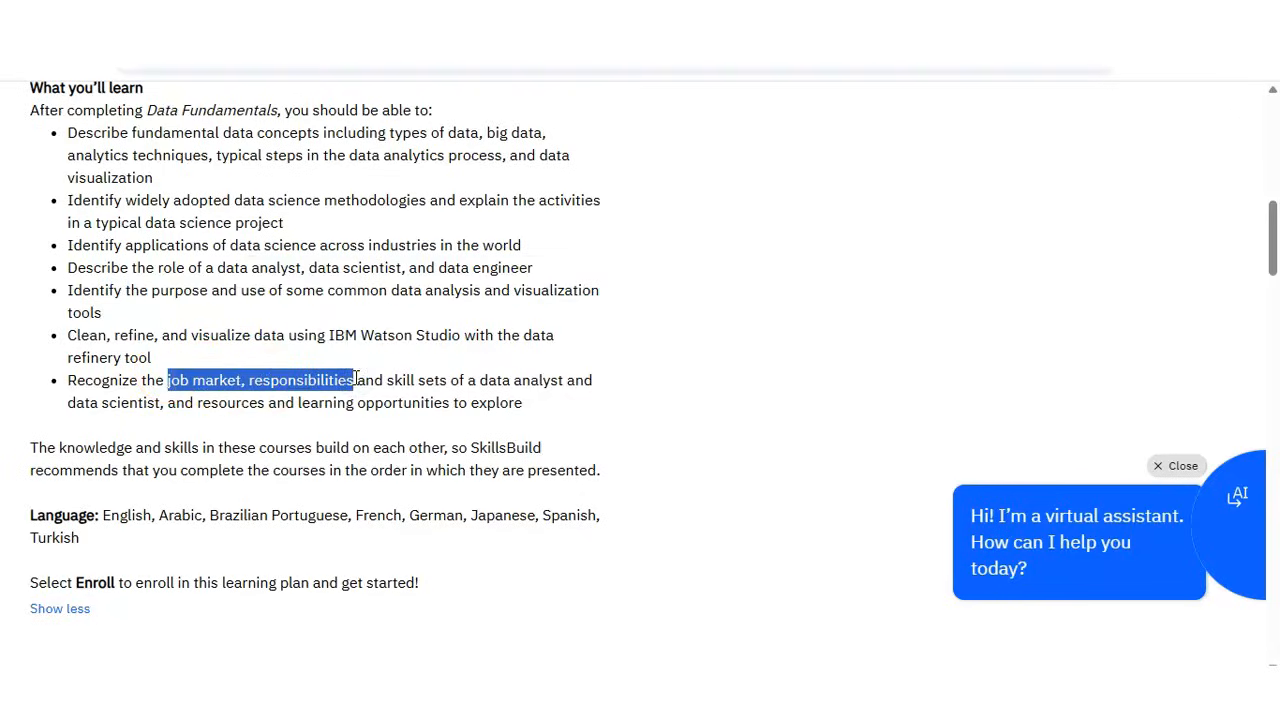
pyautogui.moveTo(1180, 350)
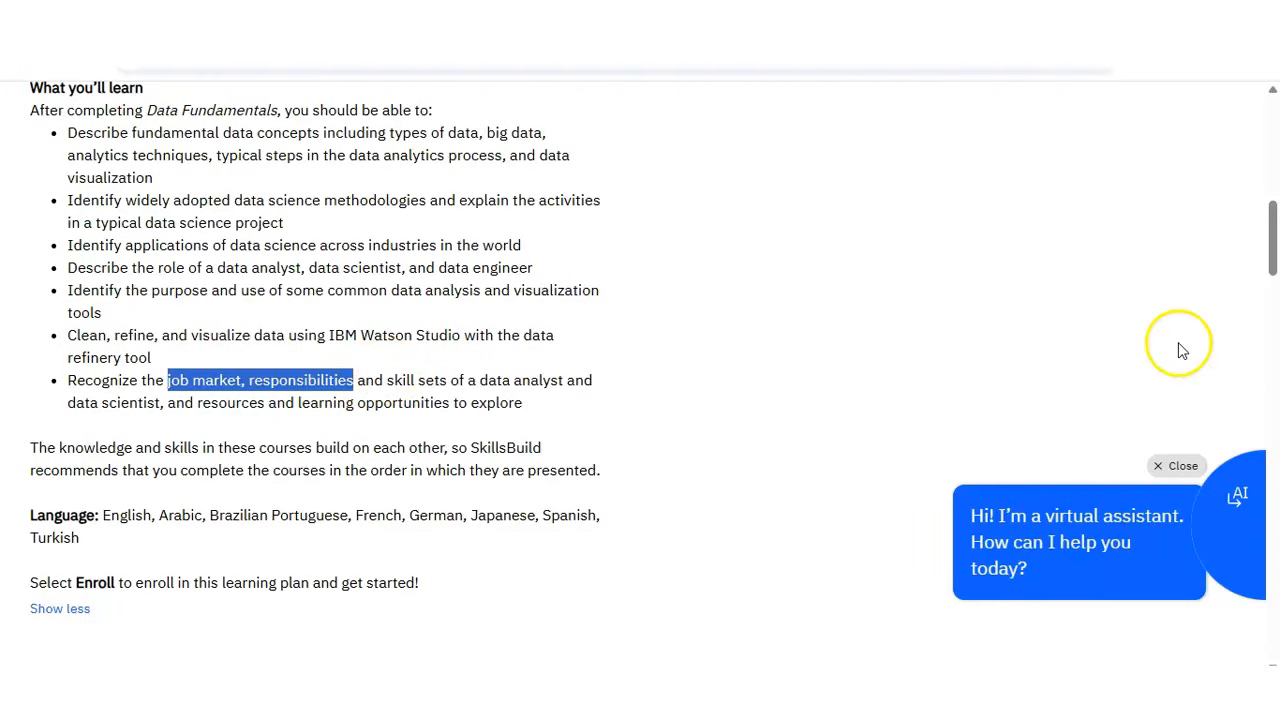
pyautogui.scroll(3)
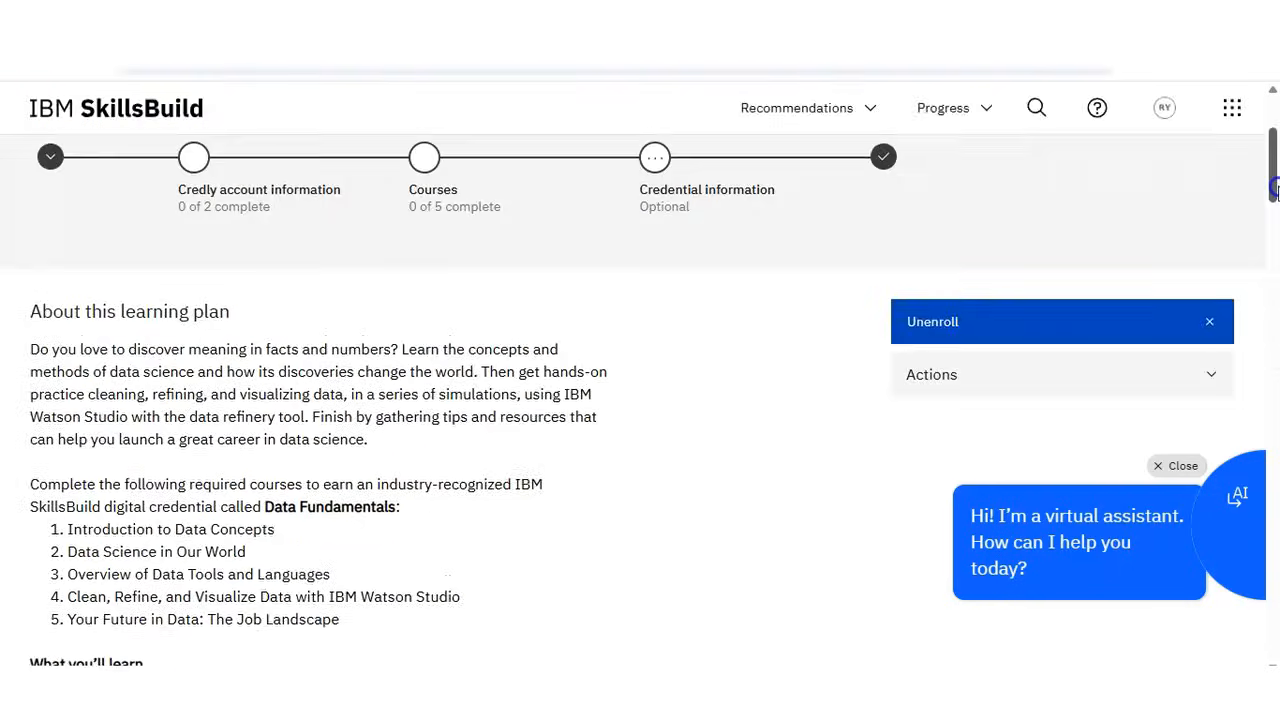
pyautogui.scroll(-3)
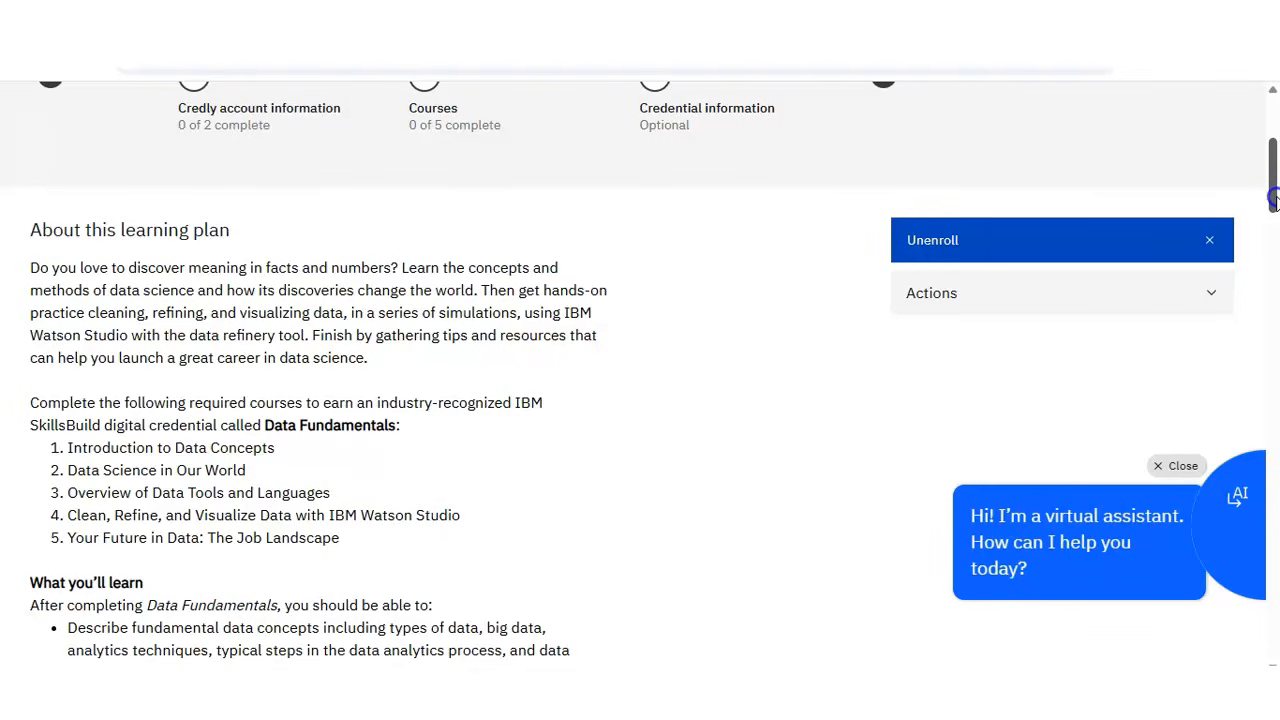
pyautogui.scroll(3)
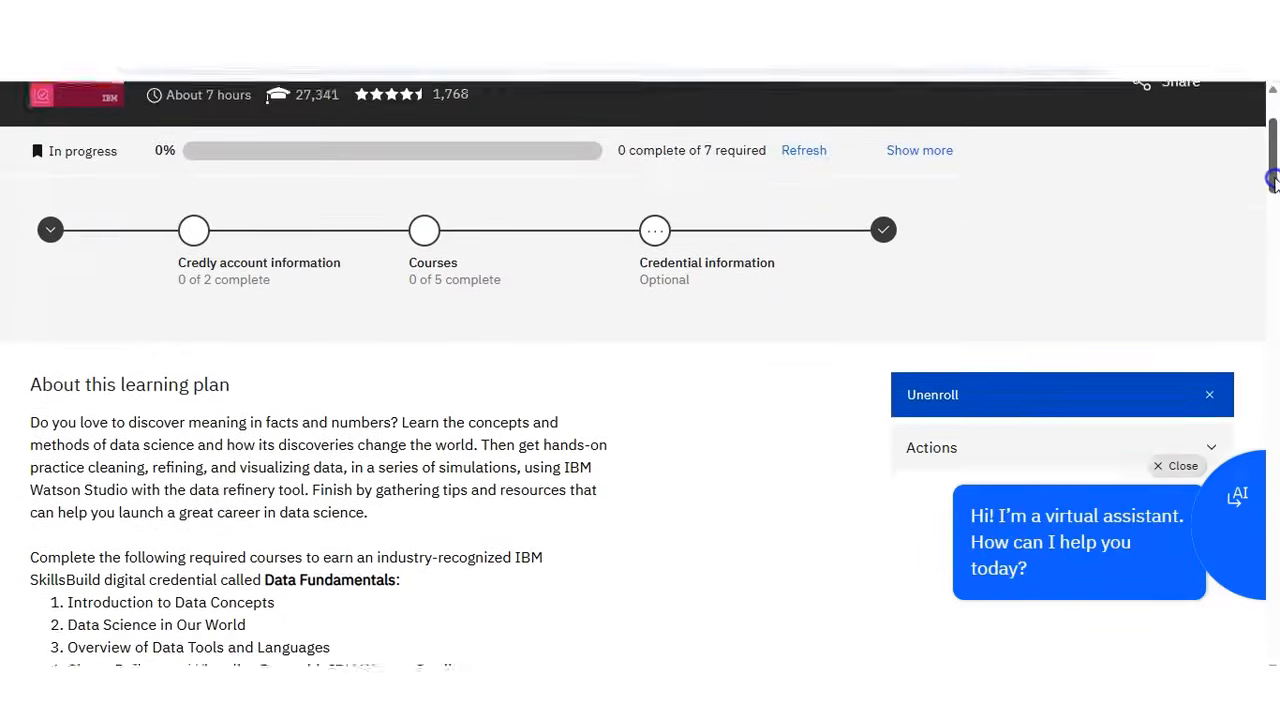
pyautogui.scroll(-3)
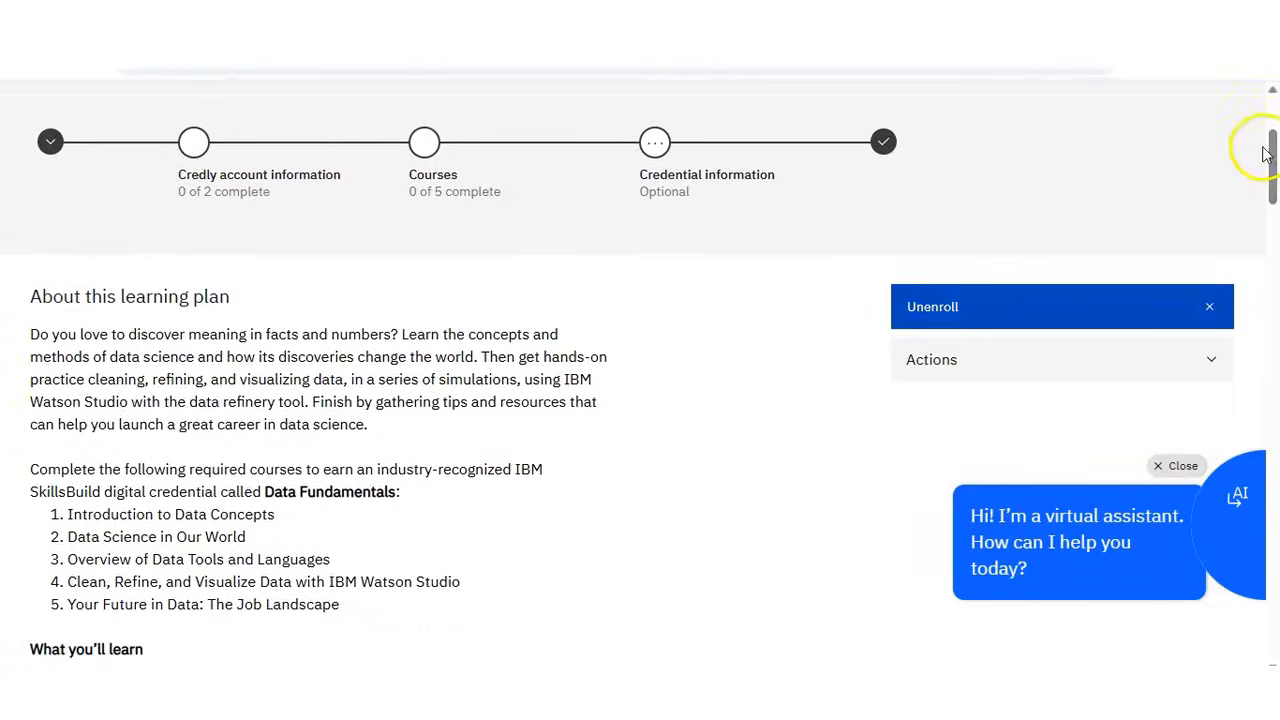
pyautogui.scroll(-3)
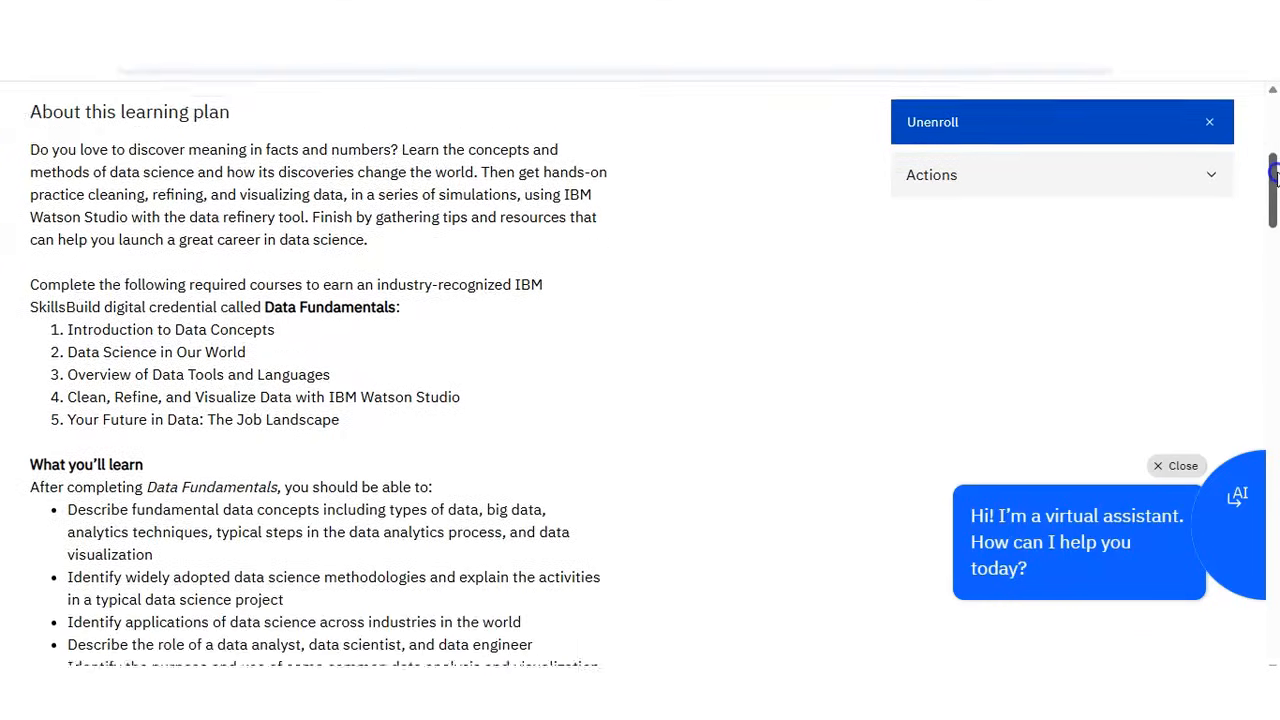
pyautogui.scroll(3)
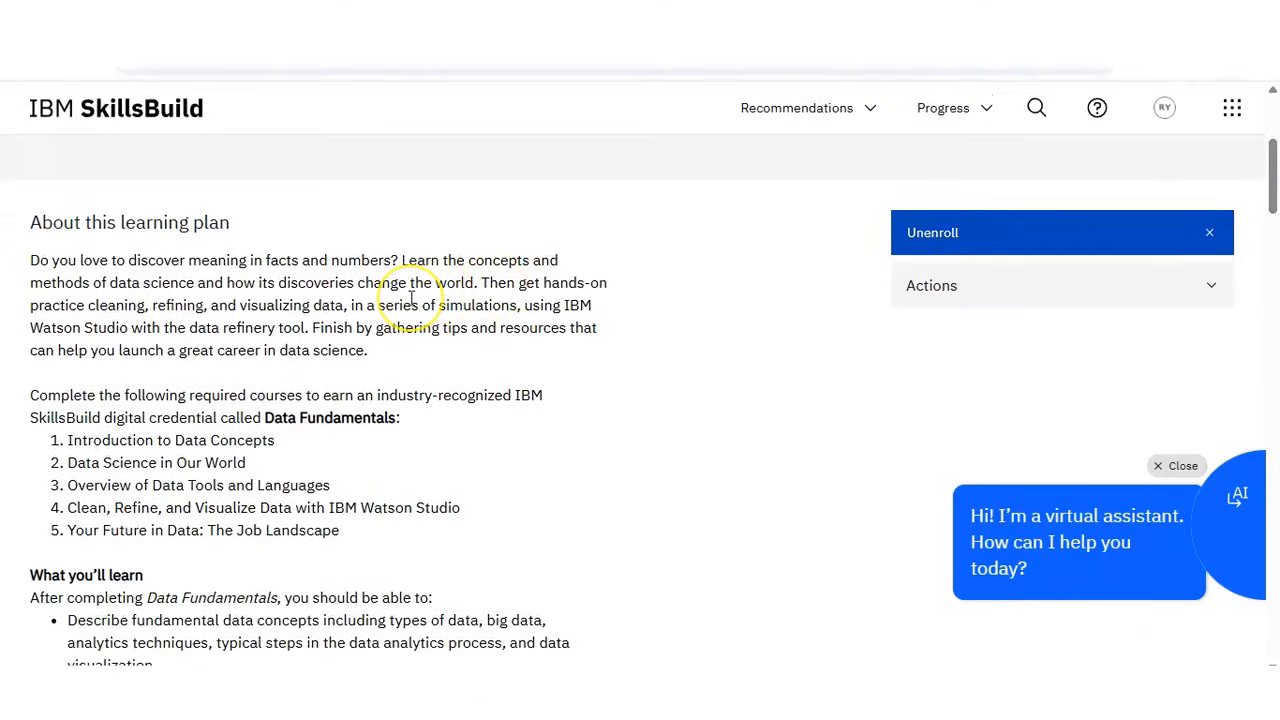
pyautogui.moveTo(268, 352)
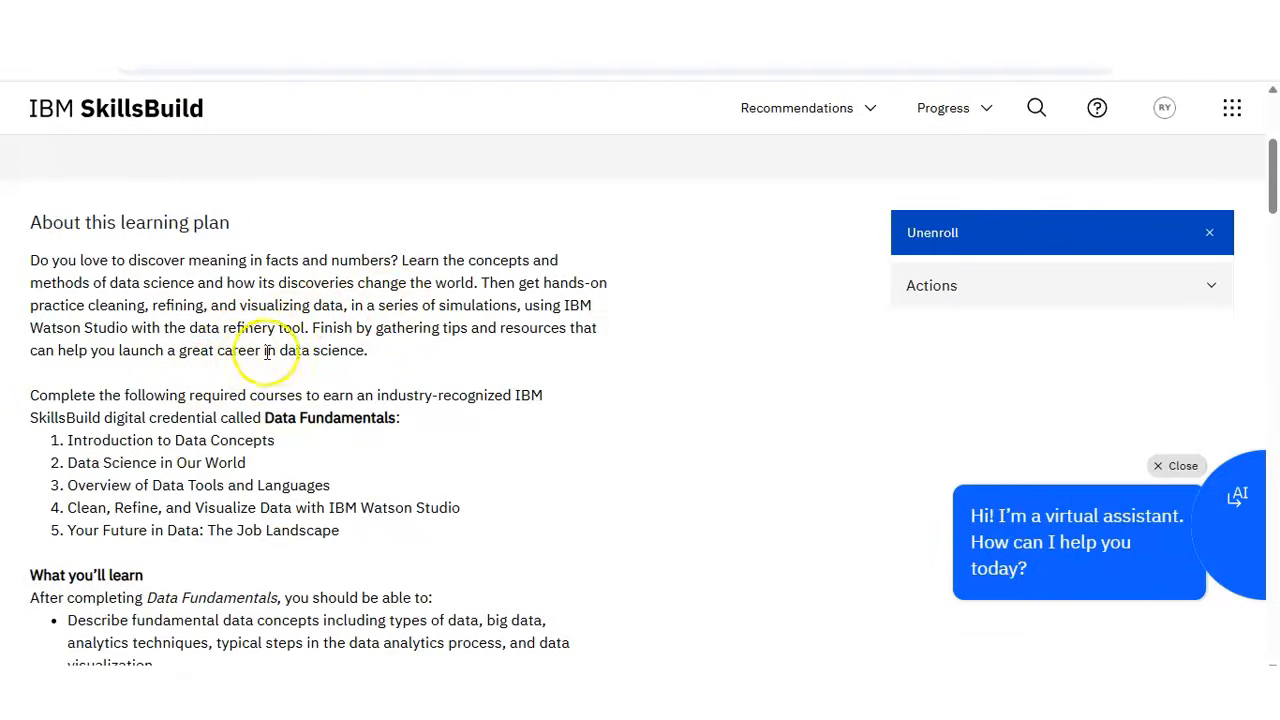
pyautogui.moveTo(330, 512)
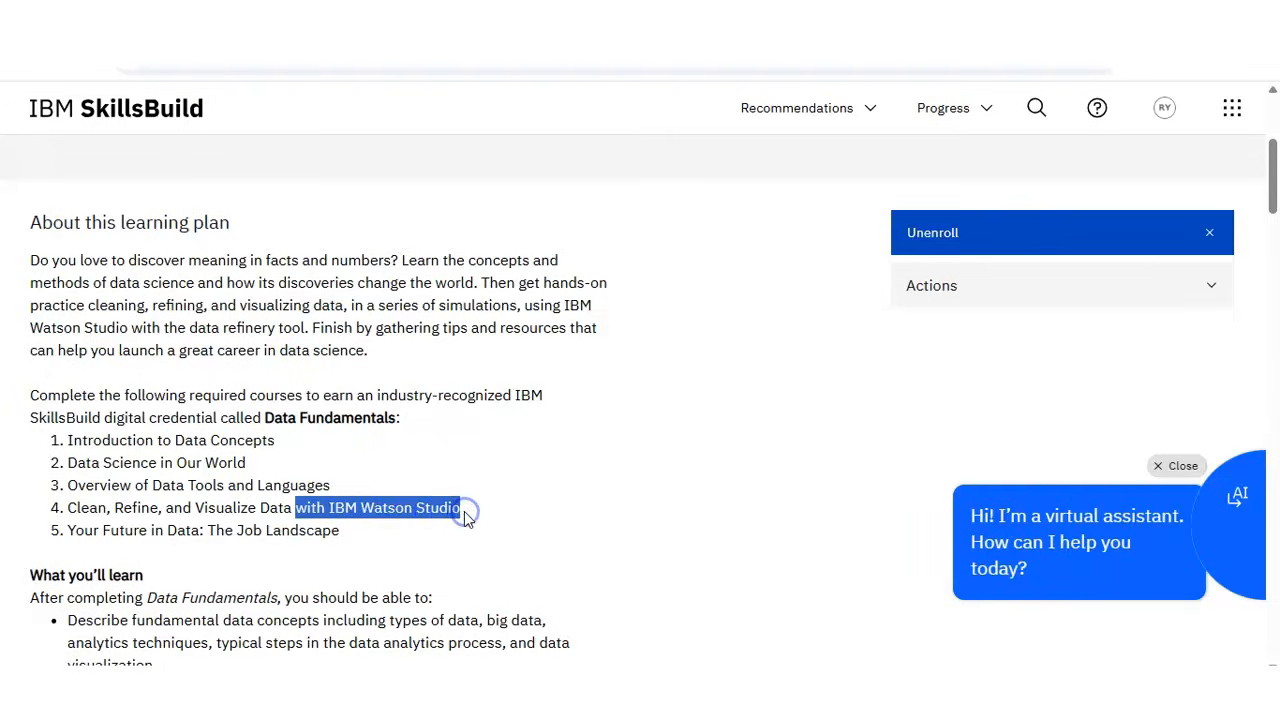
pyautogui.moveTo(1196, 410)
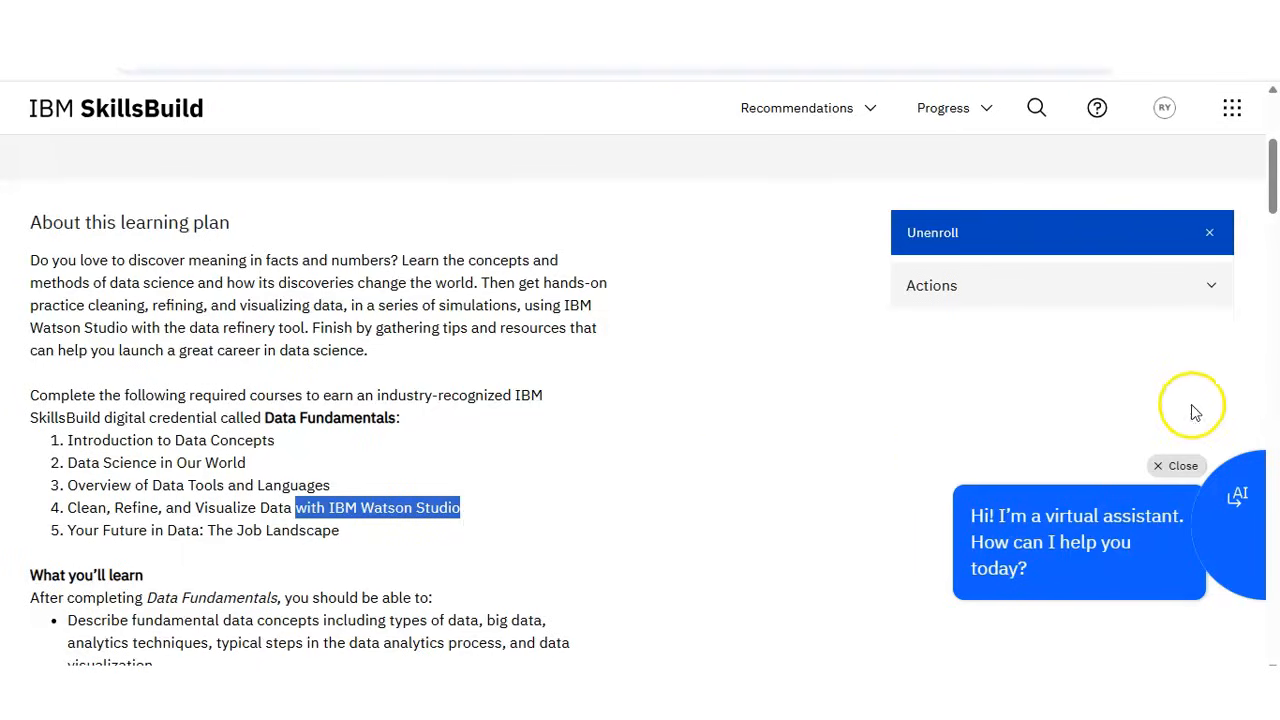
pyautogui.scroll(3)
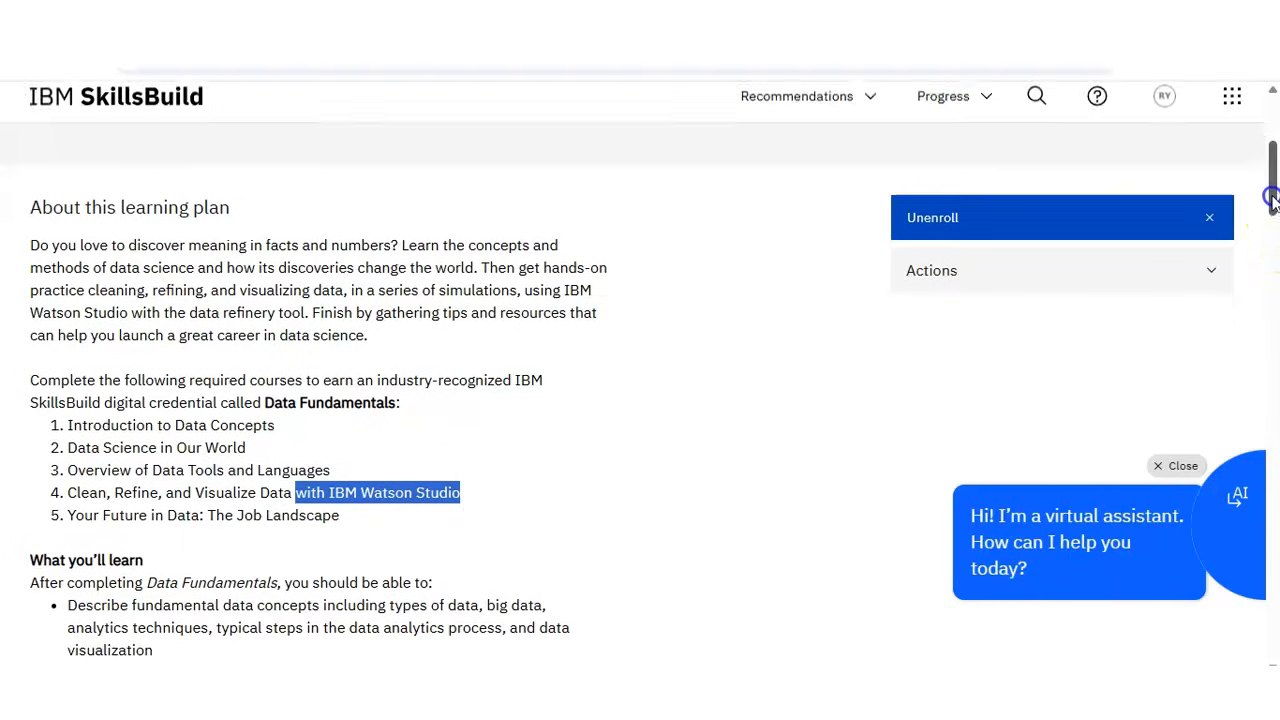
pyautogui.scroll(-3)
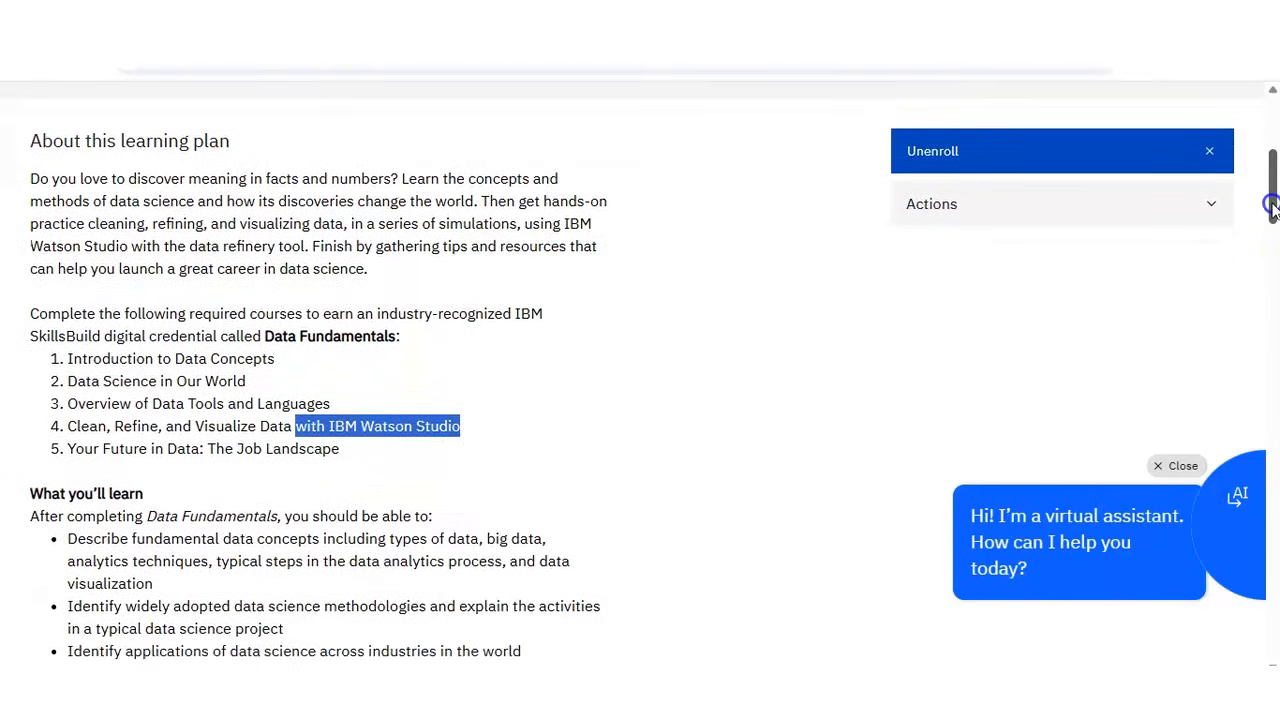
pyautogui.scroll(-3)
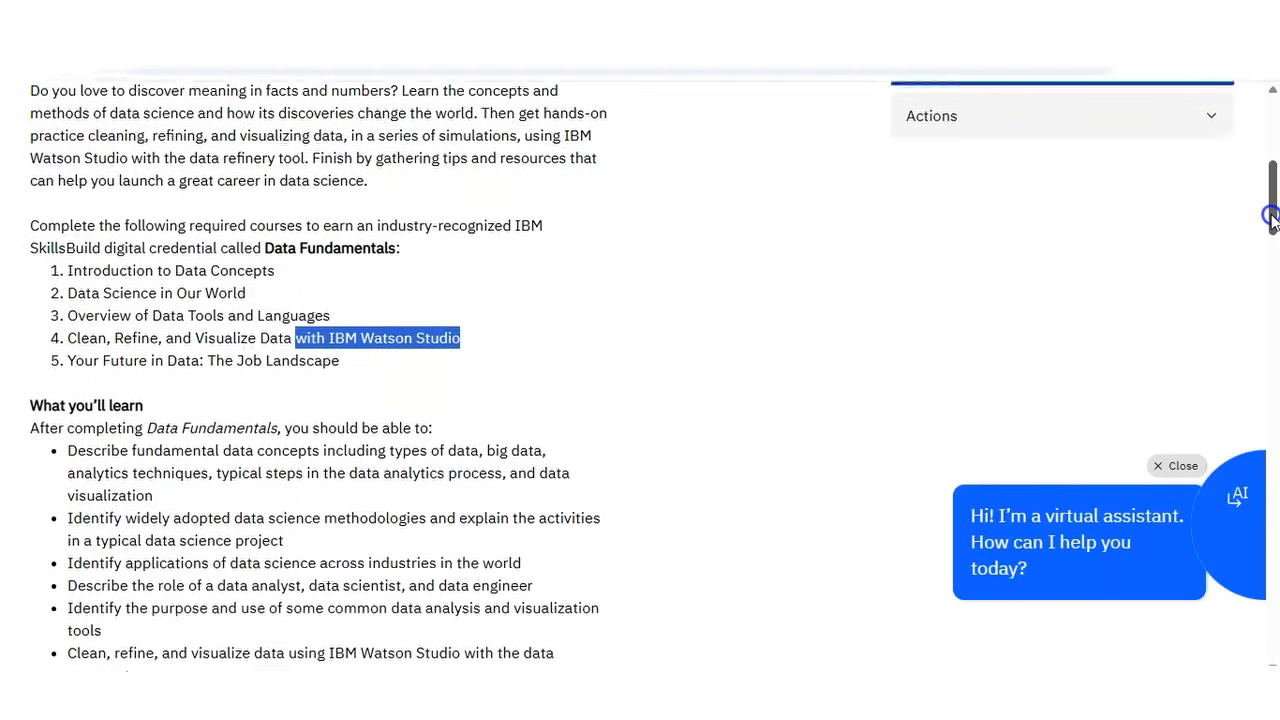
pyautogui.scroll(3)
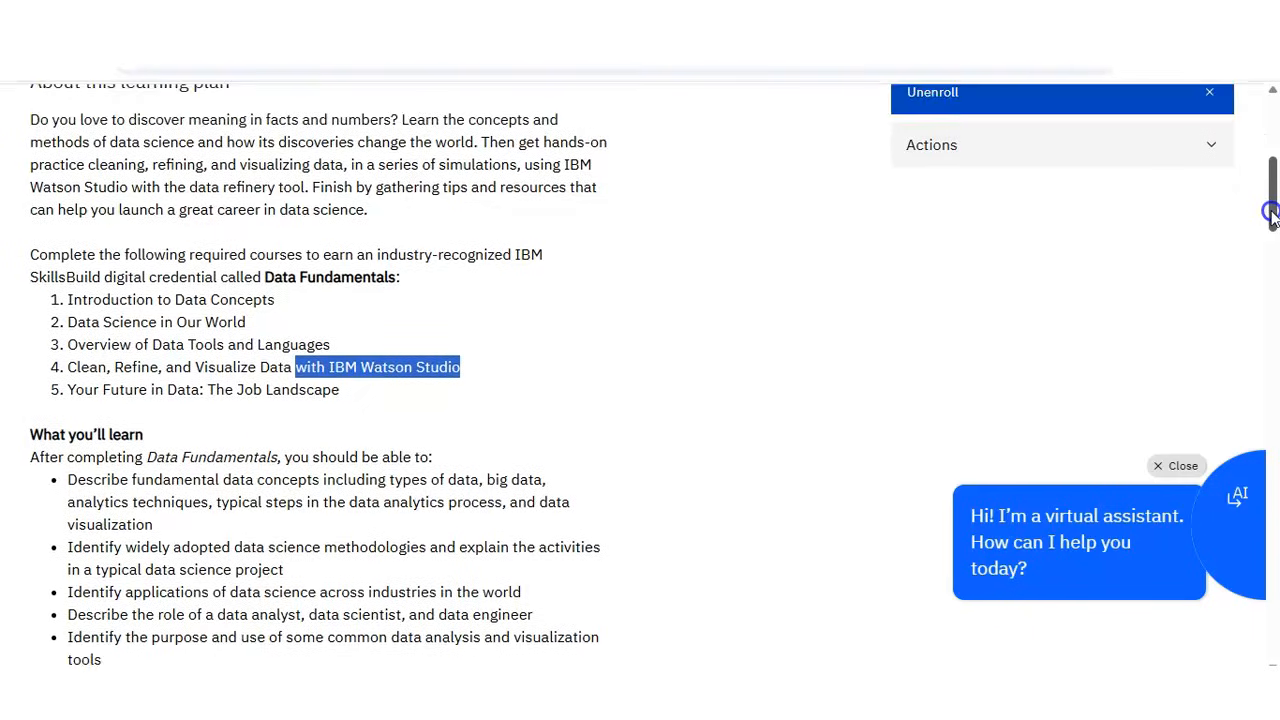
pyautogui.scroll(-3)
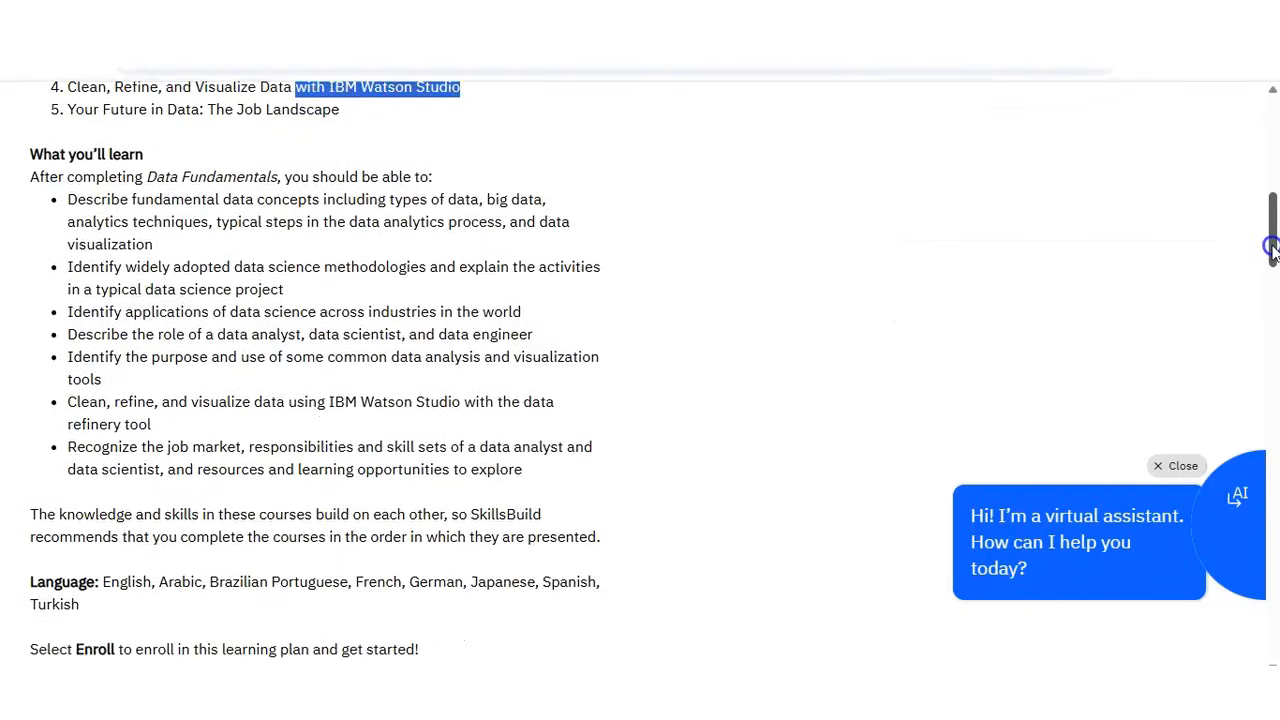
pyautogui.scroll(-3)
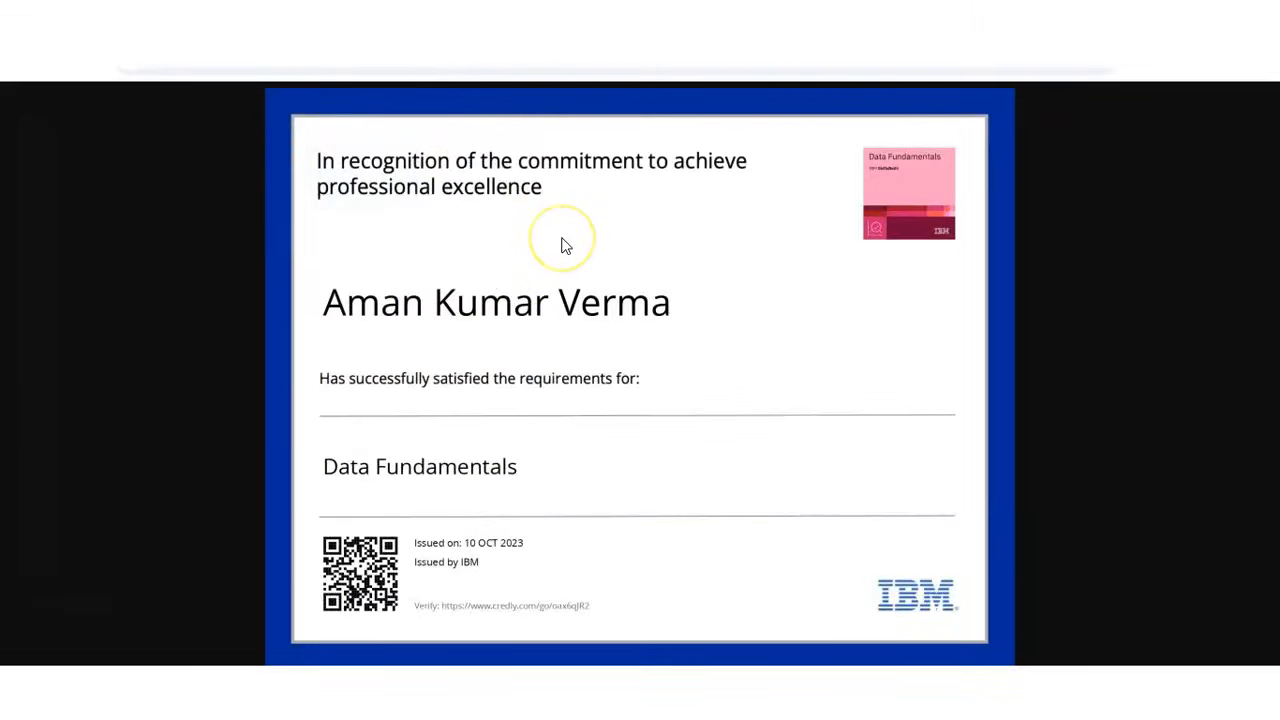
pyautogui.moveTo(564, 244)
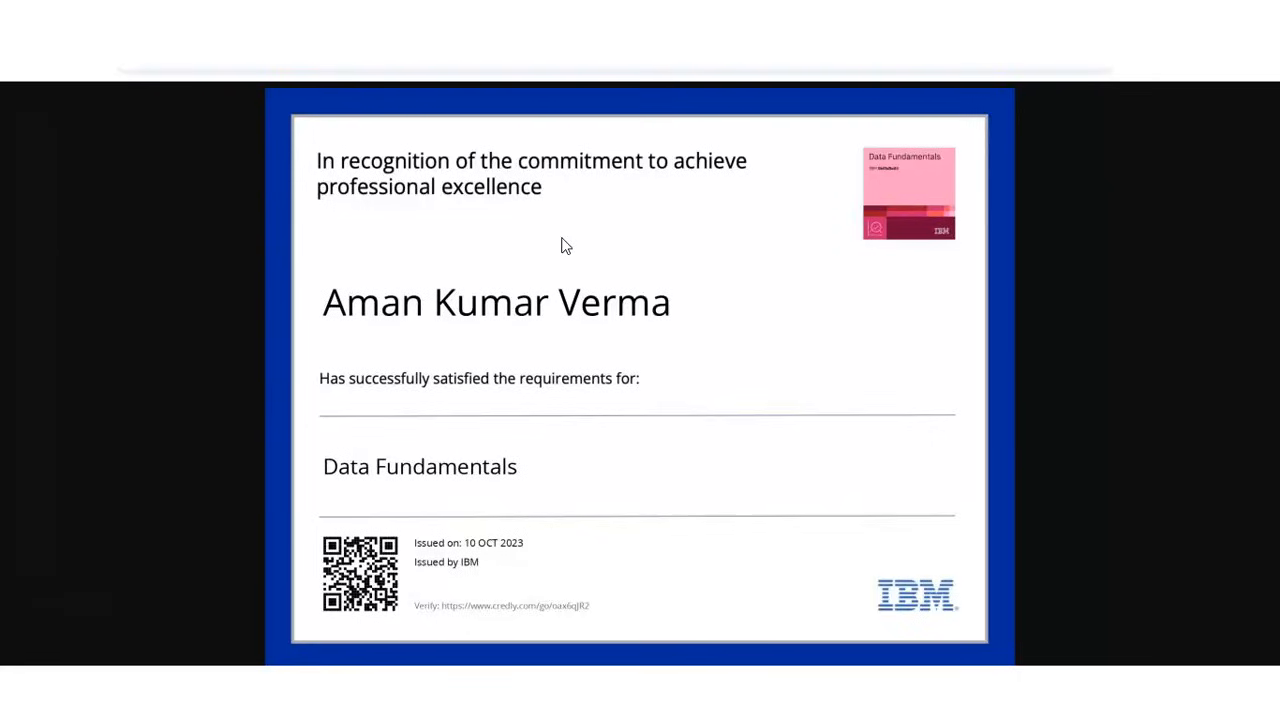
pyautogui.moveTo(704, 336)
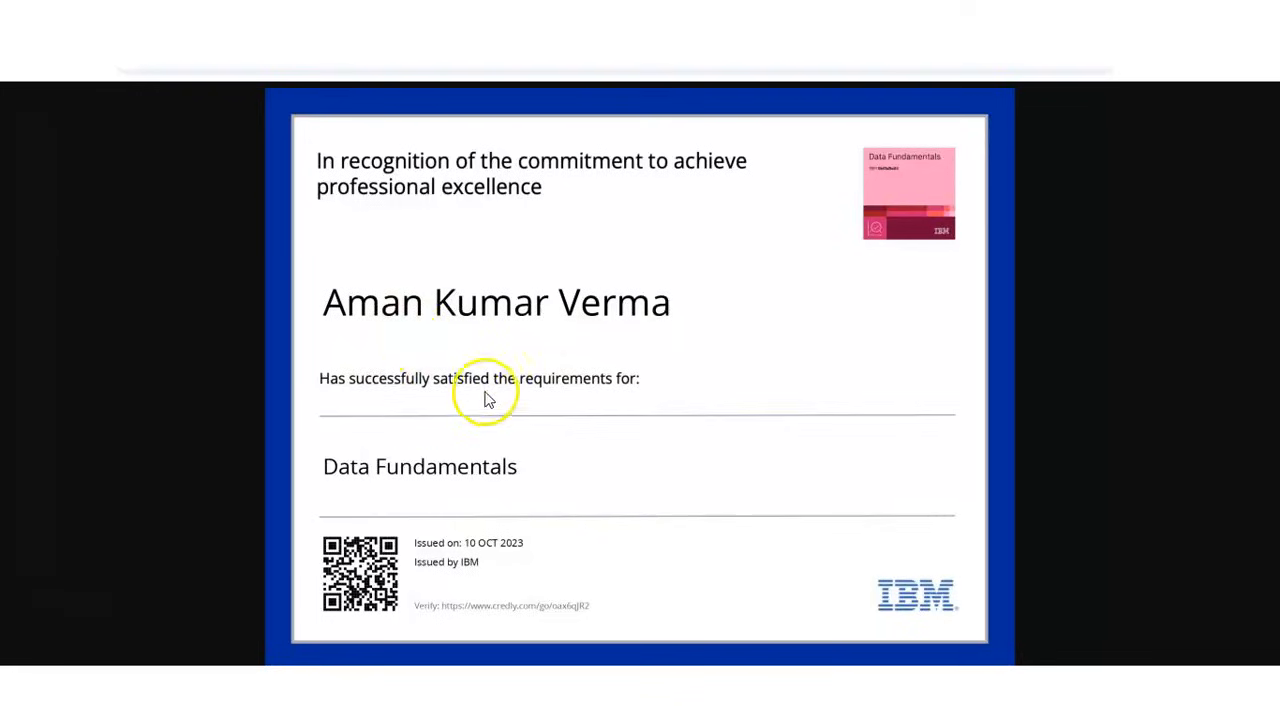
pyautogui.moveTo(698, 340)
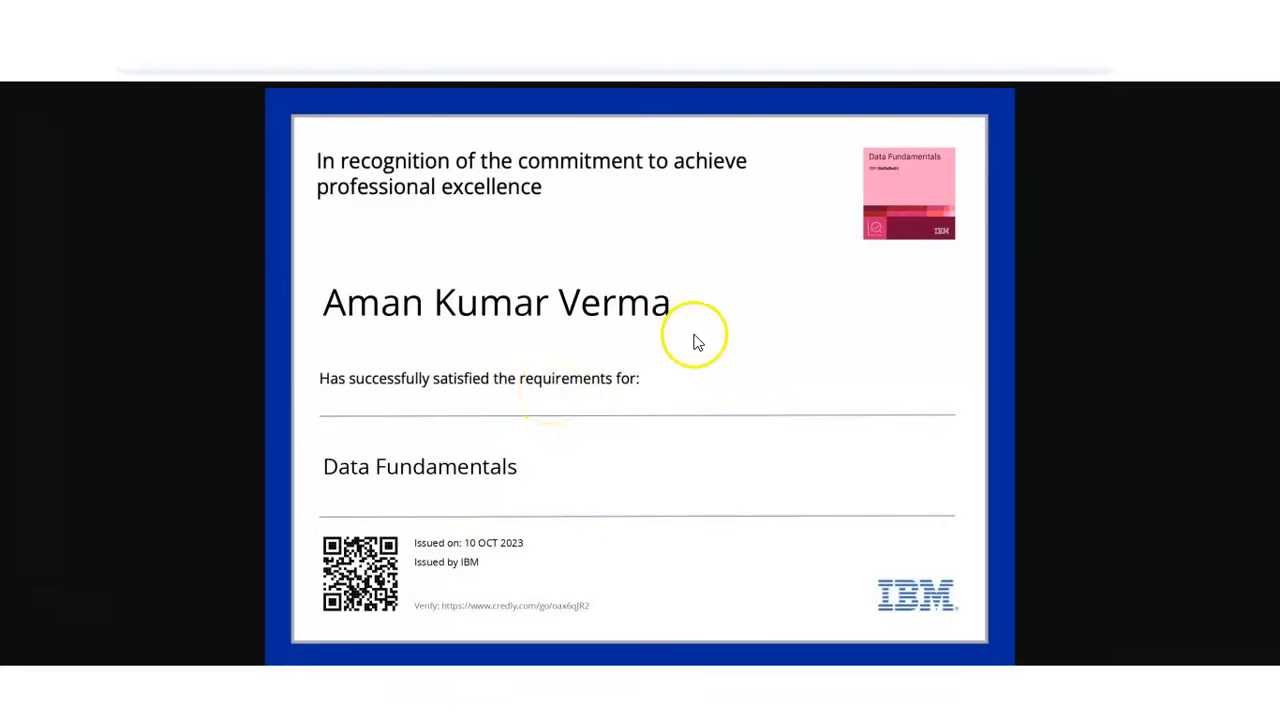
pyautogui.moveTo(696, 336)
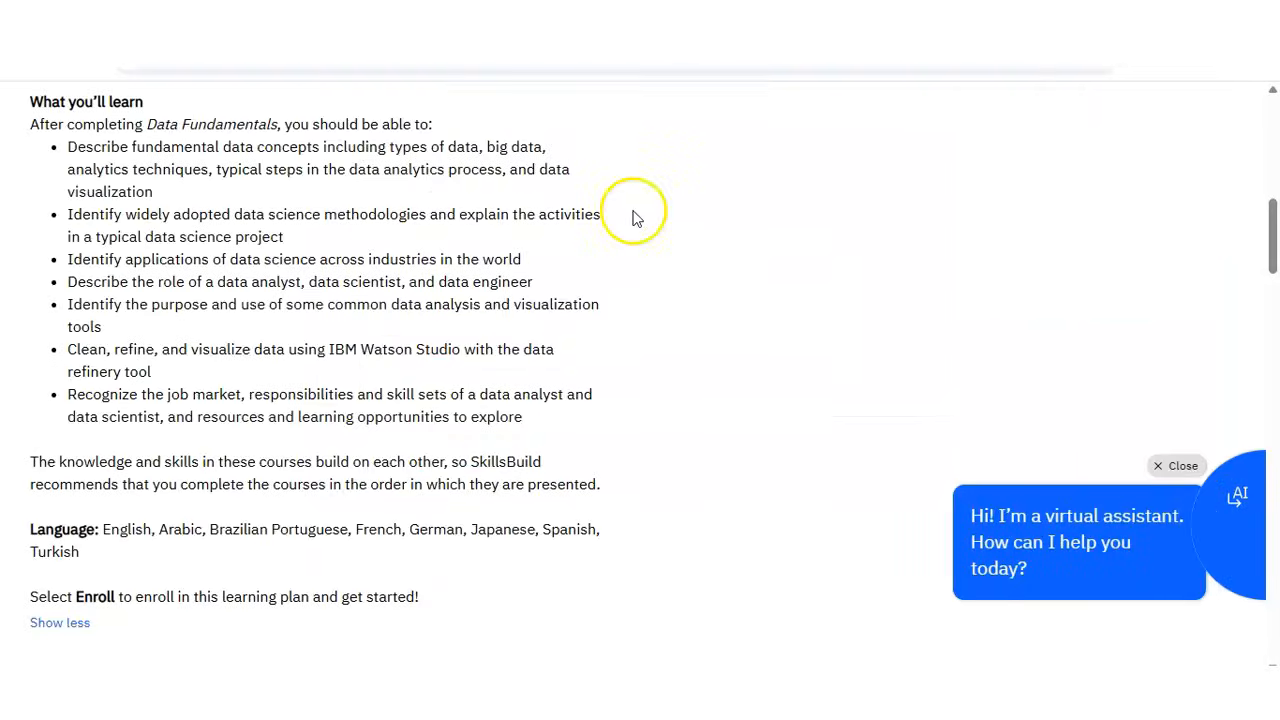
pyautogui.moveTo(964, 296)
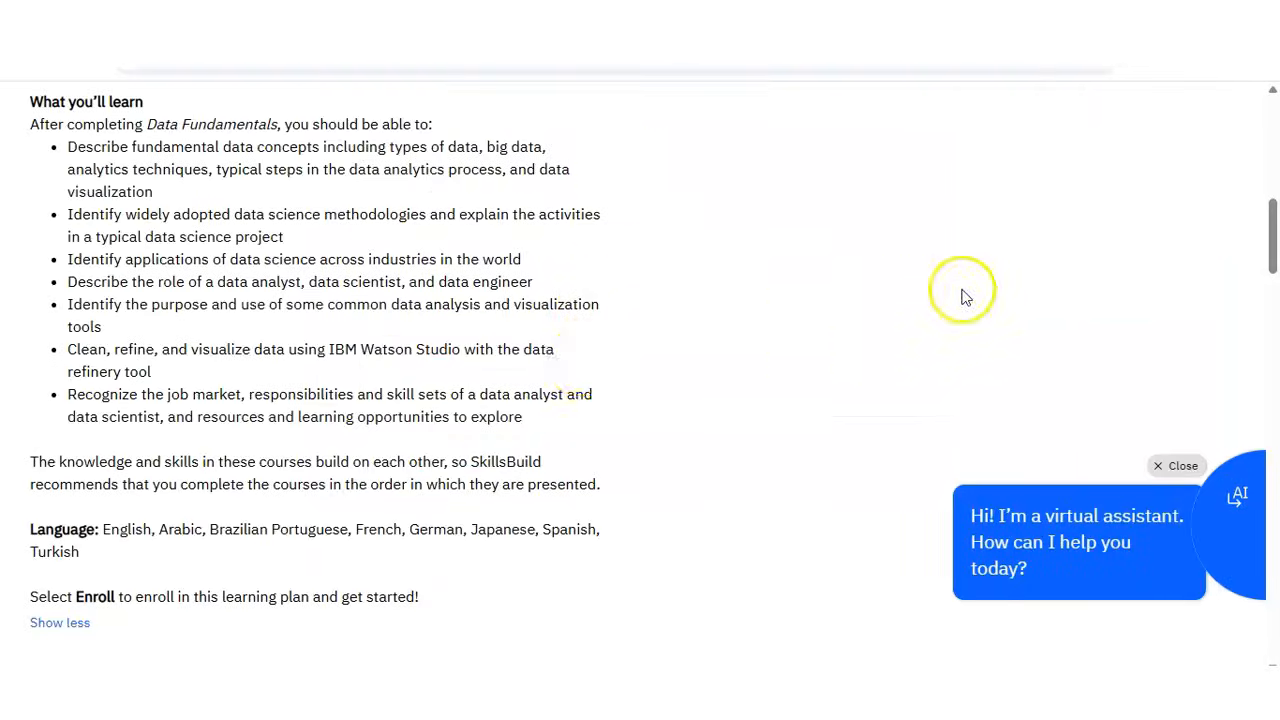
pyautogui.scroll(3)
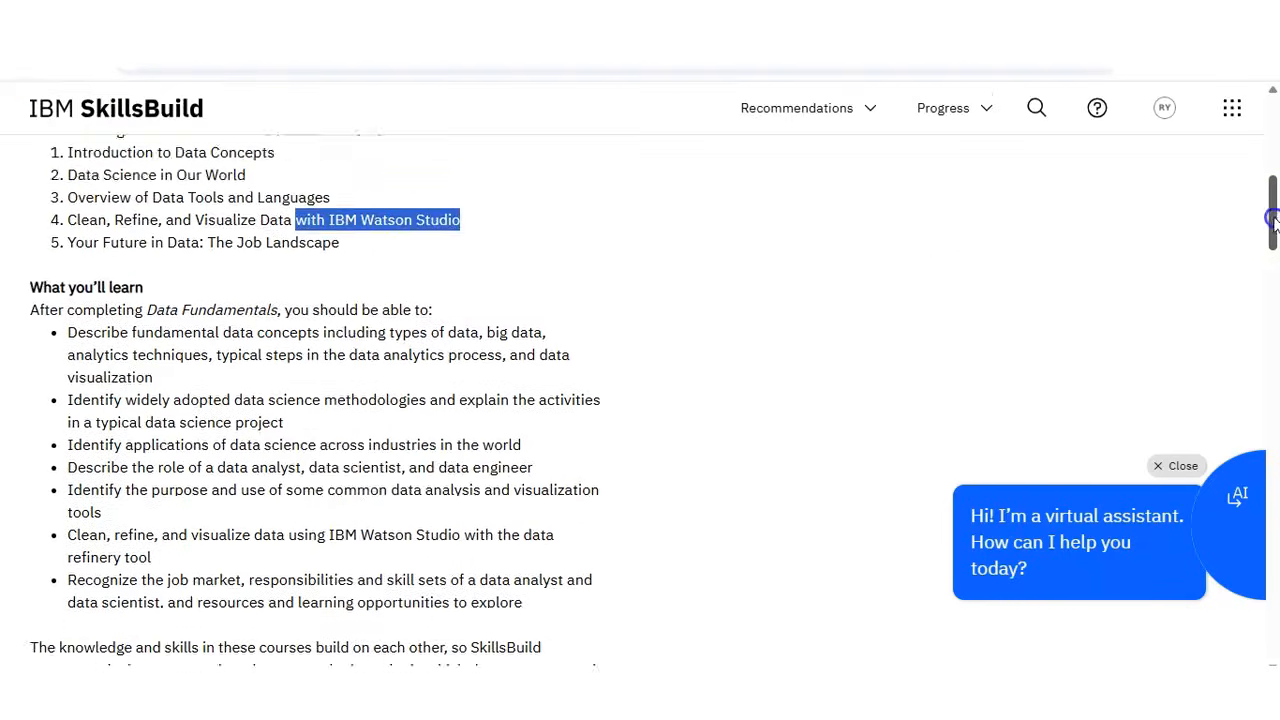
pyautogui.scroll(3)
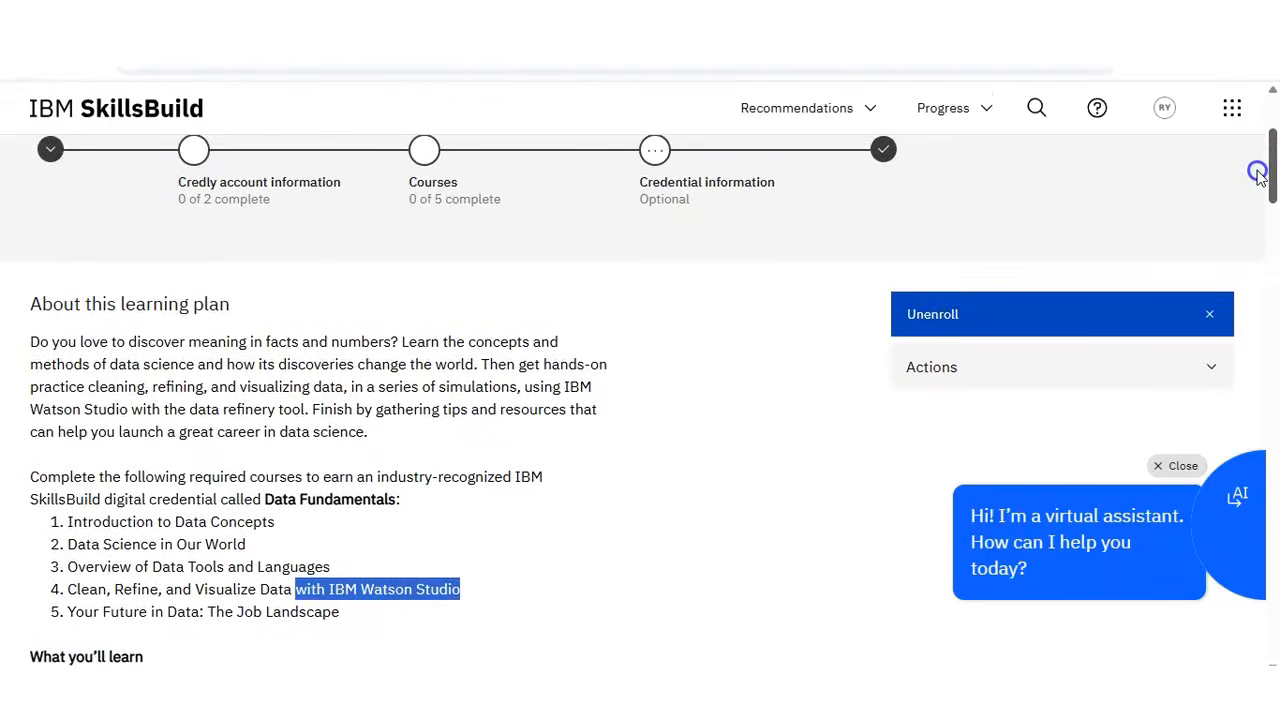
pyautogui.scroll(-3)
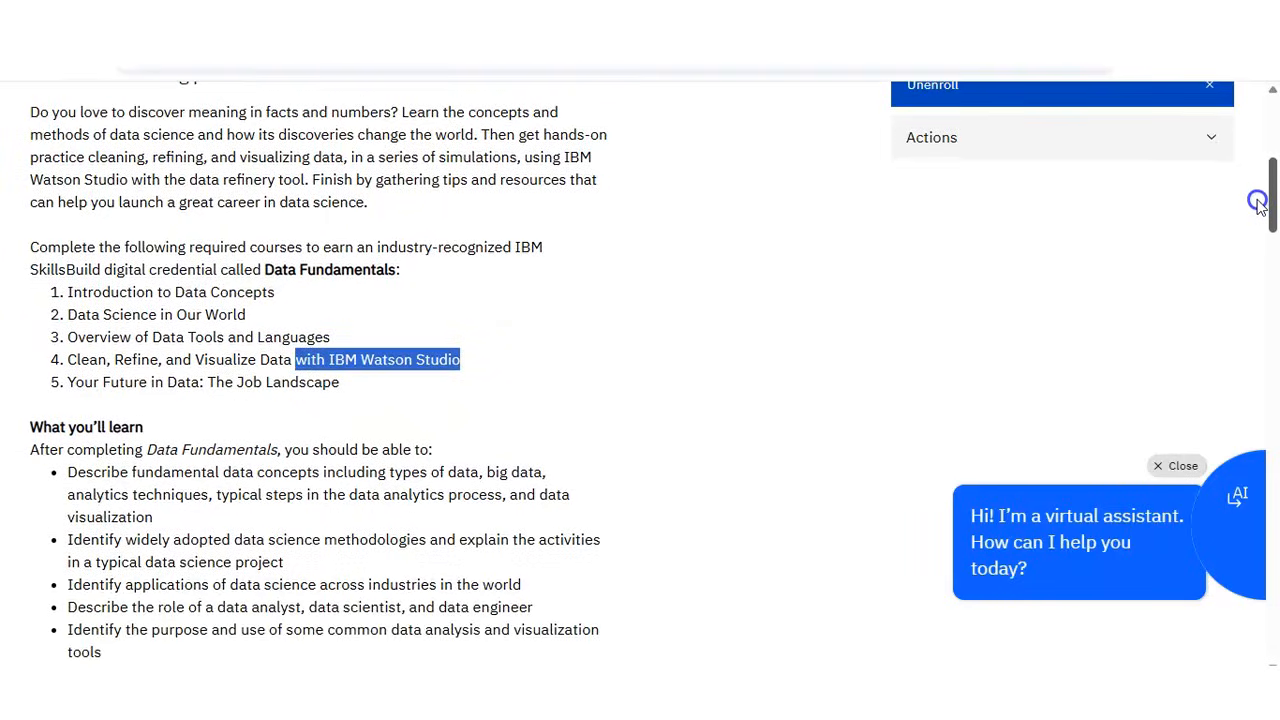
pyautogui.scroll(-3)
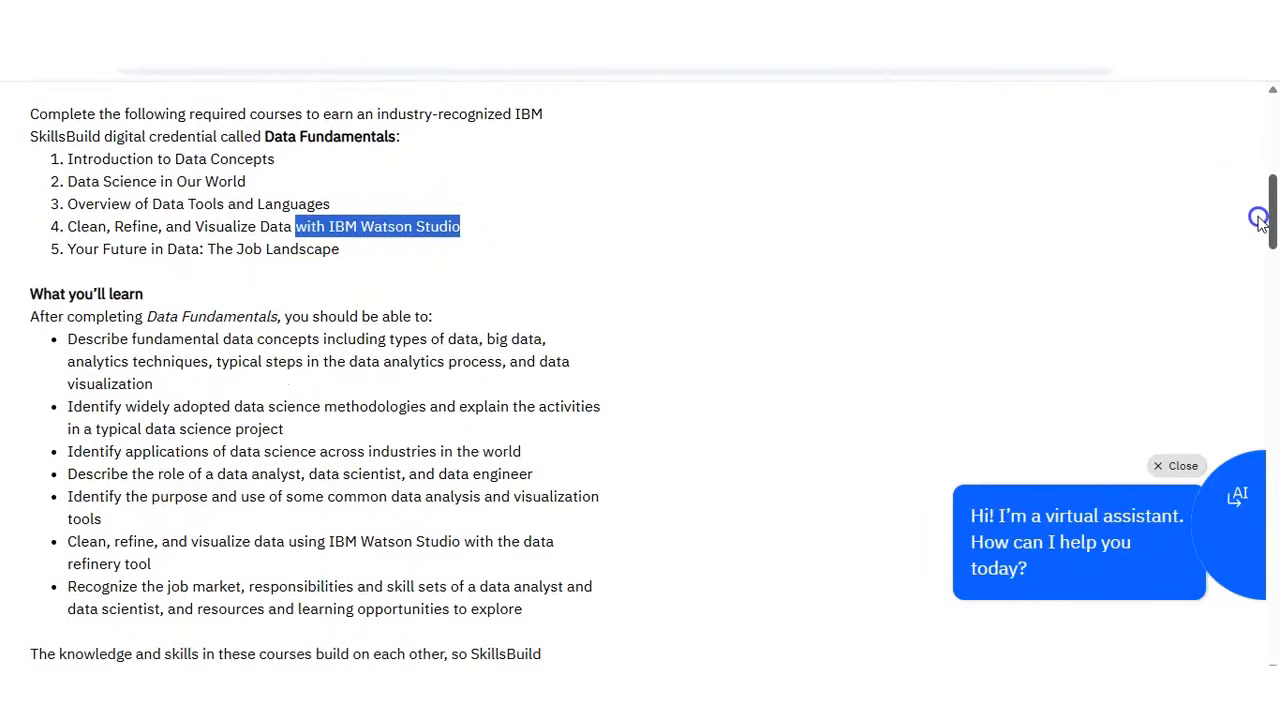
pyautogui.scroll(3)
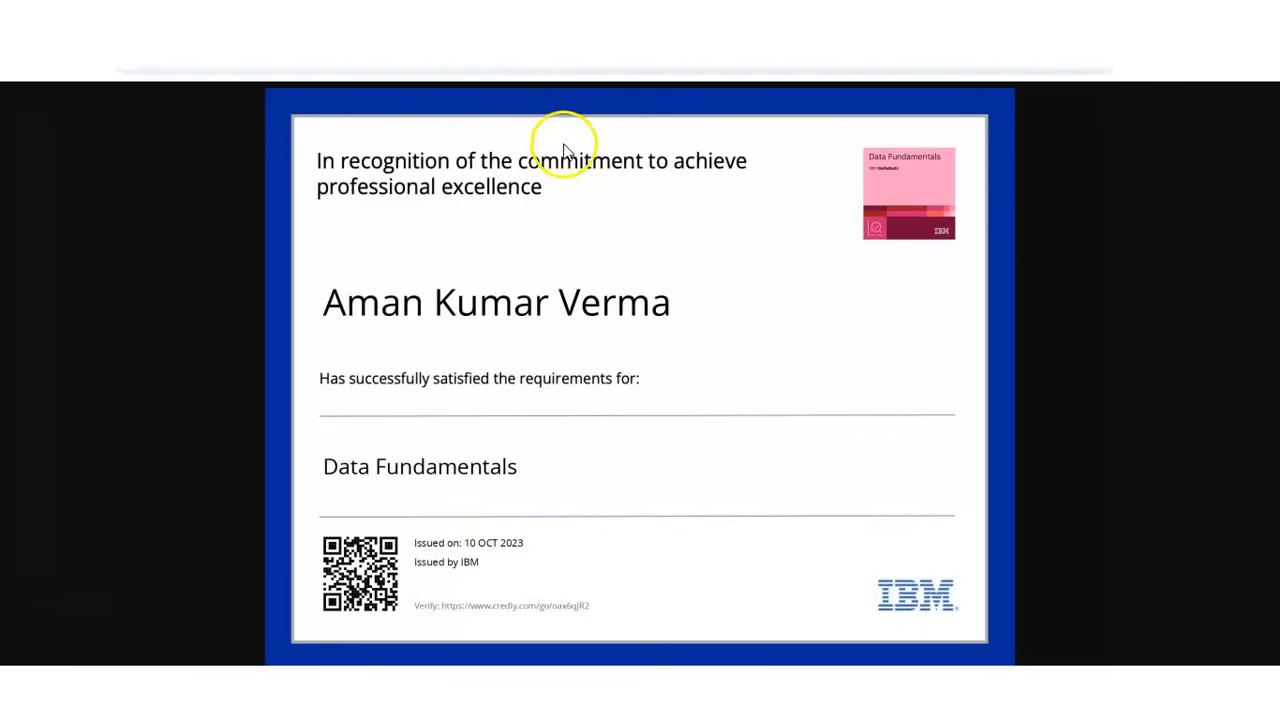
pyautogui.scroll(-3)
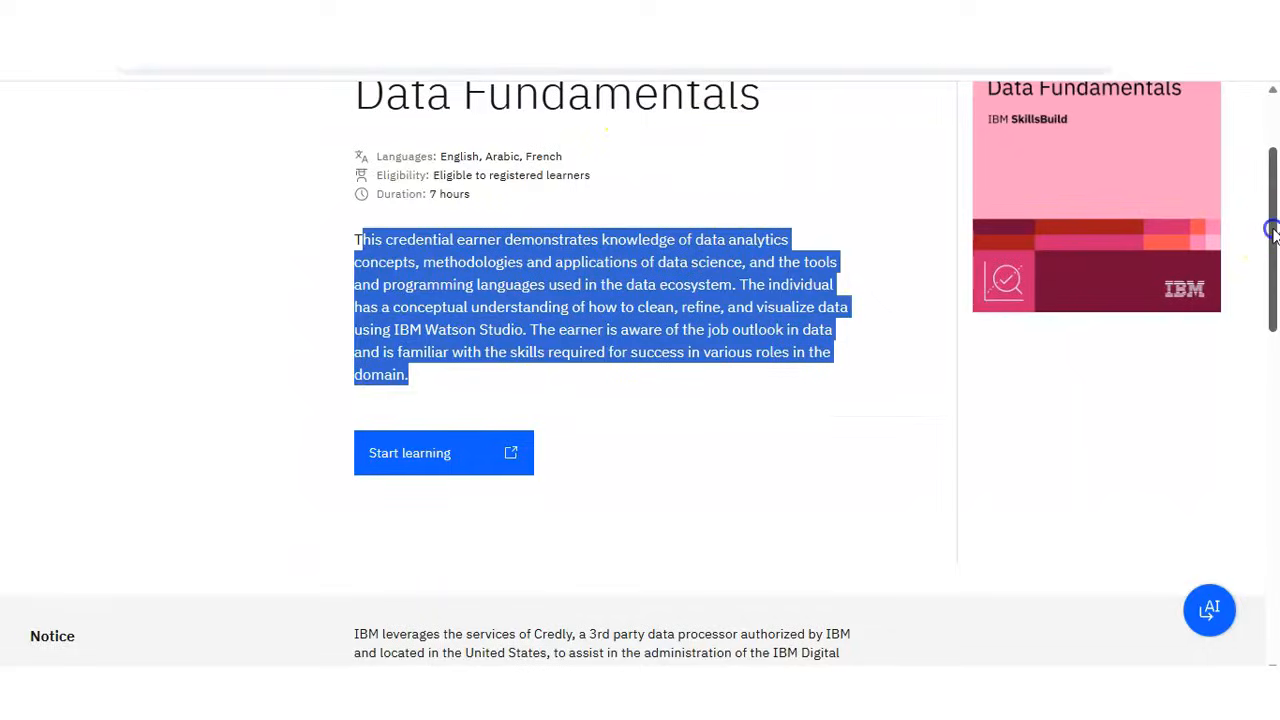
# - Return to the Data Fundamentals credential page and review its languages, eligibility, duration and Start learning option
pyautogui.scroll(3)
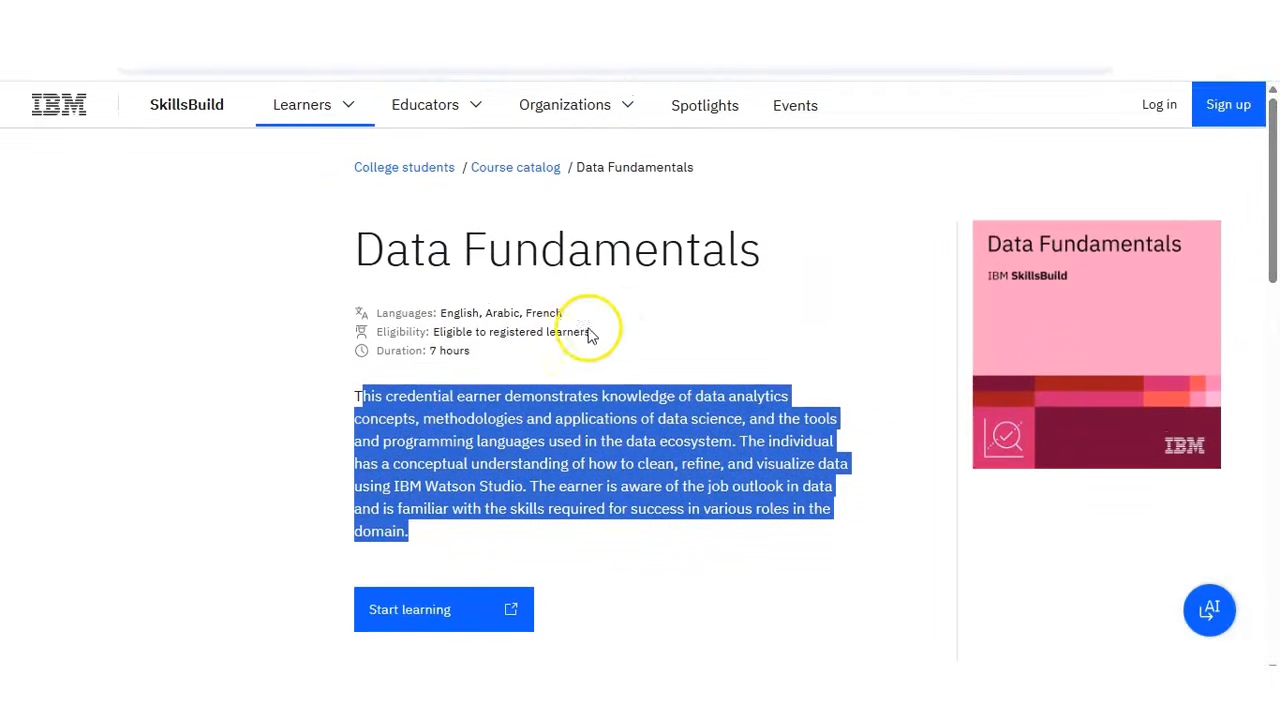
pyautogui.moveTo(478, 320)
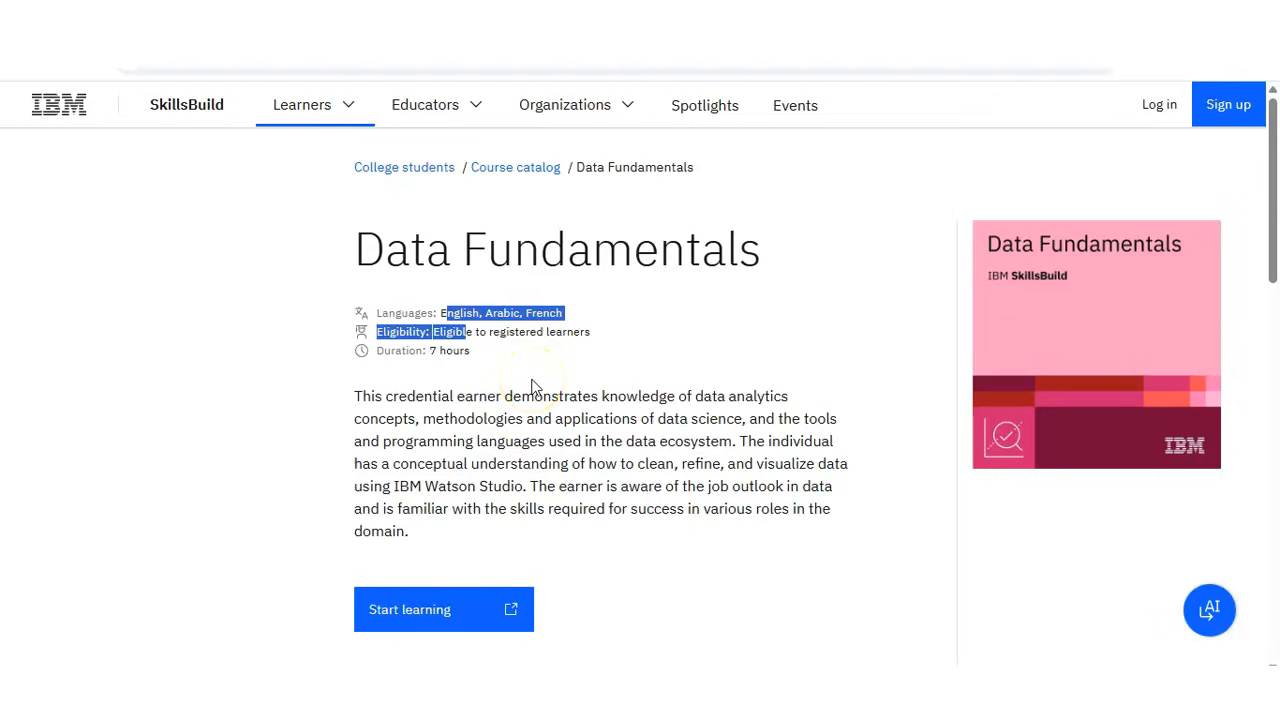
pyautogui.click(444, 608)
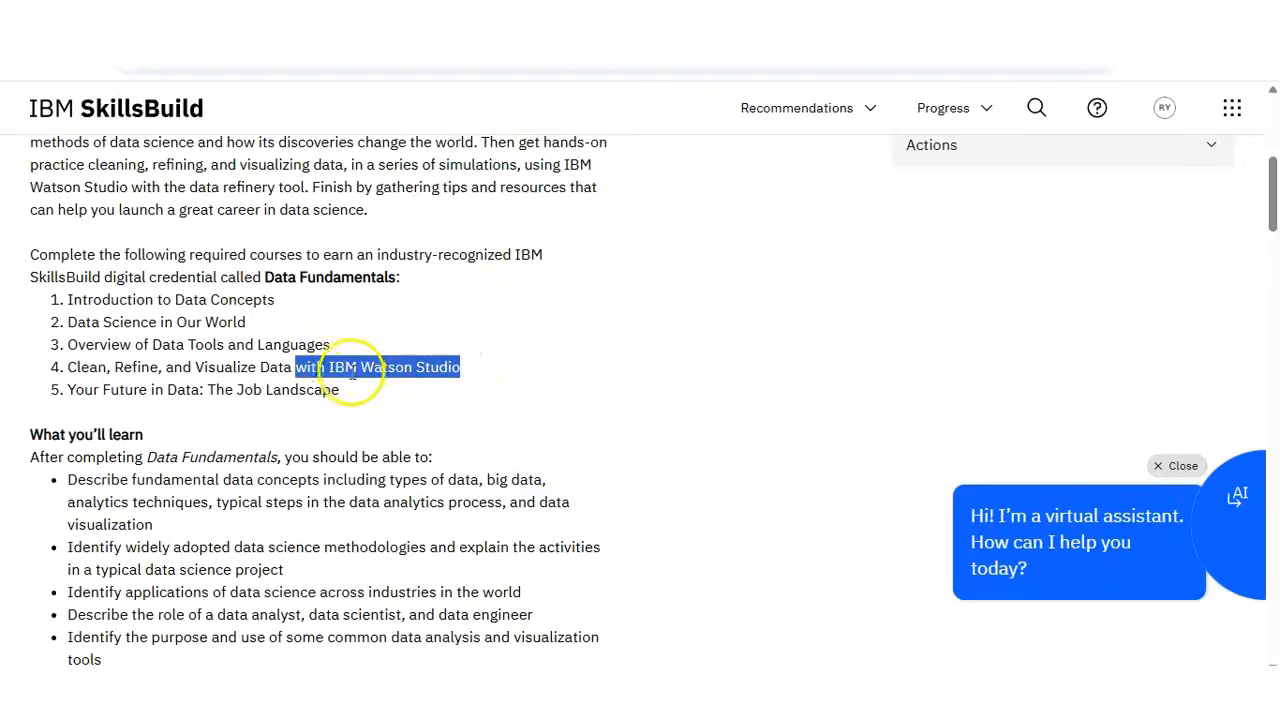
pyautogui.moveTo(420, 376)
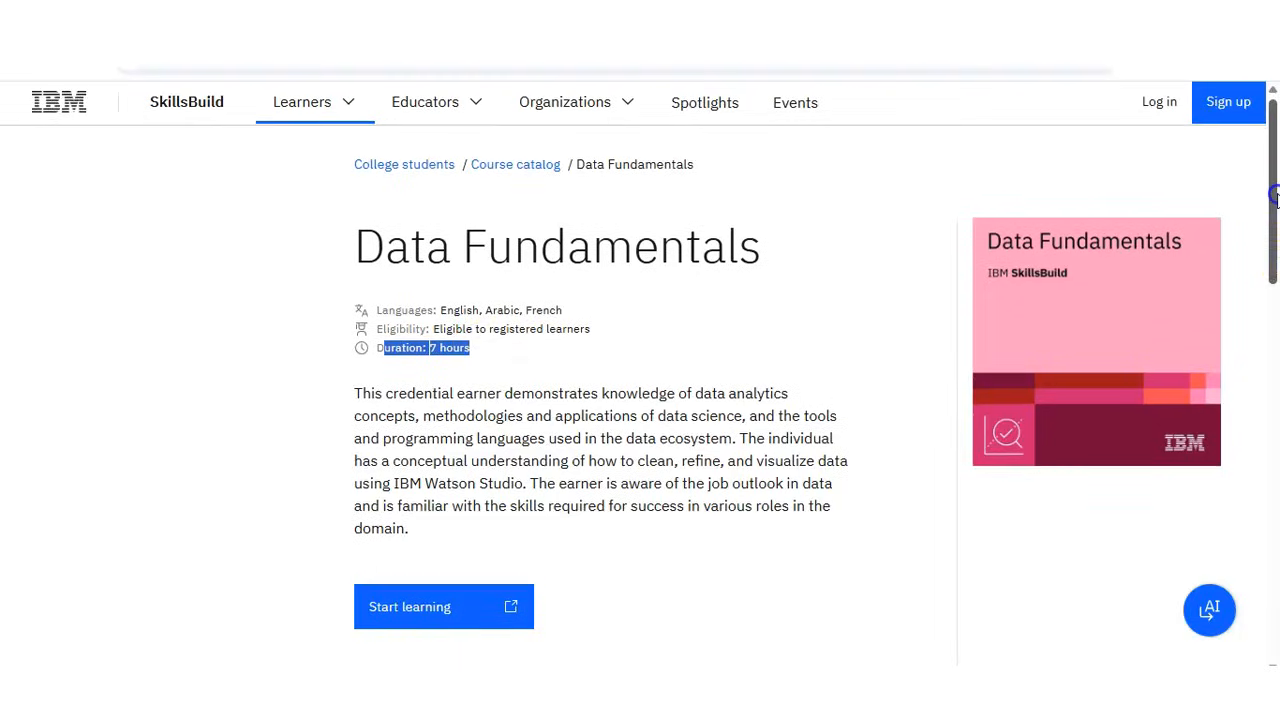
pyautogui.moveTo(504, 356)
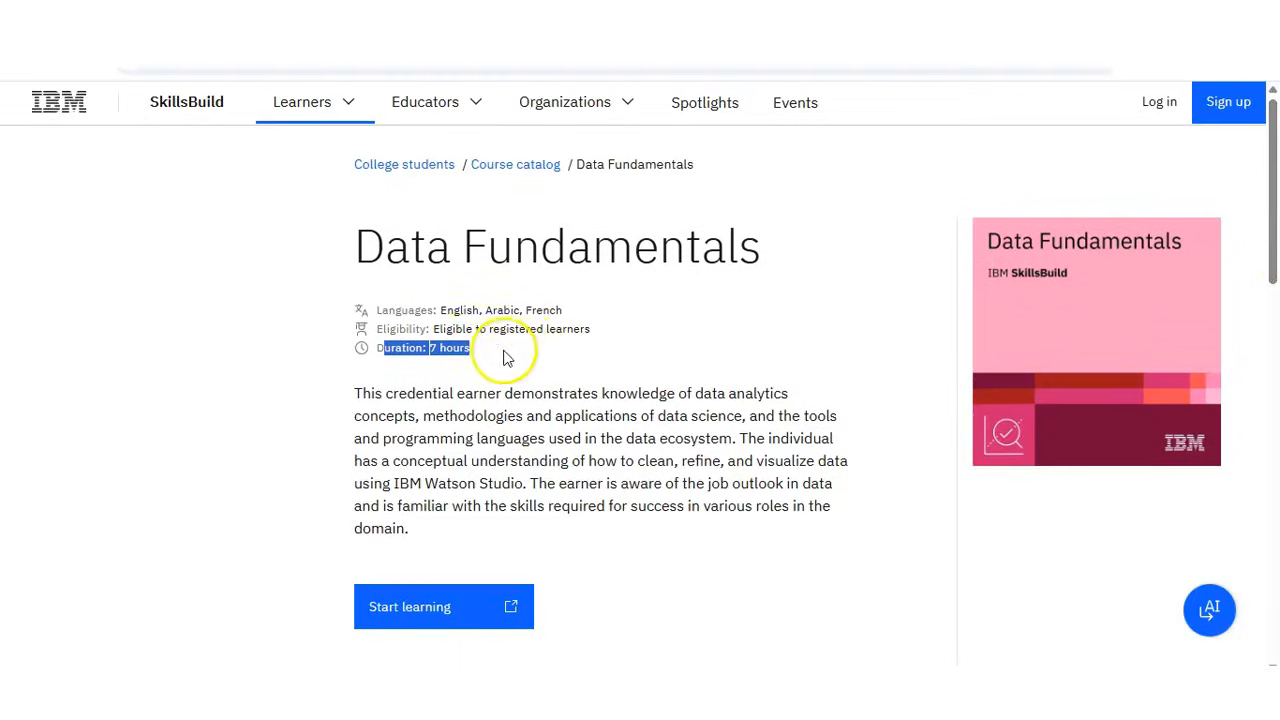
pyautogui.moveTo(1084, 296)
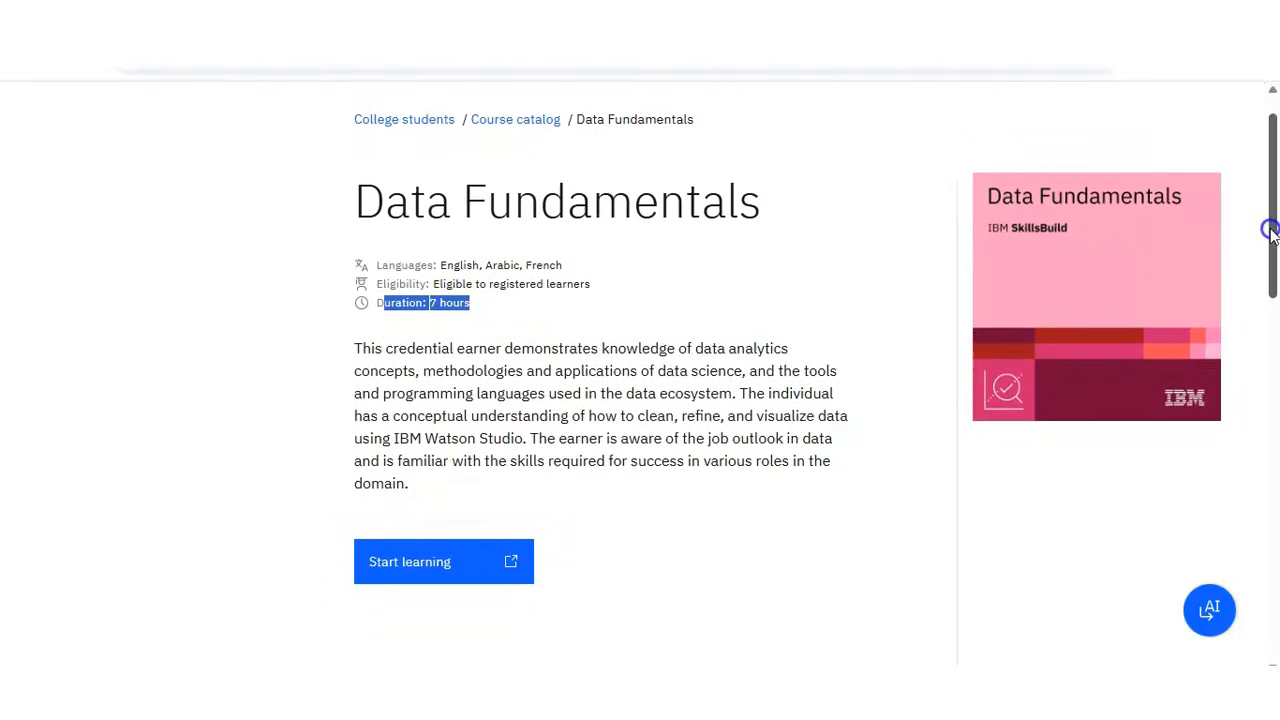
pyautogui.moveTo(684, 290)
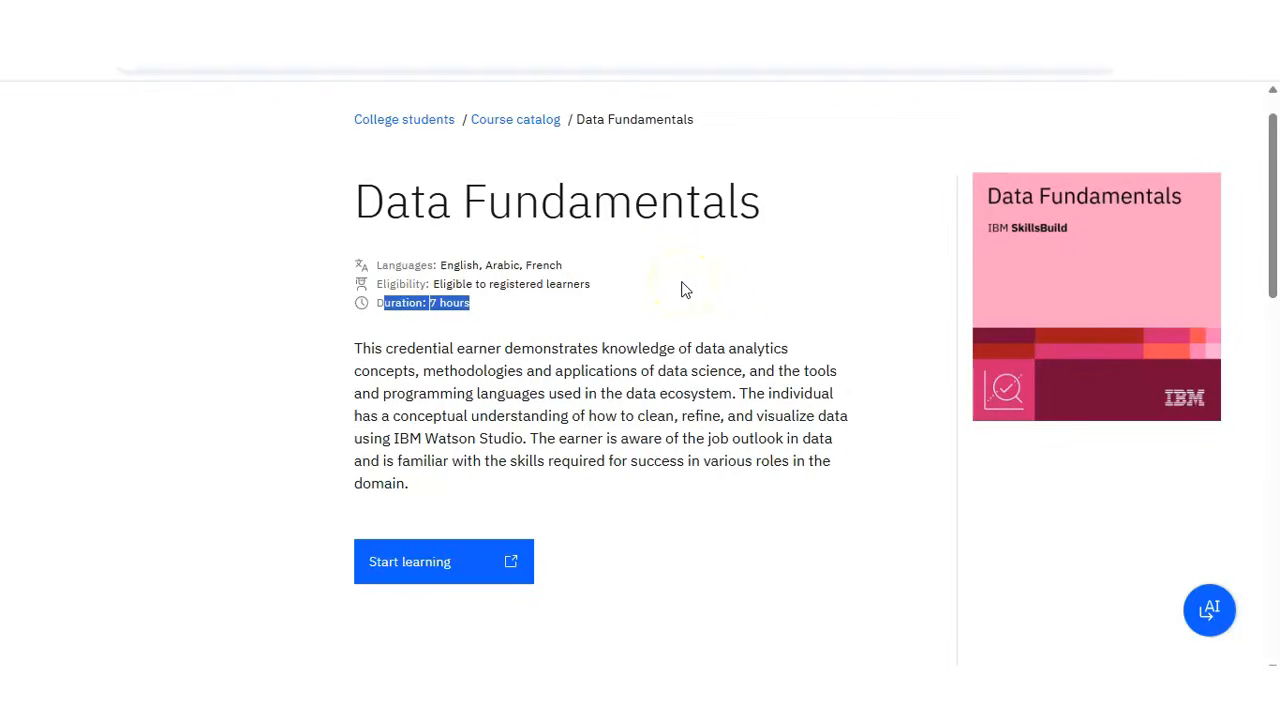
pyautogui.moveTo(560, 336)
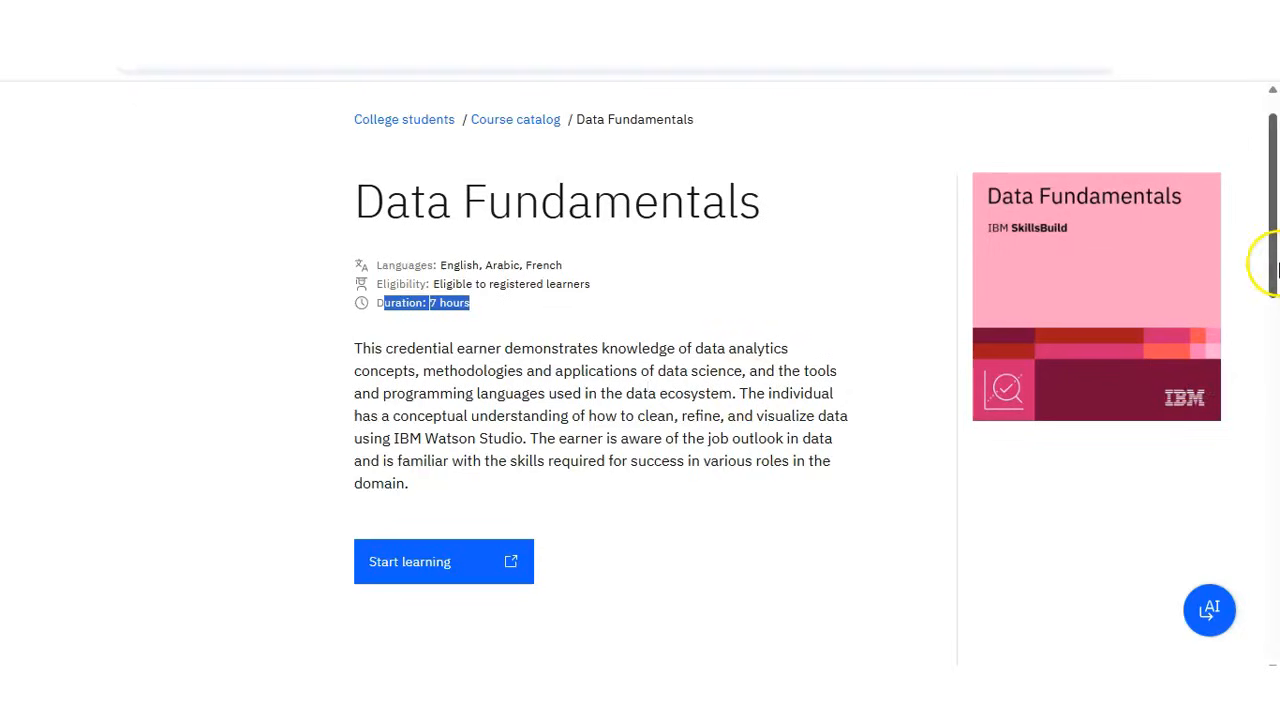
pyautogui.scroll(-3)
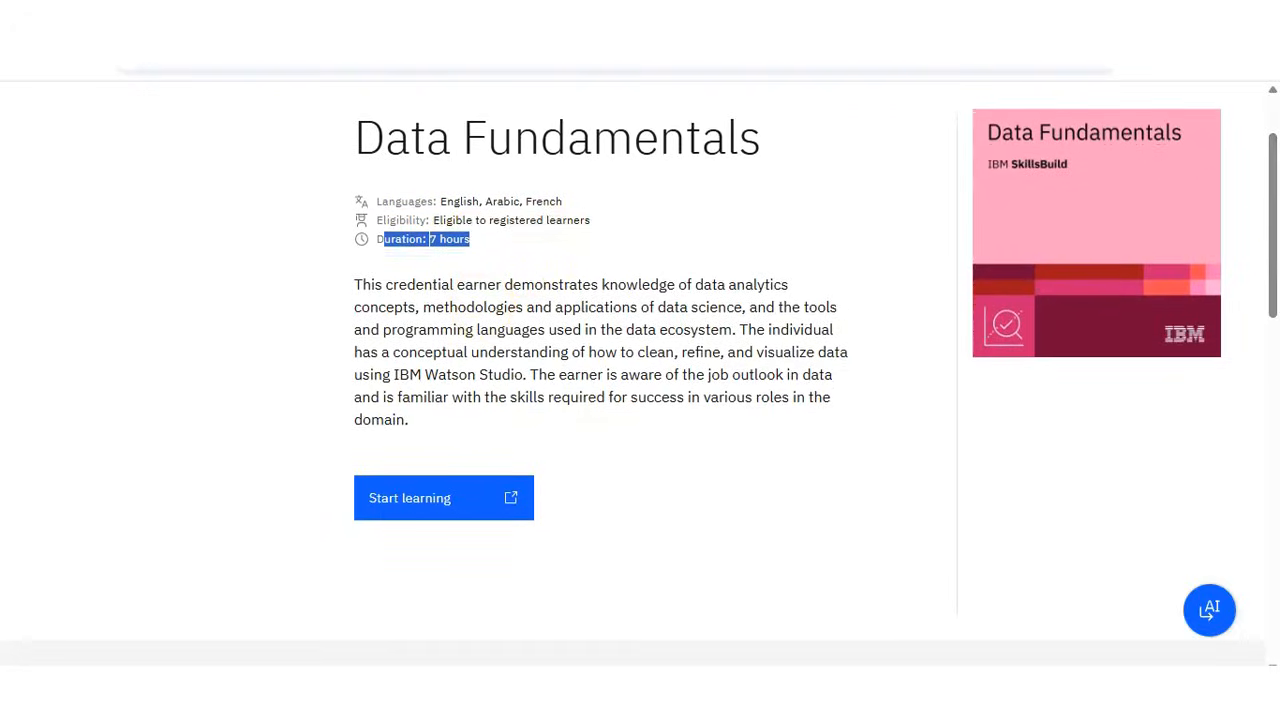
pyautogui.scroll(3)
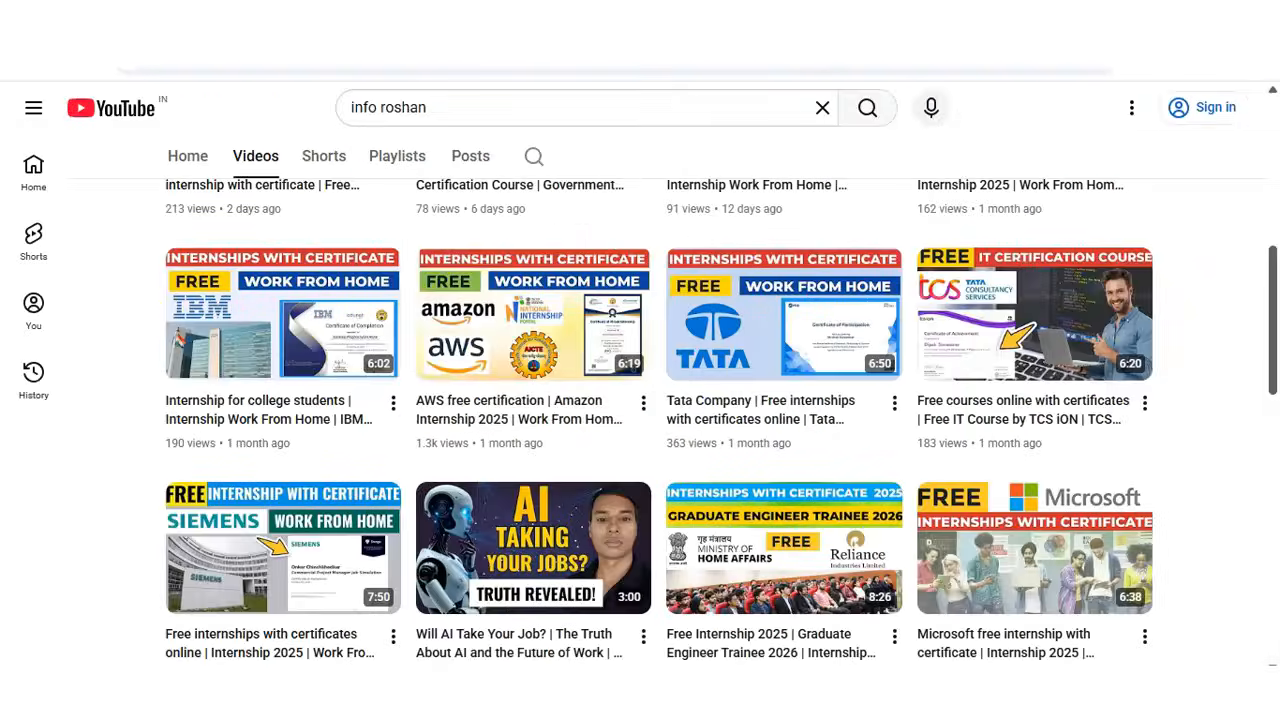
# - Scroll the info roshan channel's Videos page up to the channel header
pyautogui.scroll(-3)
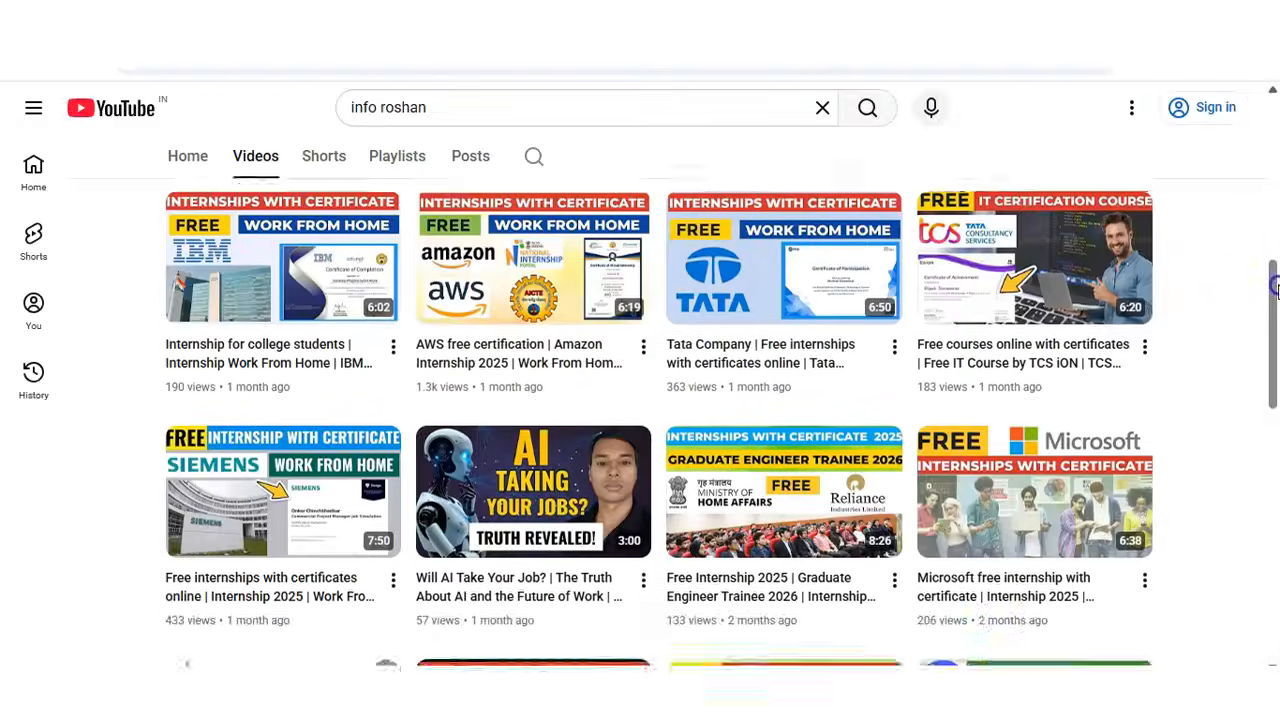
pyautogui.scroll(3)
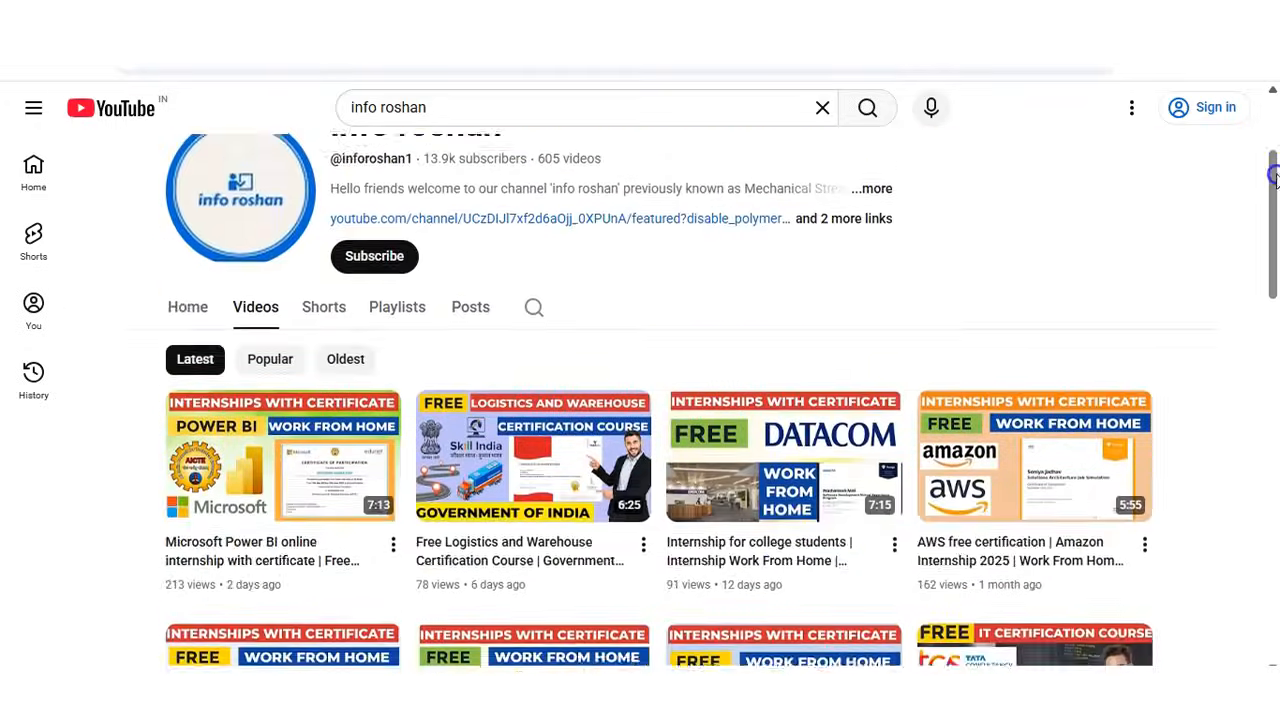
pyautogui.scroll(3)
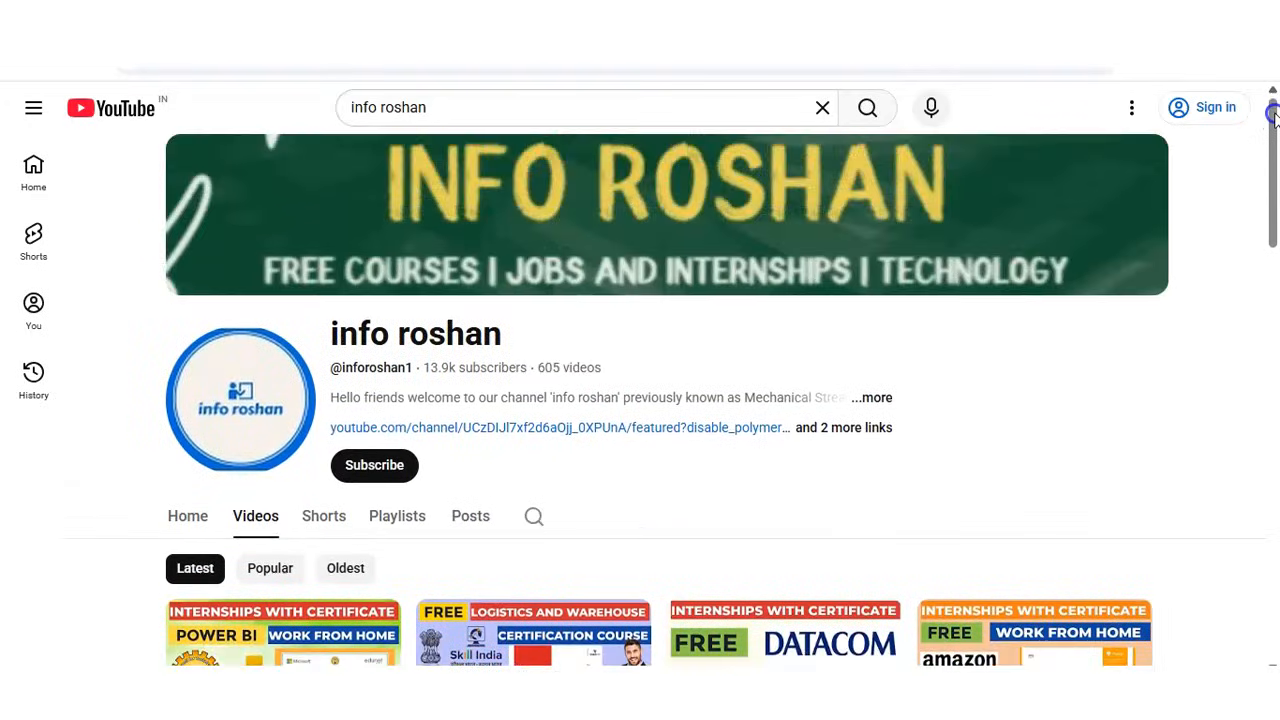
pyautogui.scroll(-3)
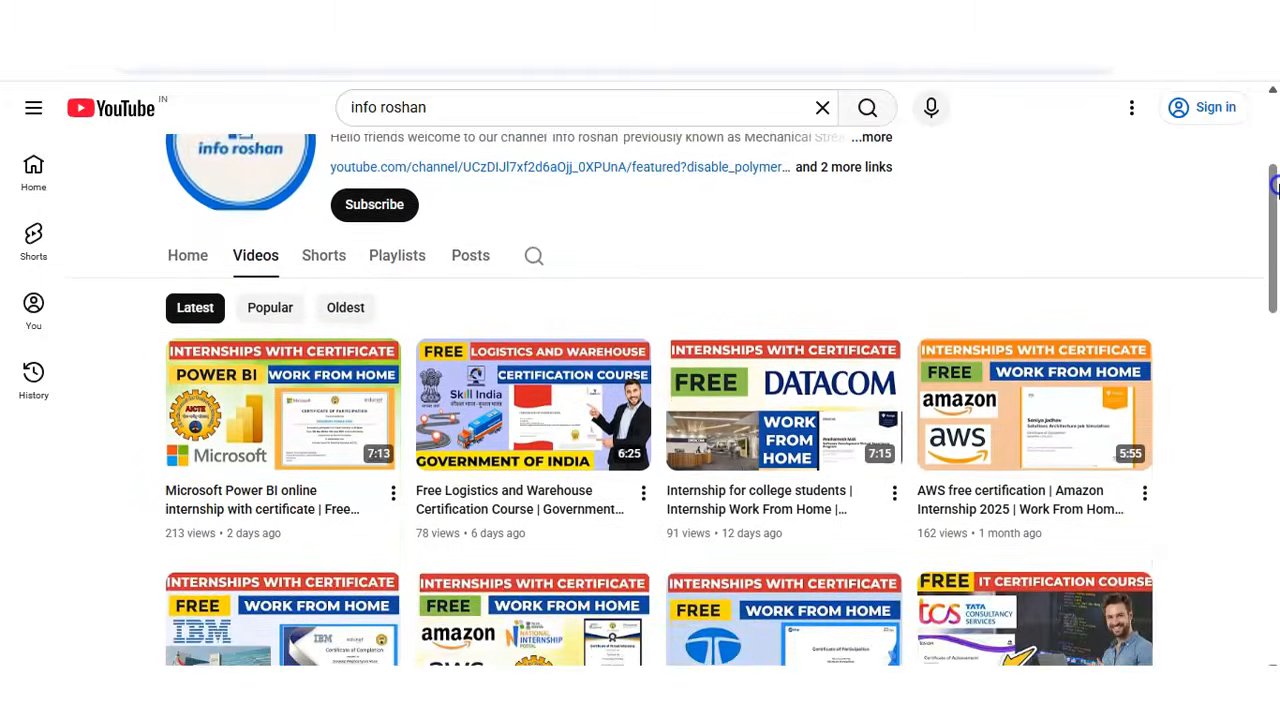
pyautogui.scroll(3)
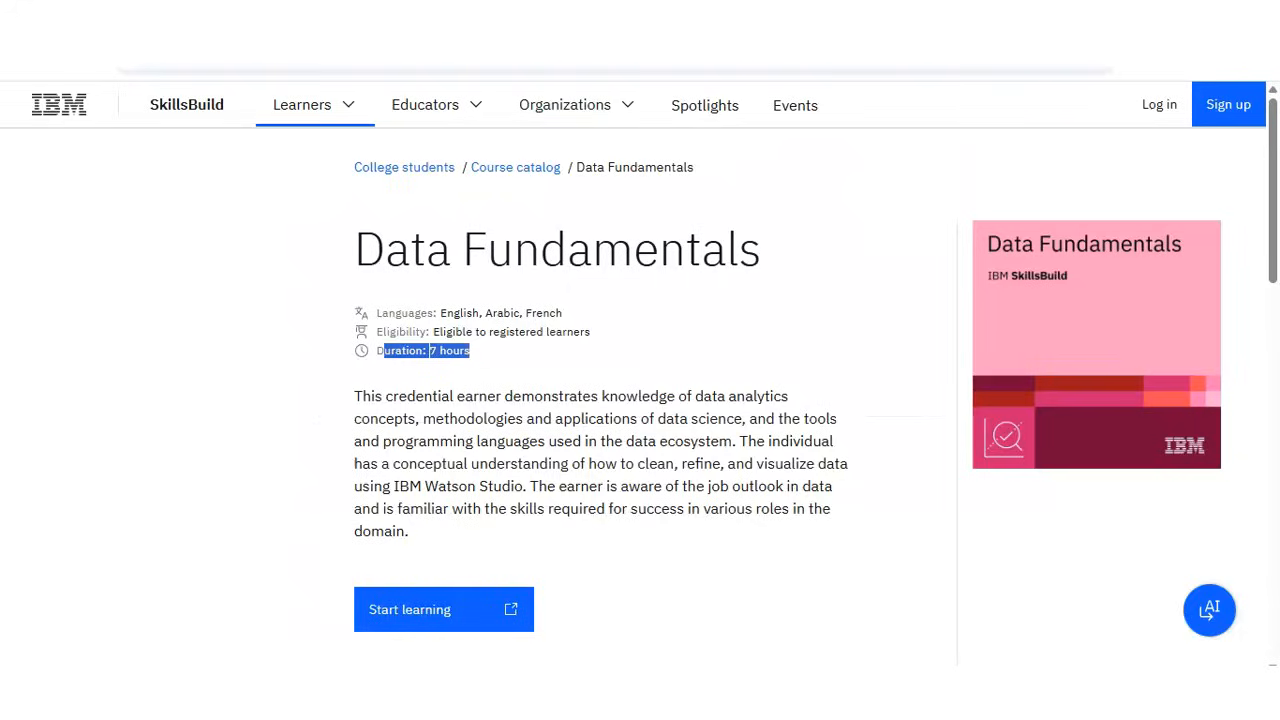
pyautogui.moveTo(878, 222)
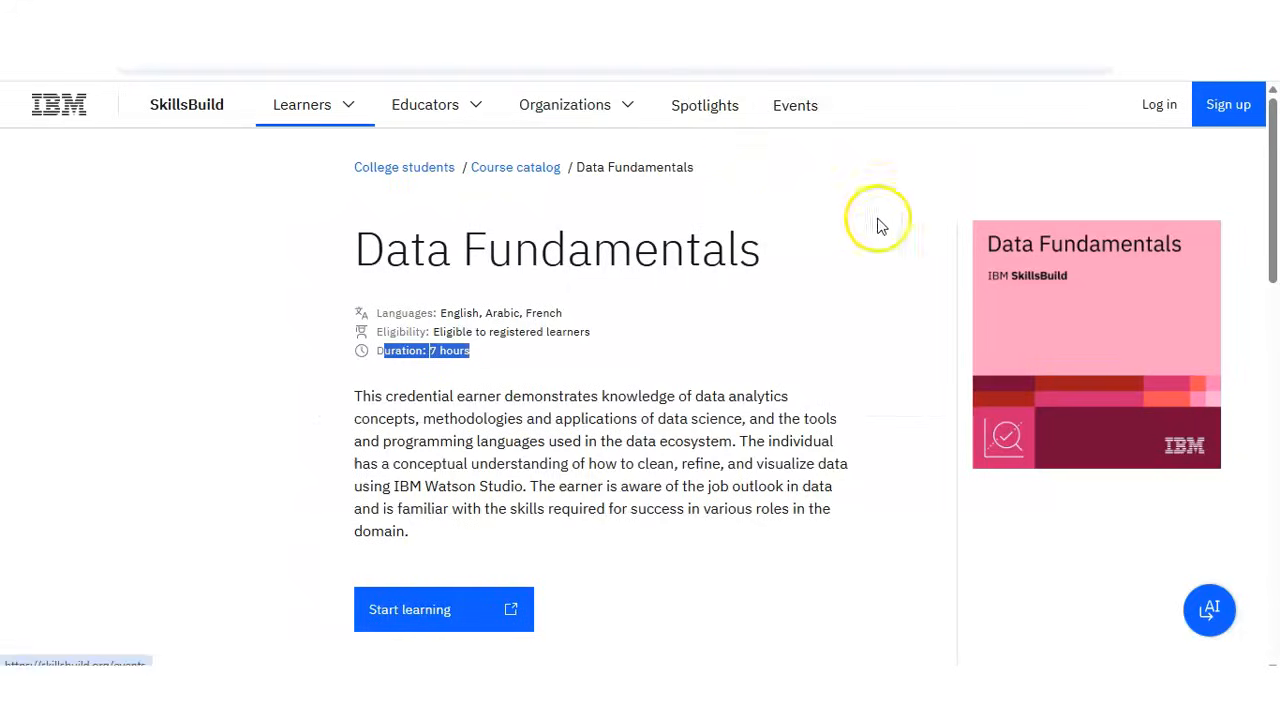
# - Begin the Data Fundamentals course via Start learning, reaching the SkillsBuild login page
pyautogui.scroll(-3)
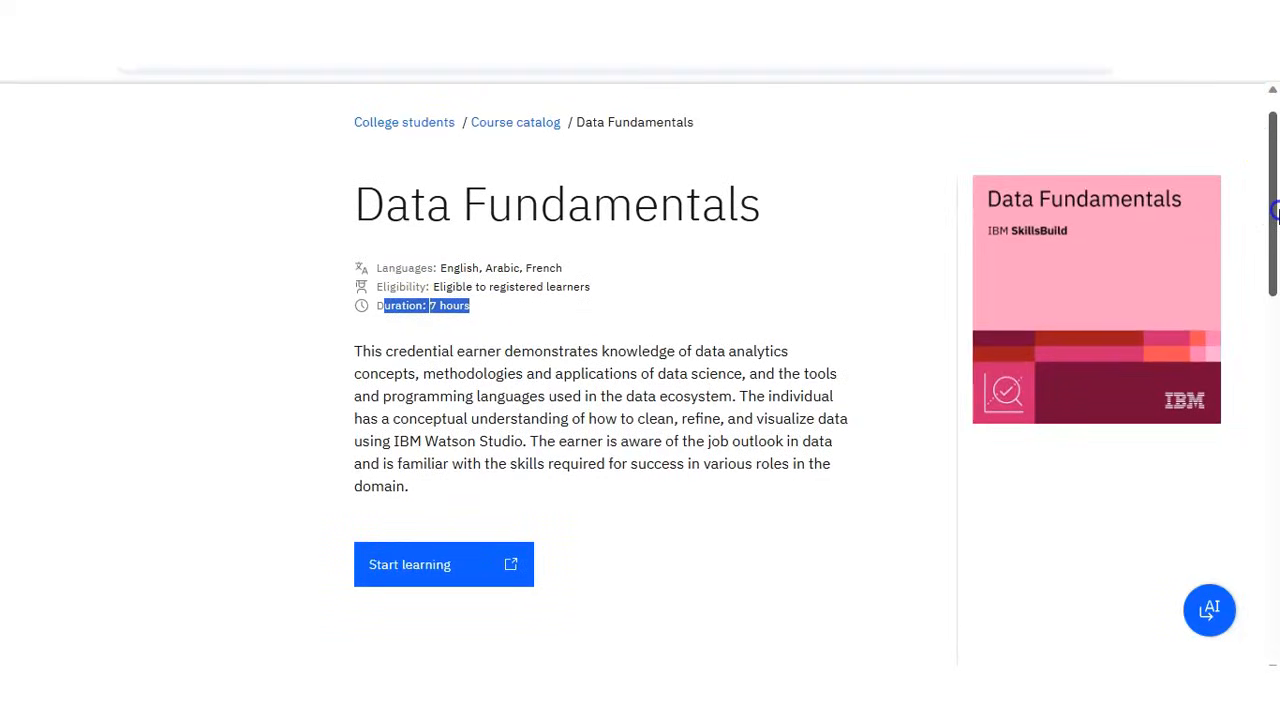
pyautogui.scroll(-3)
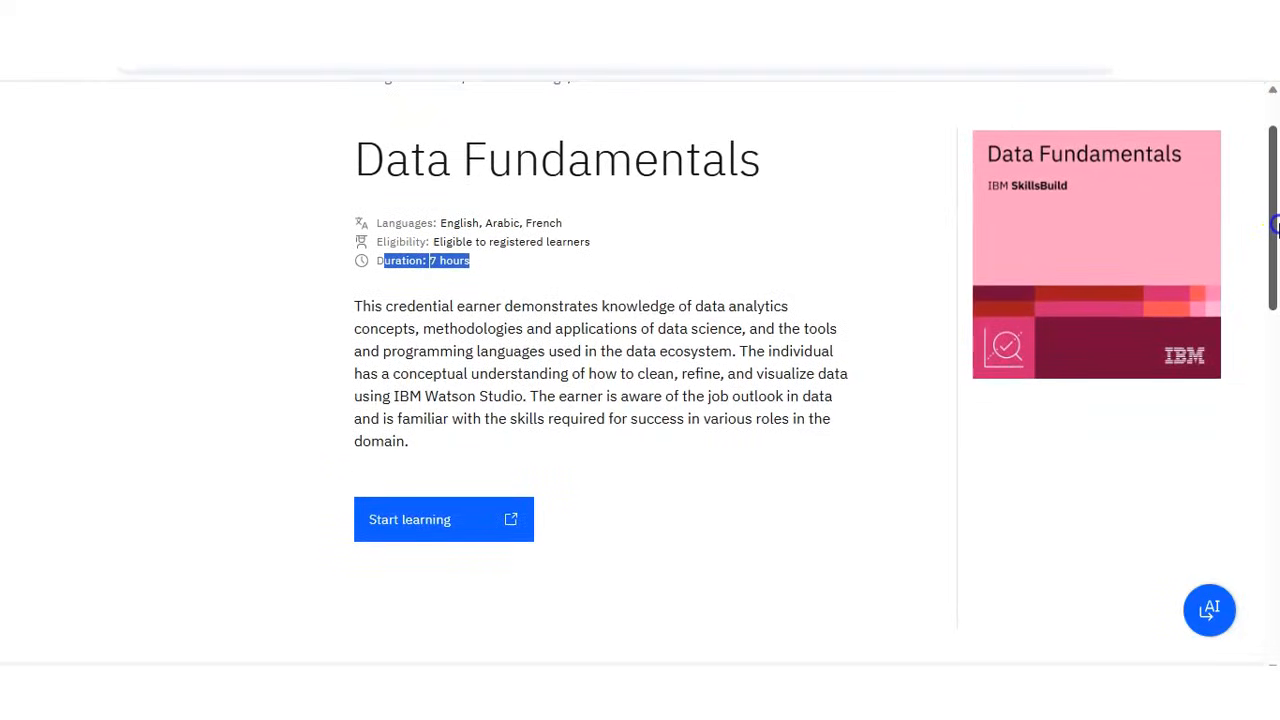
pyautogui.scroll(-3)
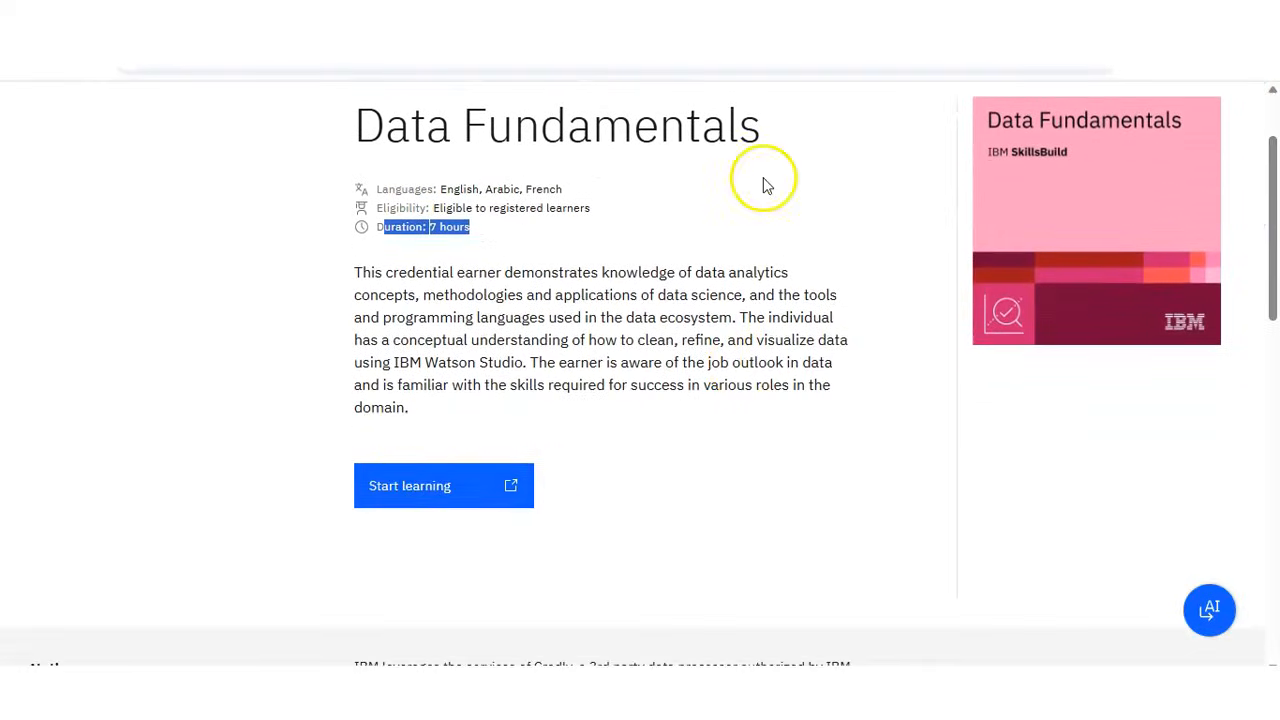
pyautogui.click(444, 486)
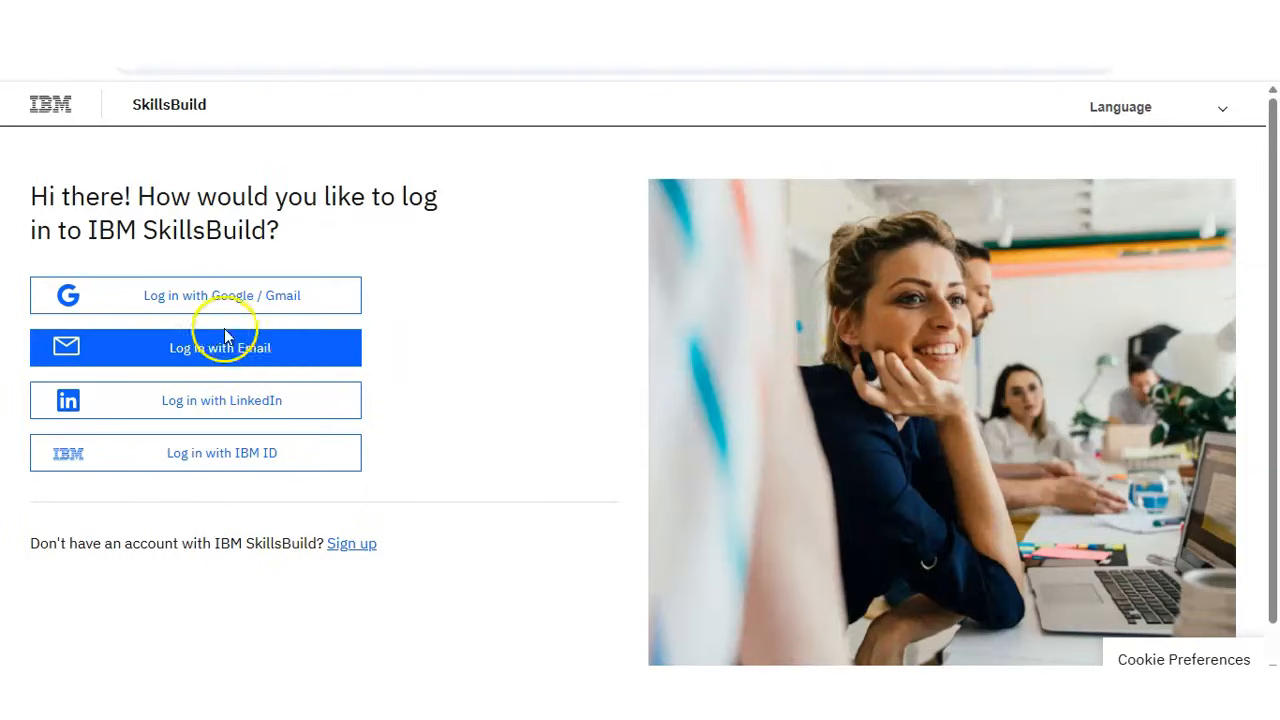
pyautogui.moveTo(444, 470)
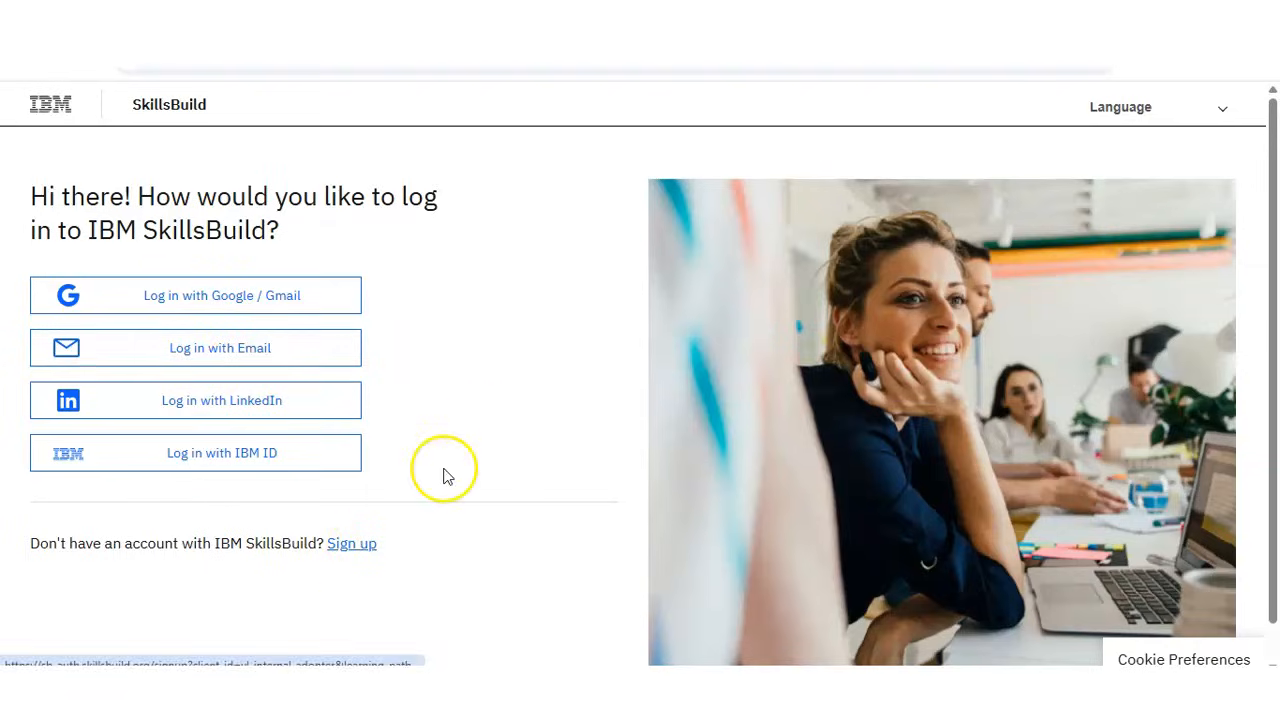
# - Choose Sign up, then Sign up with Email, to reach the name, email and password form
pyautogui.click(352, 544)
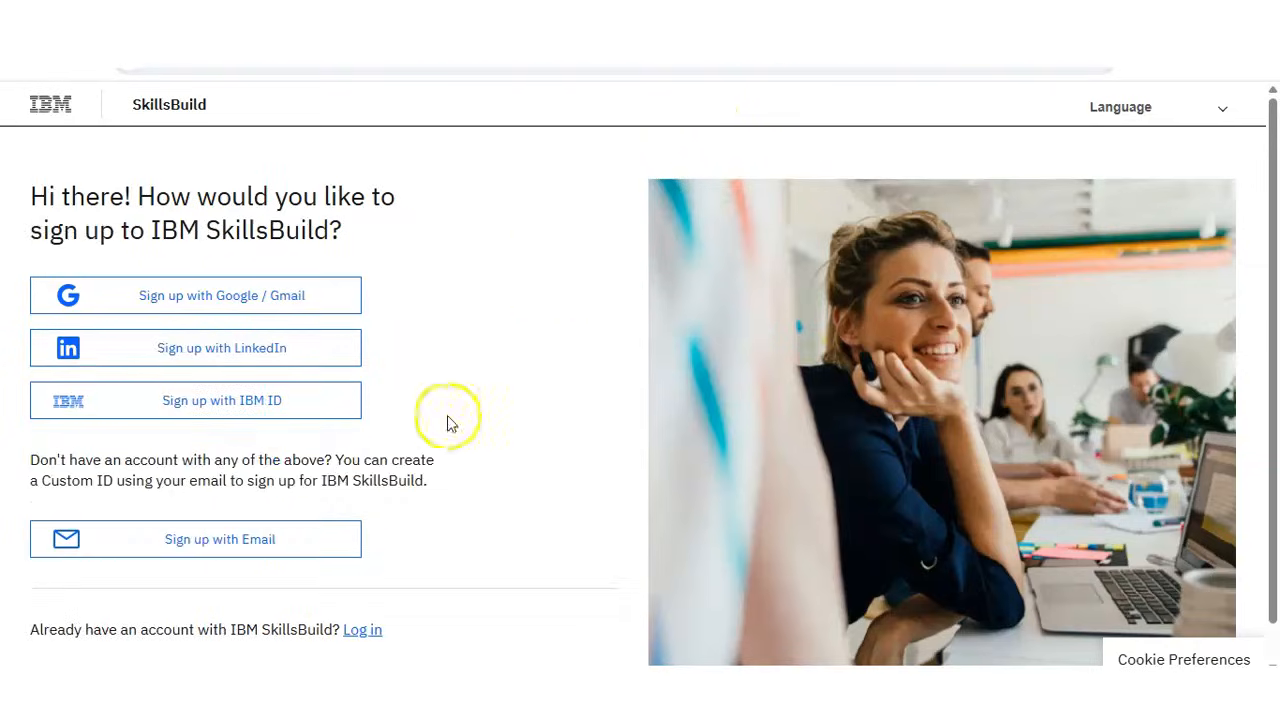
pyautogui.moveTo(436, 364)
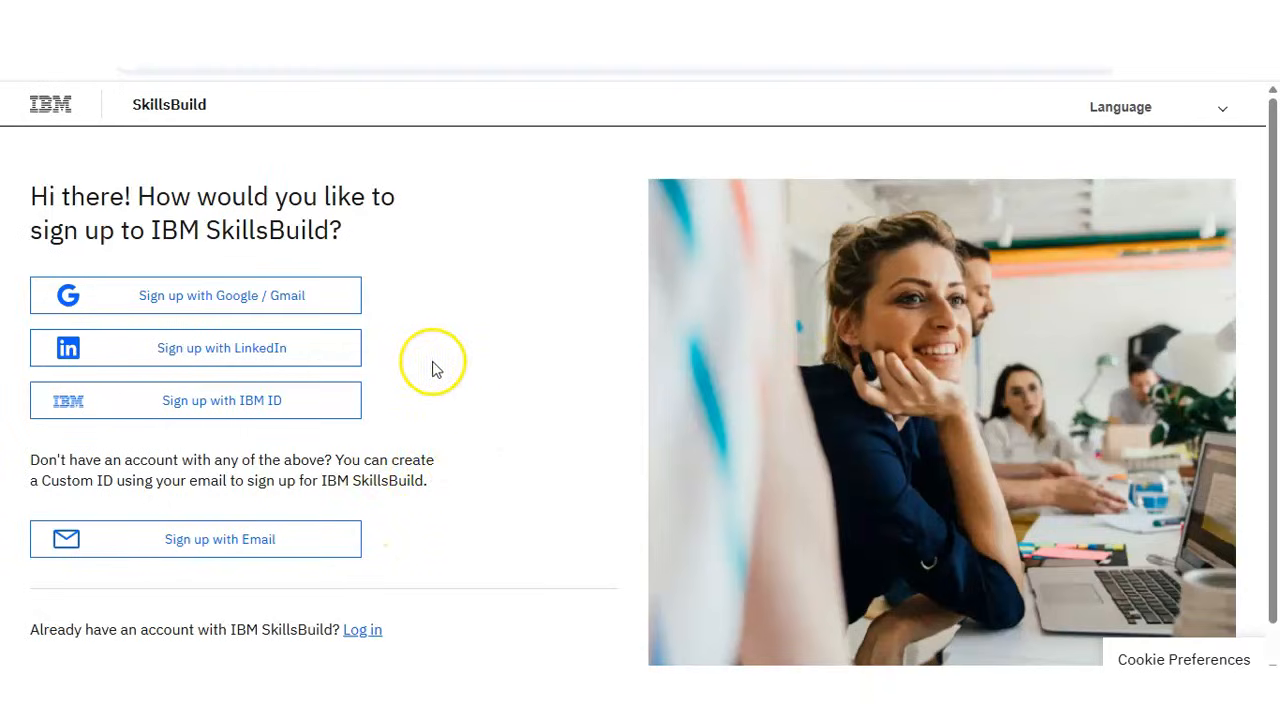
pyautogui.moveTo(422, 336)
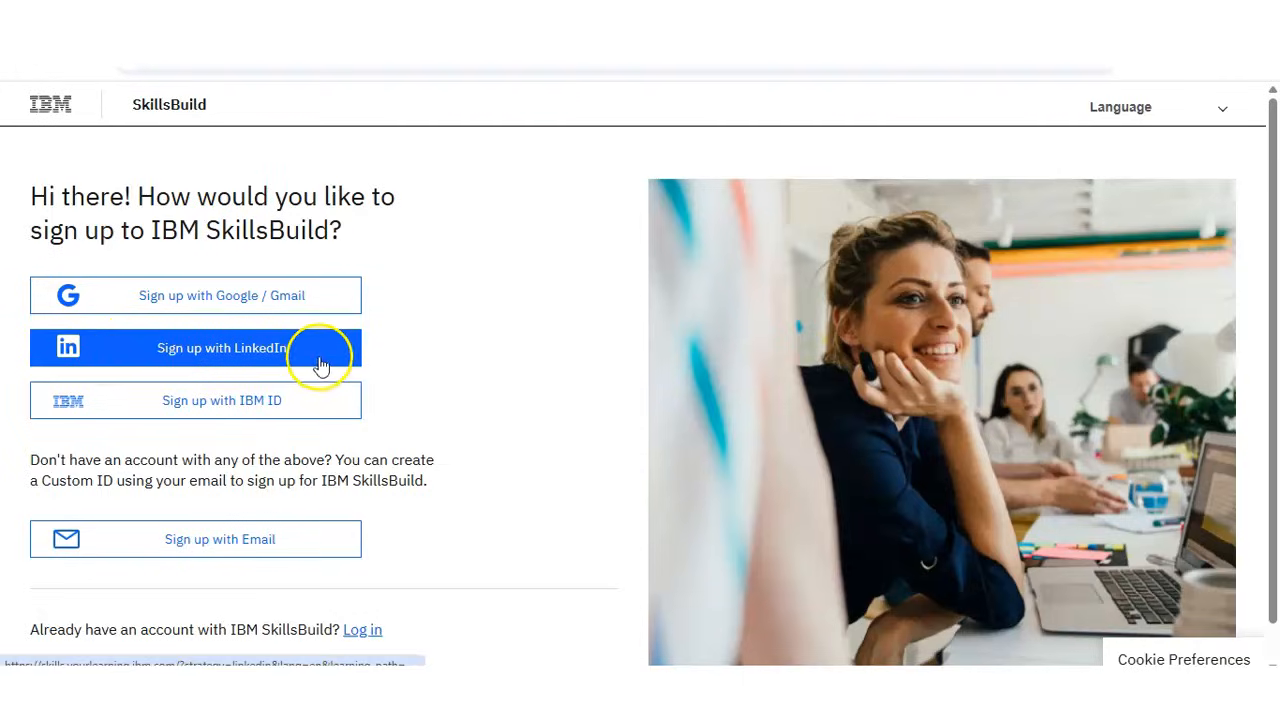
pyautogui.moveTo(220, 584)
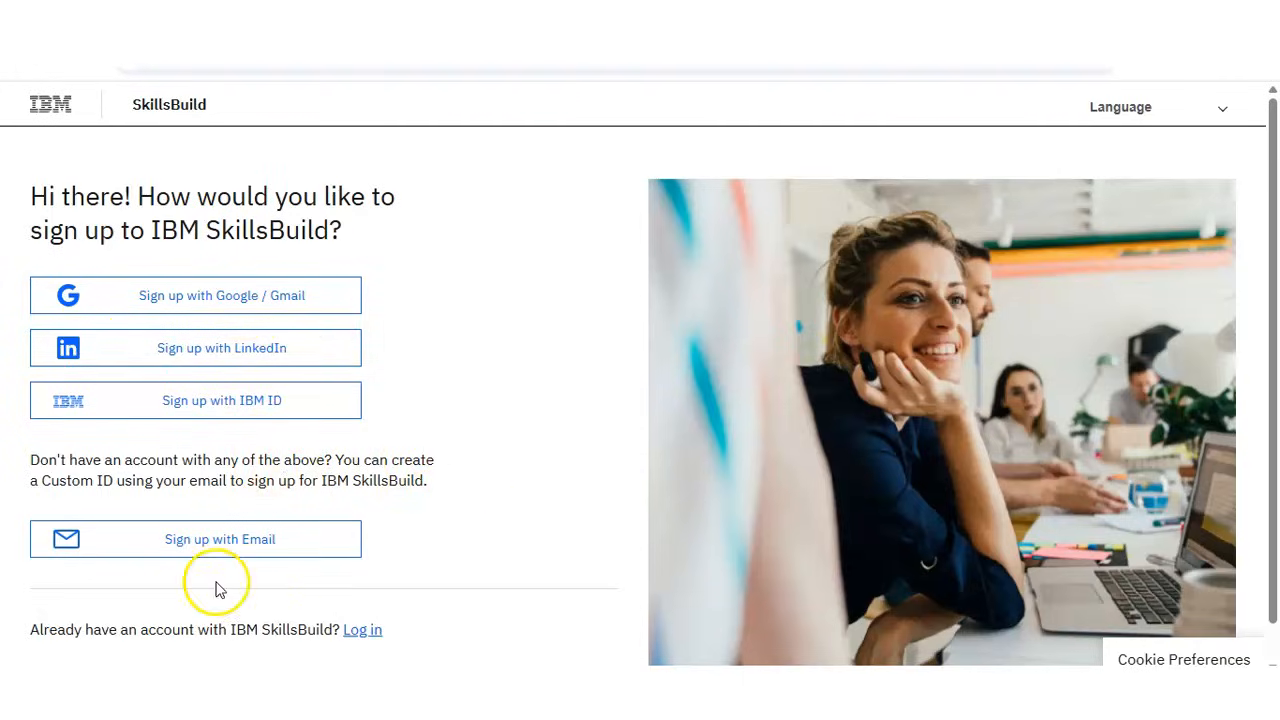
pyautogui.moveTo(250, 540)
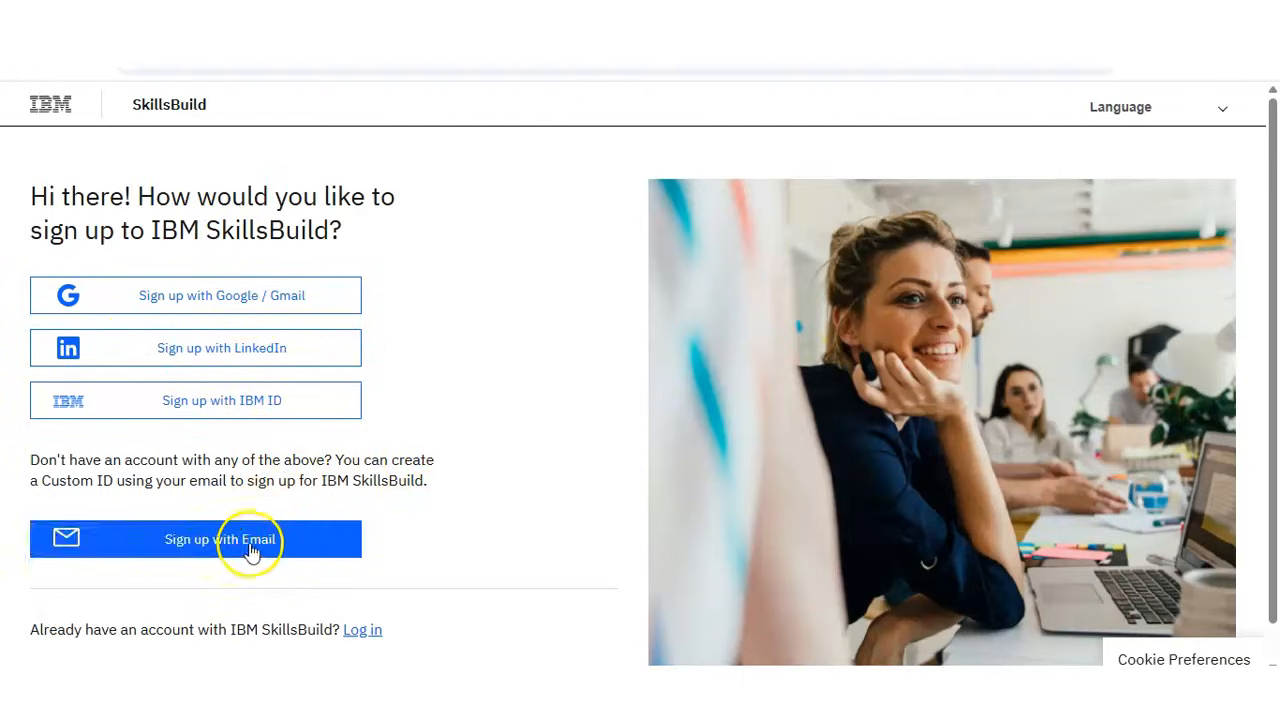
pyautogui.click(220, 540)
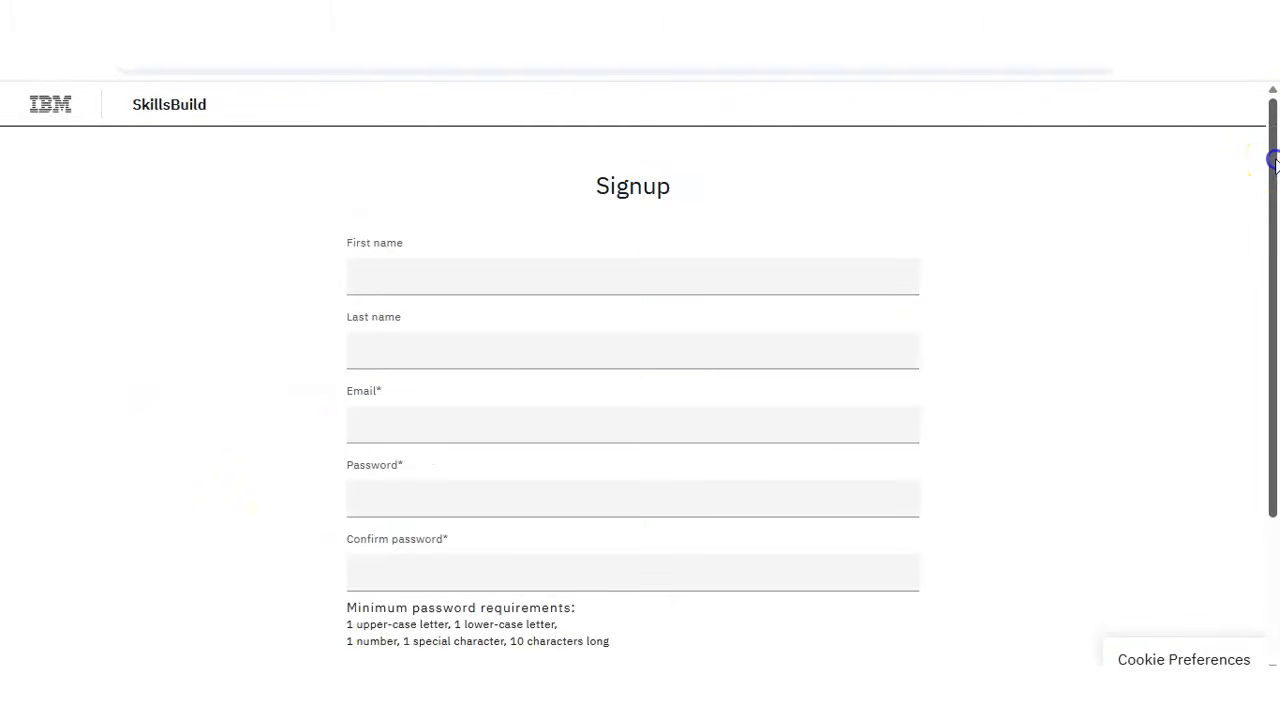
pyautogui.scroll(-3)
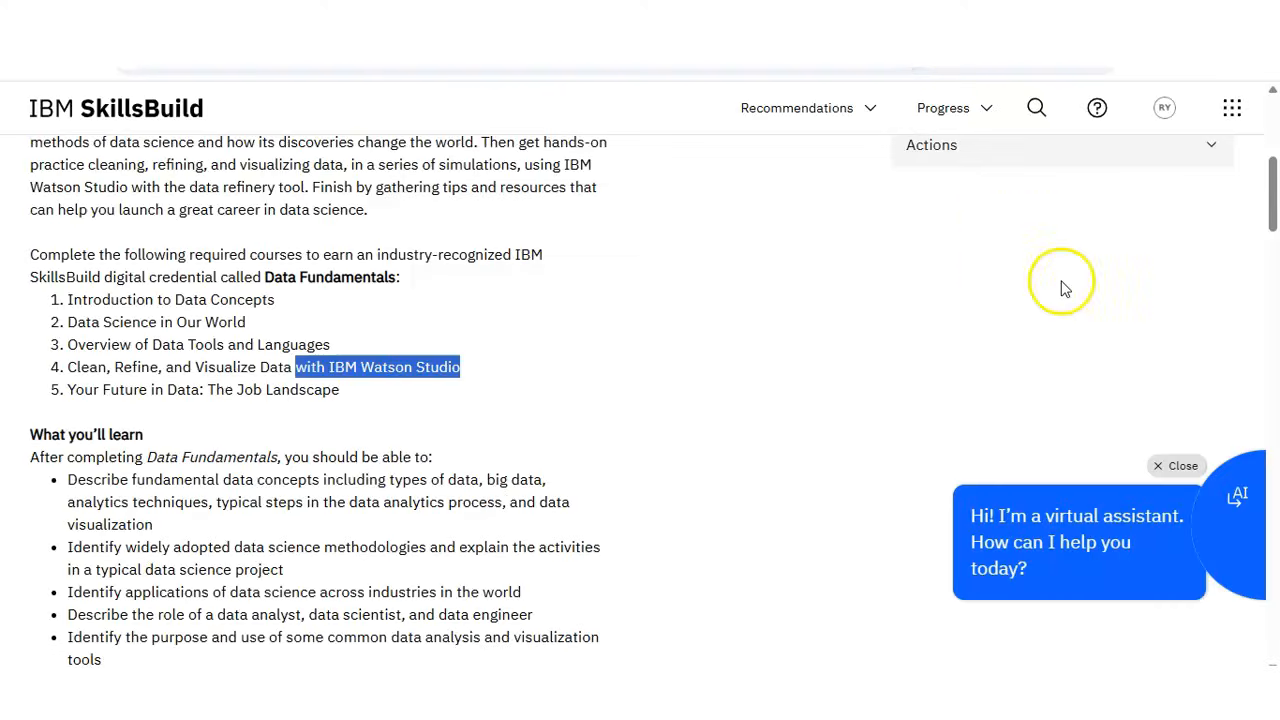
pyautogui.scroll(3)
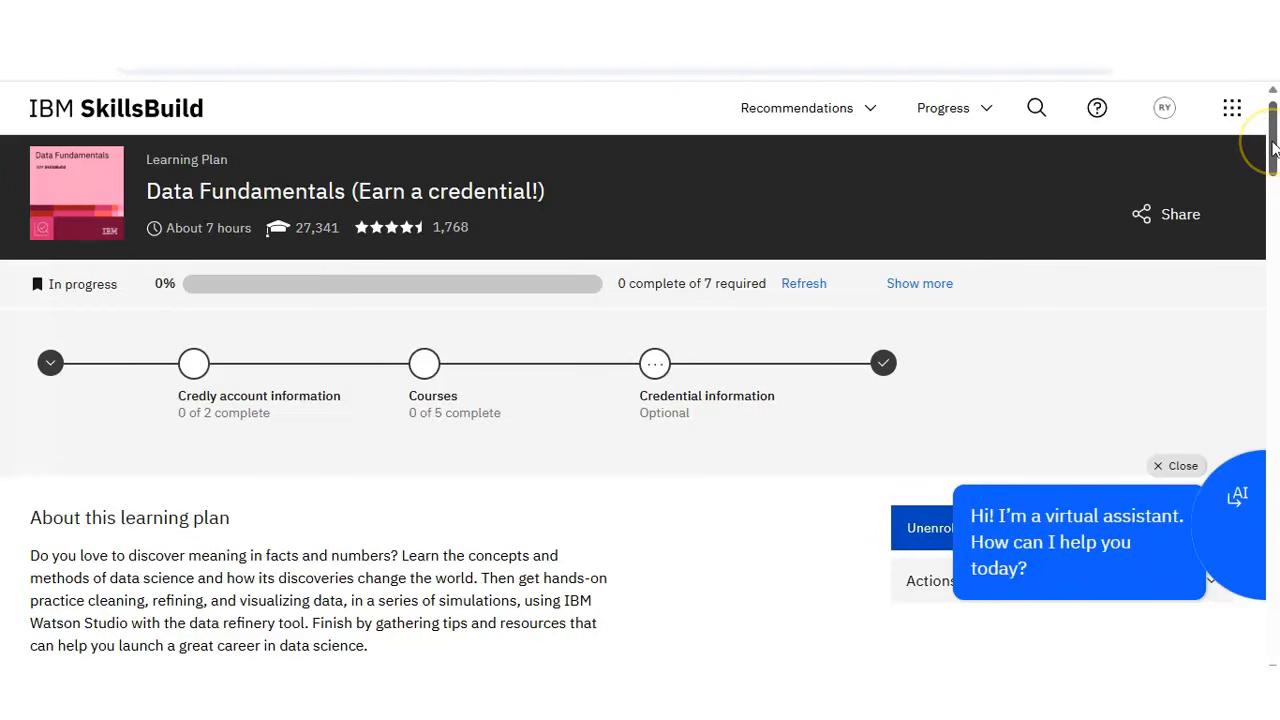
pyautogui.scroll(-3)
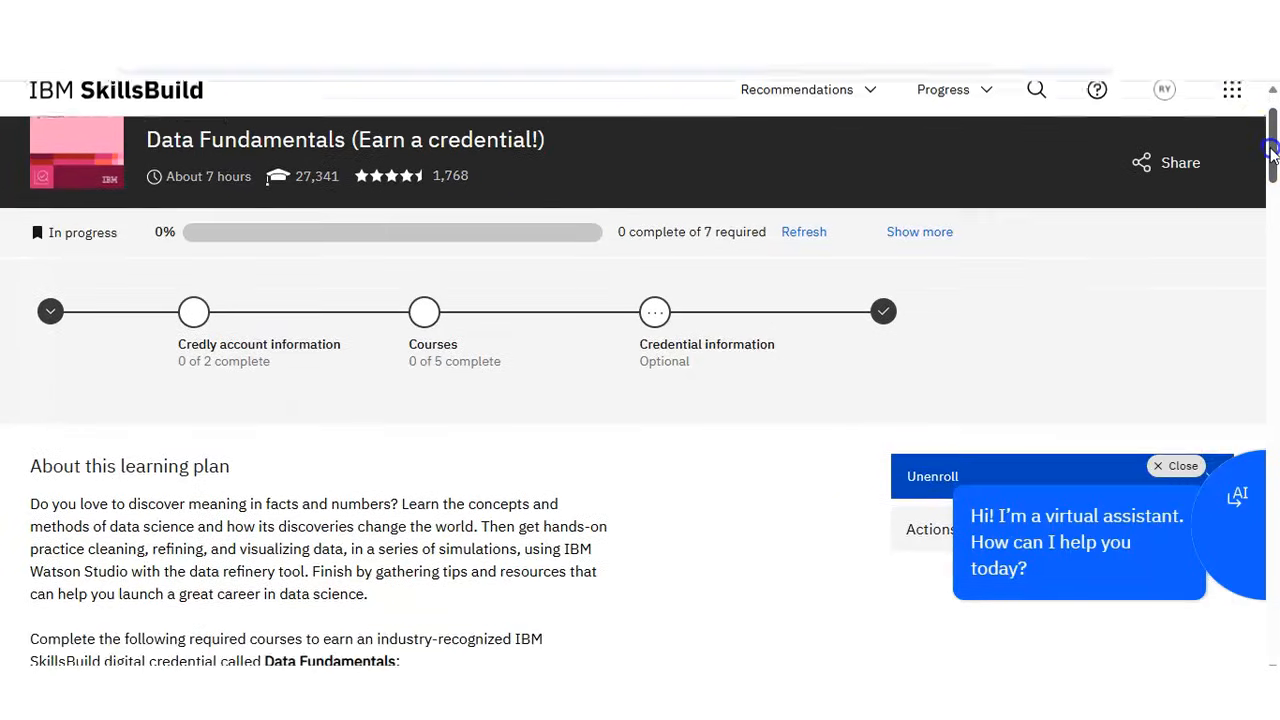
pyautogui.scroll(-3)
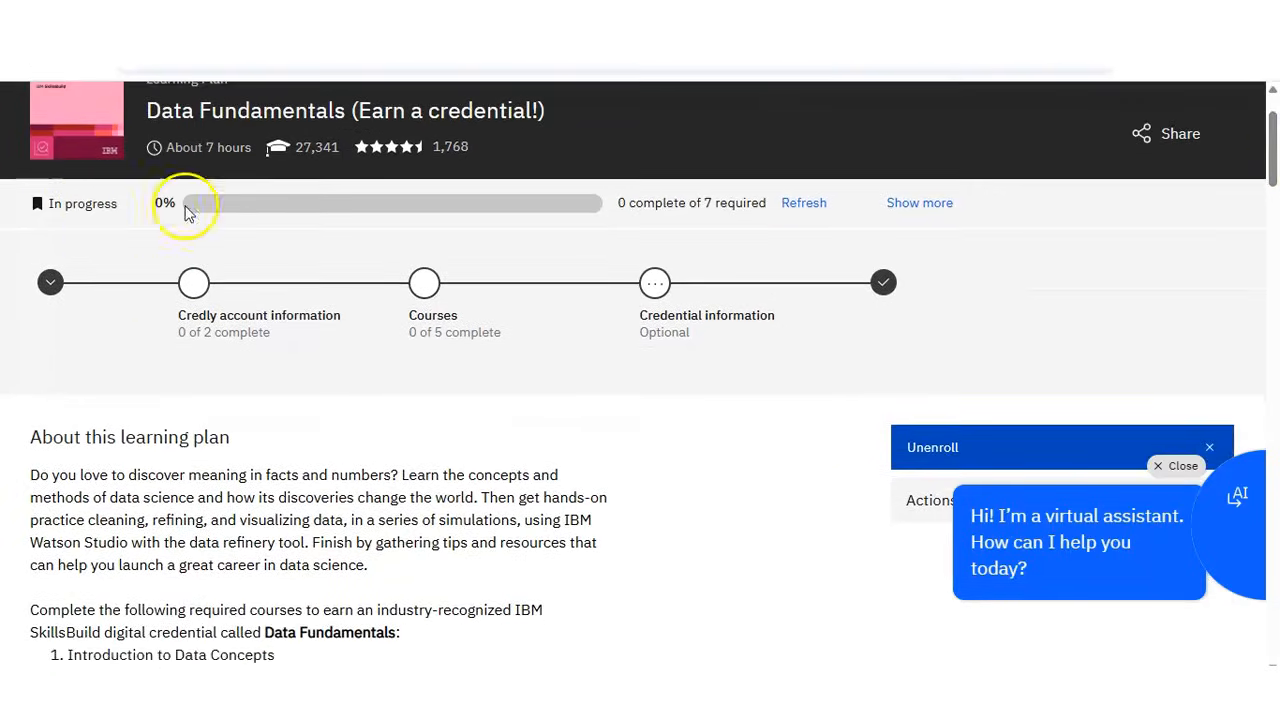
pyautogui.moveTo(1180, 198)
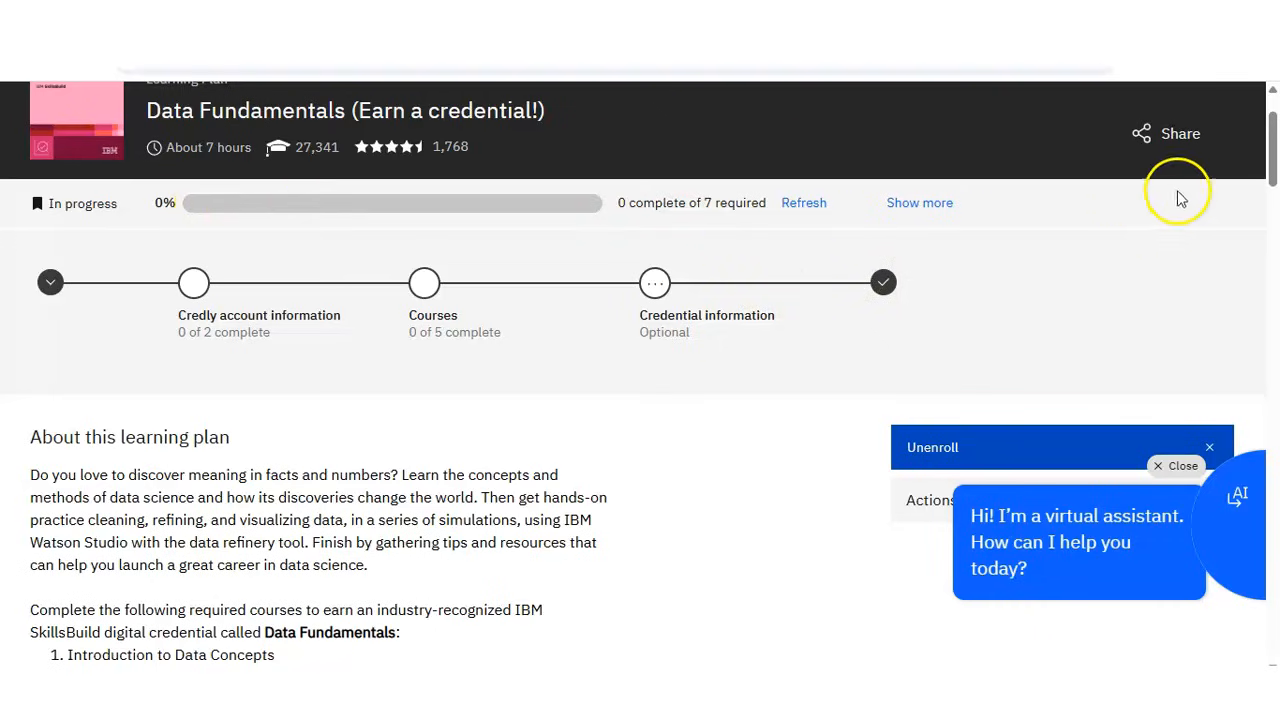
pyautogui.scroll(-3)
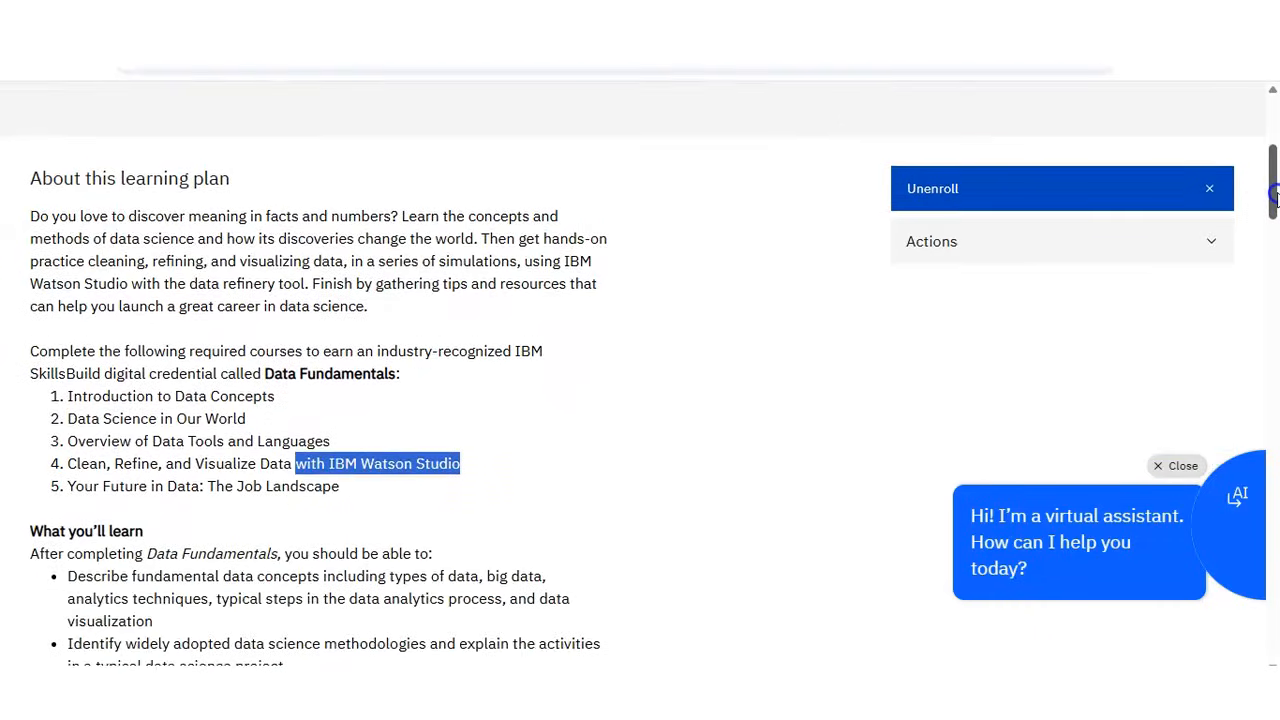
pyautogui.scroll(-3)
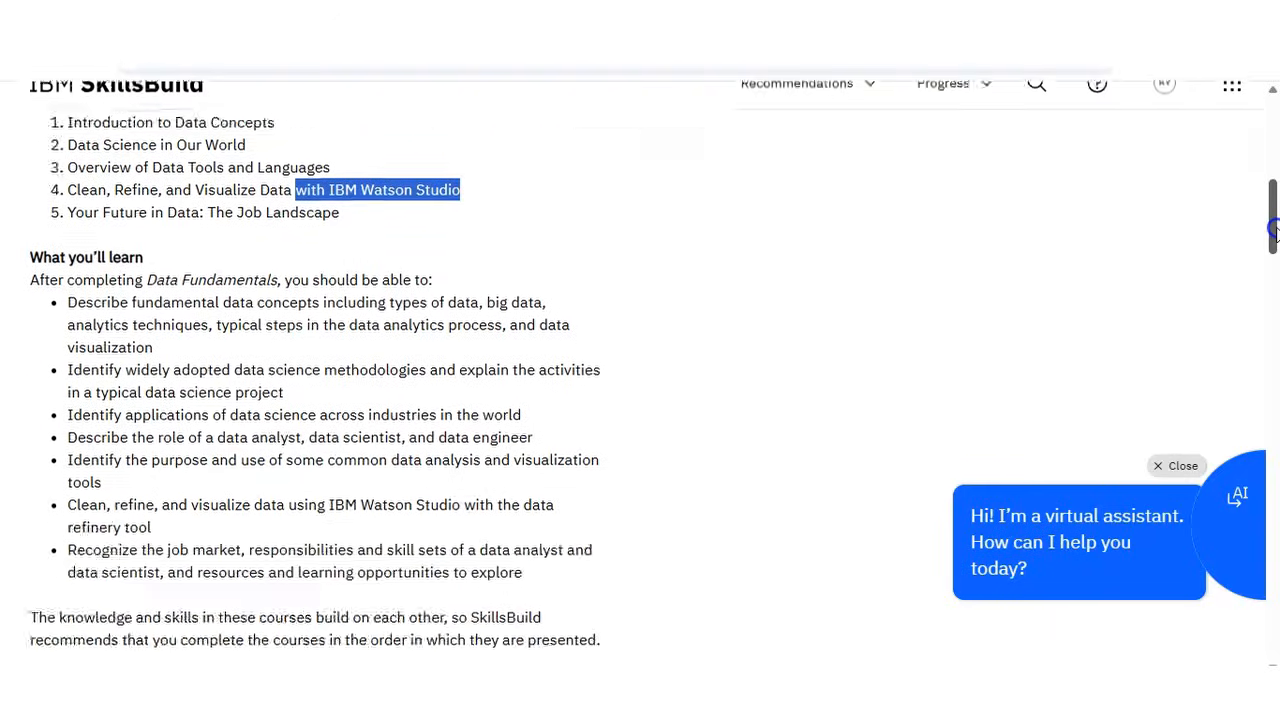
pyautogui.scroll(-3)
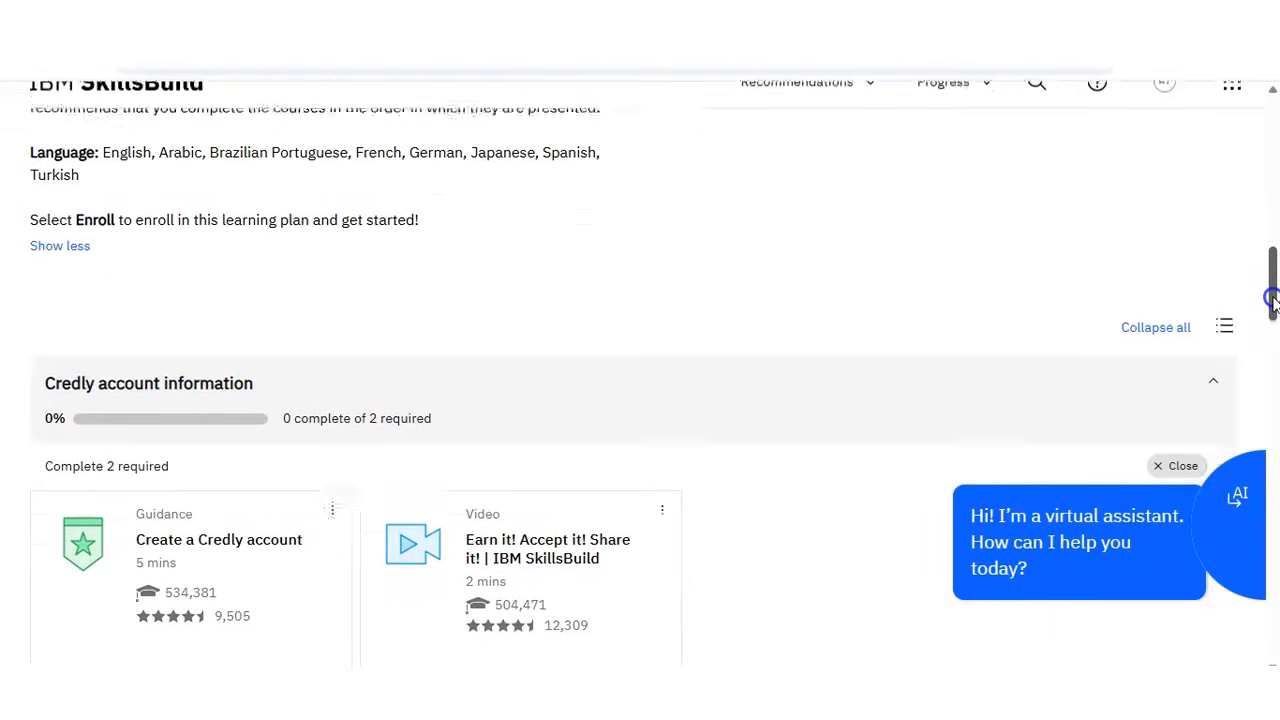
pyautogui.scroll(3)
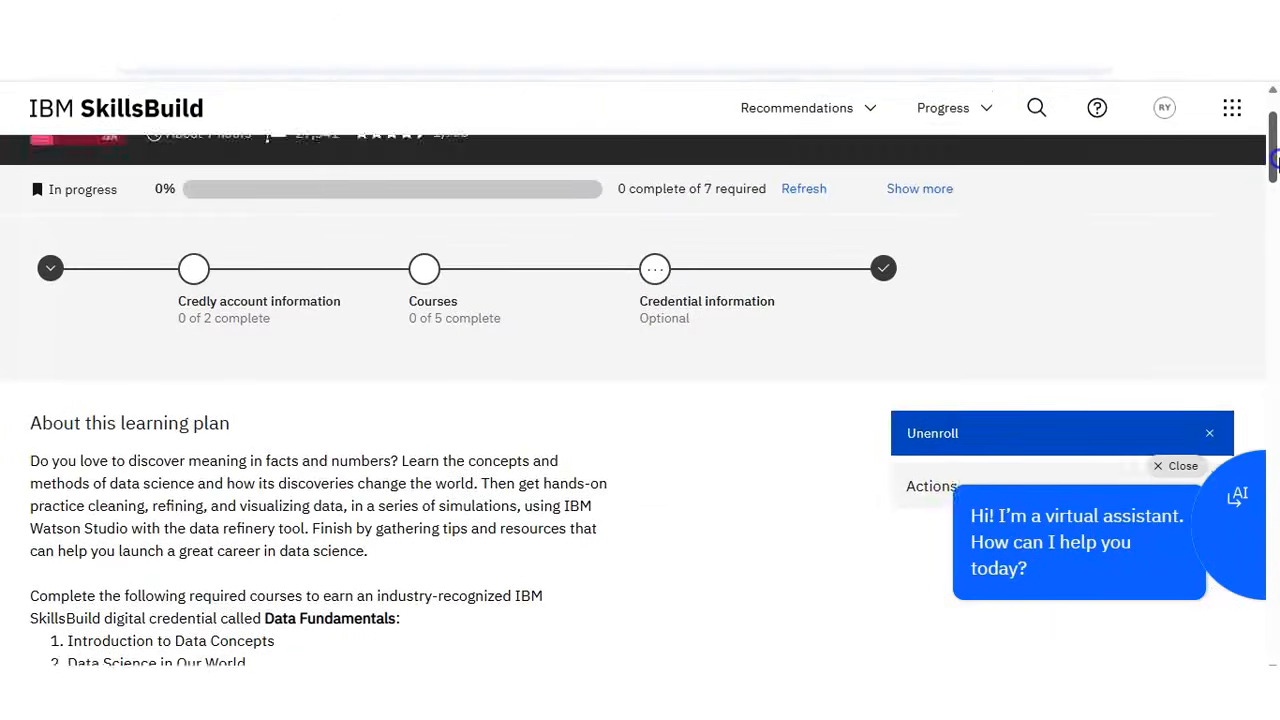
pyautogui.scroll(3)
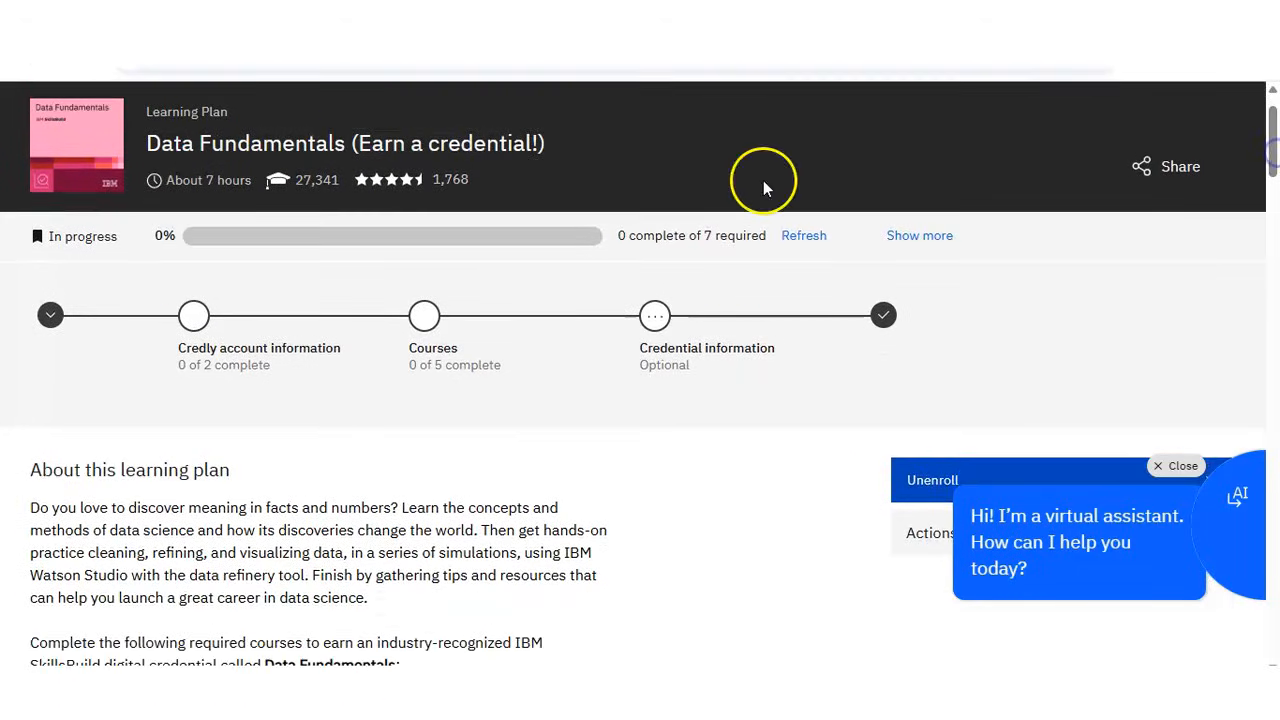
pyautogui.moveTo(416, 228)
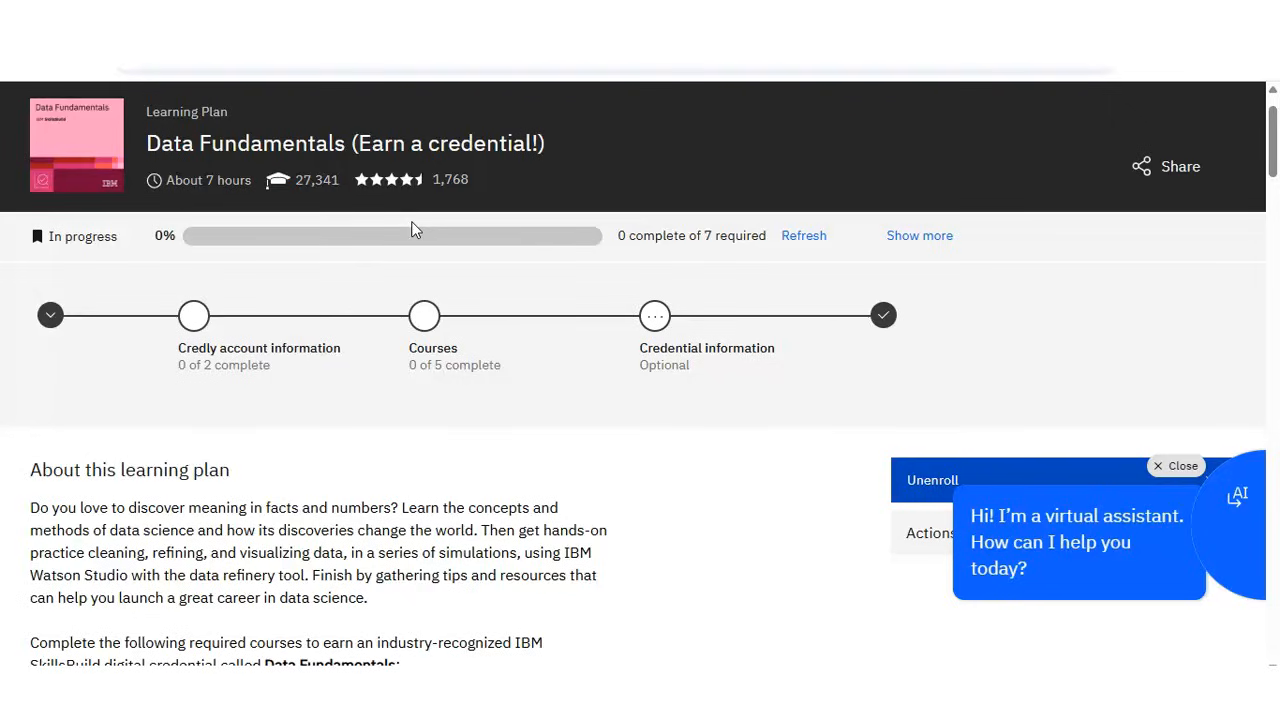
pyautogui.moveTo(284, 490)
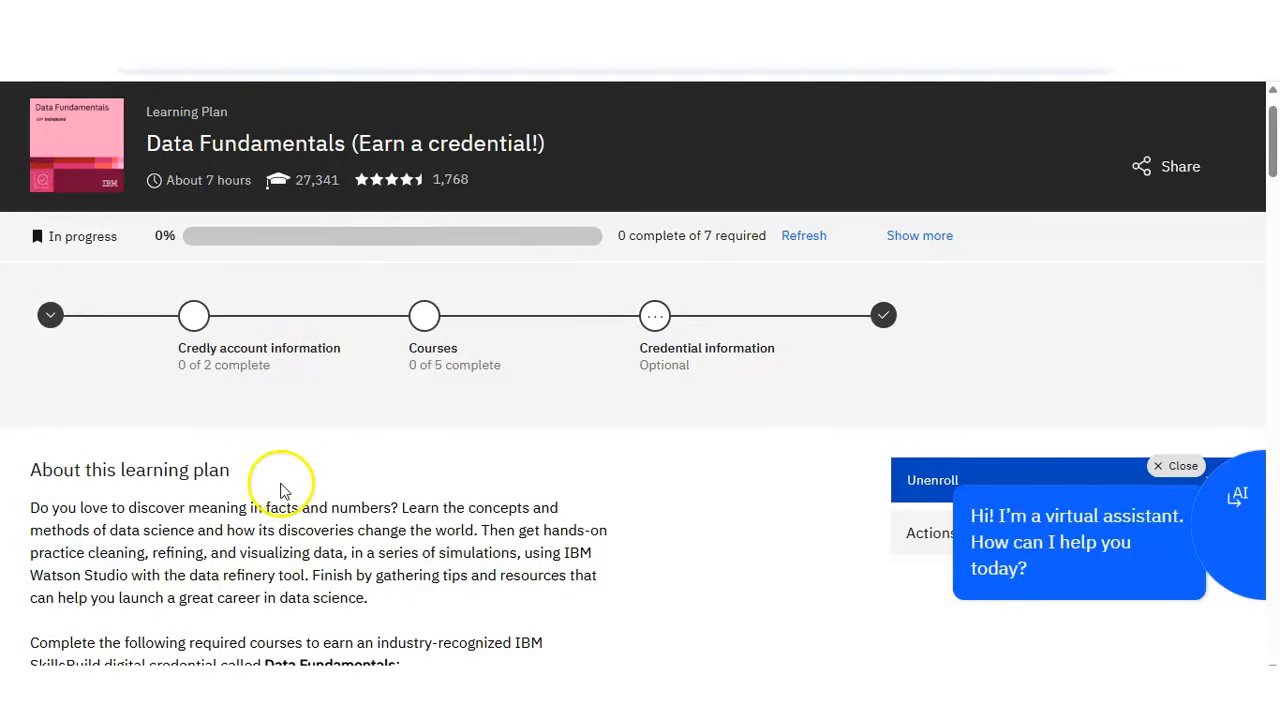